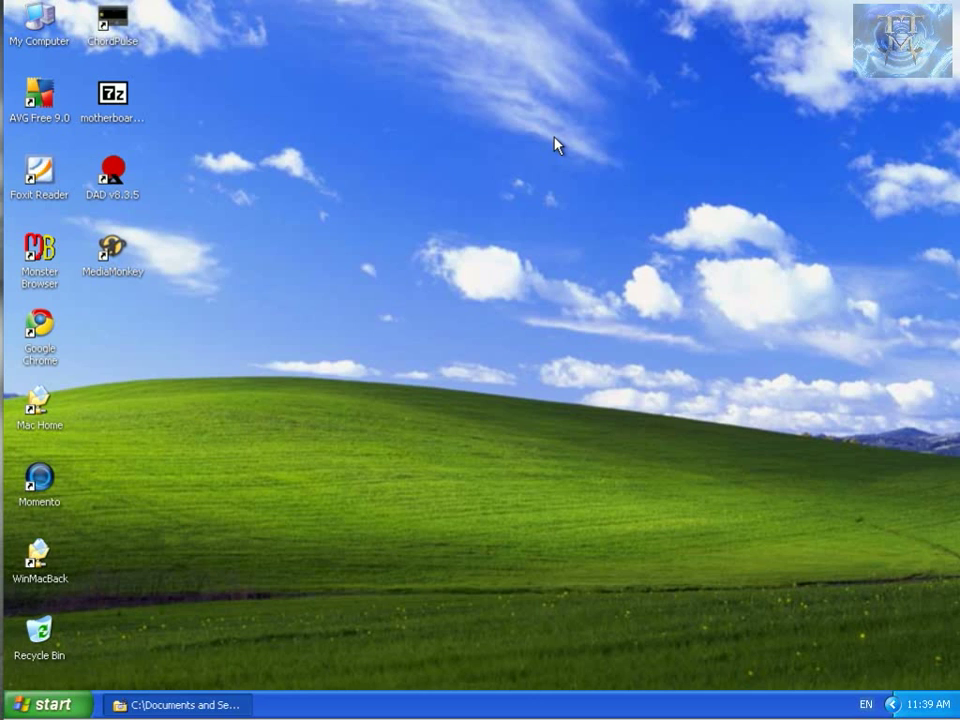
{"action": "mouse_move", "coordinate": [53, 335]}
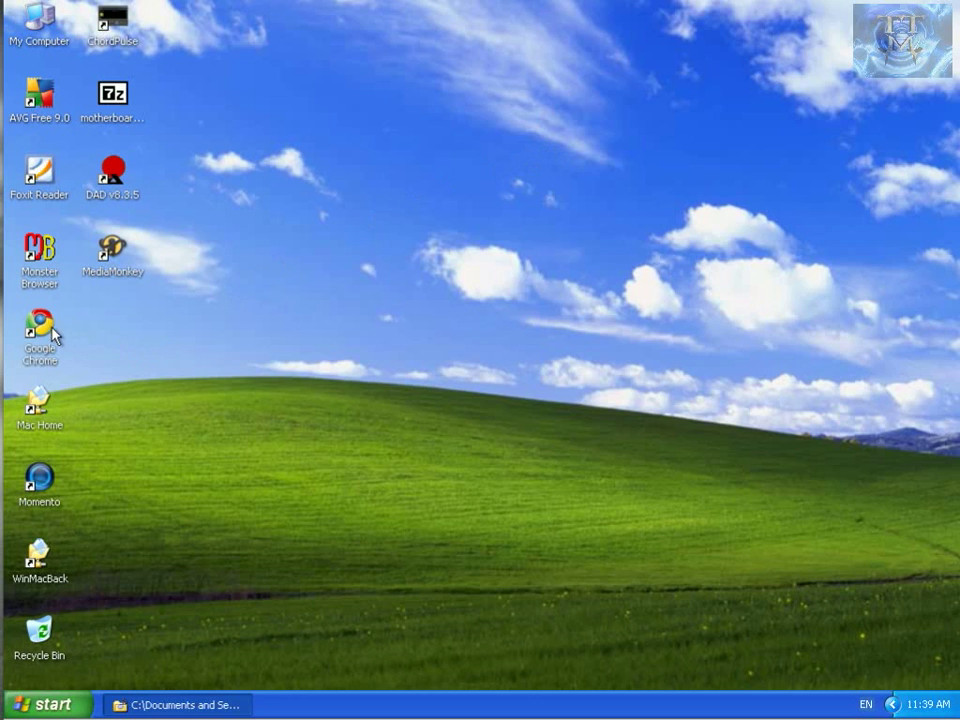
Step: Launch Google Chrome and run a Google search for 'FLAC'
{"action": "left_click", "coordinate": [40, 335]}
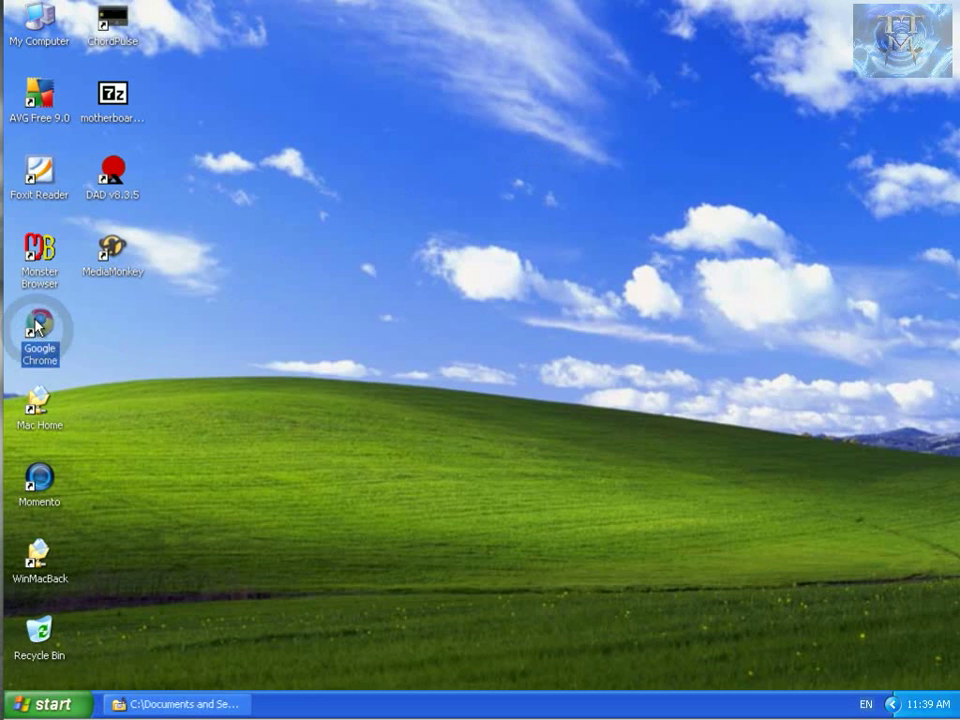
{"action": "double_click", "coordinate": [40, 335]}
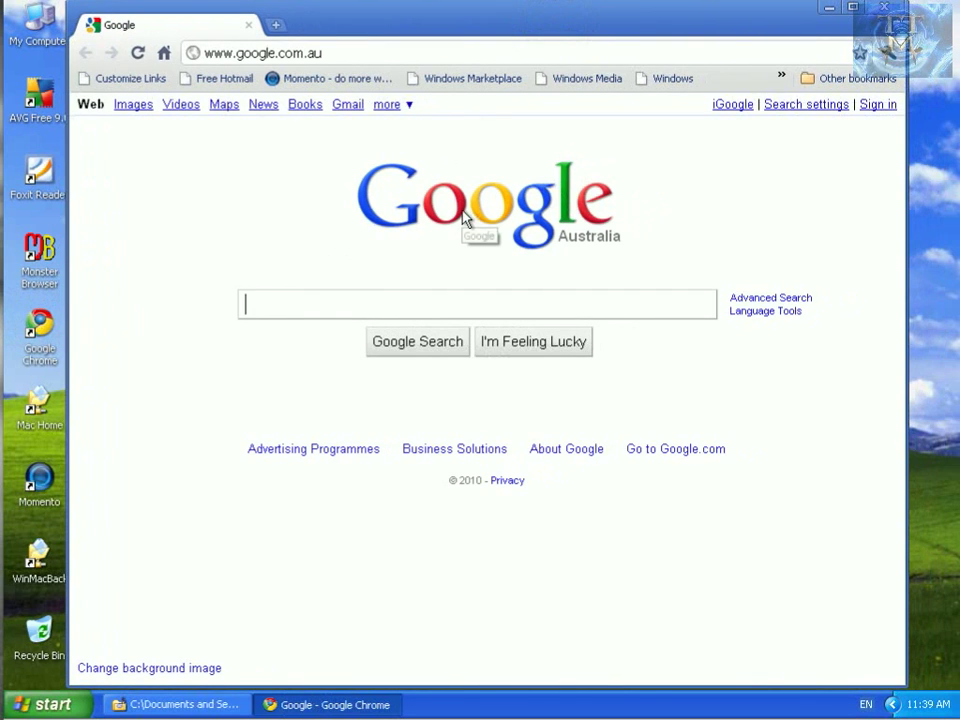
{"action": "type", "text": "FLA"}
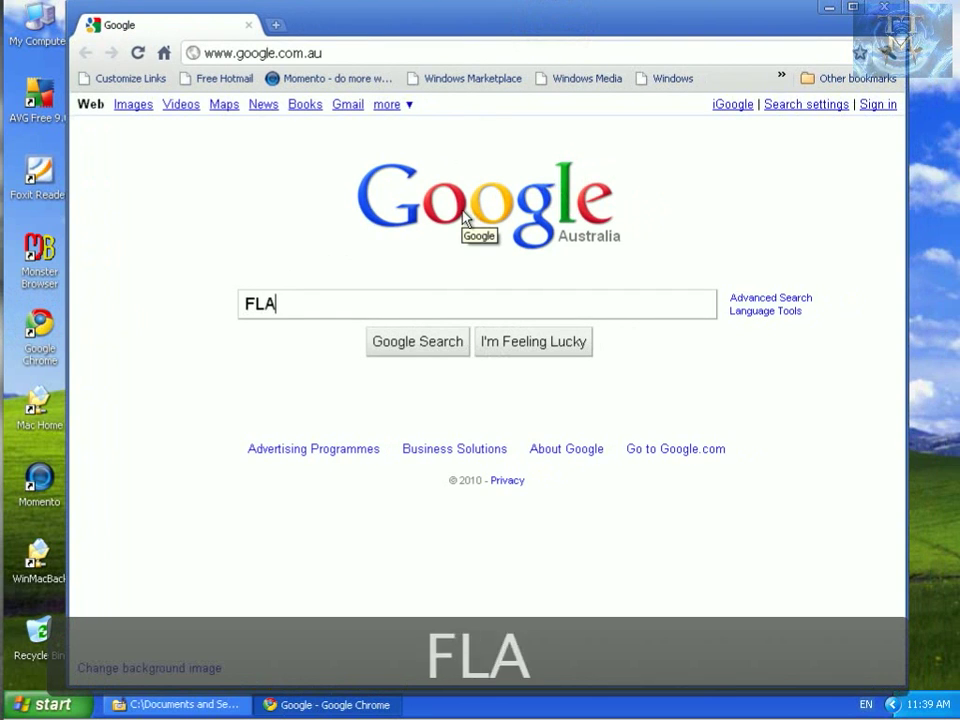
{"action": "type", "text": "C"}
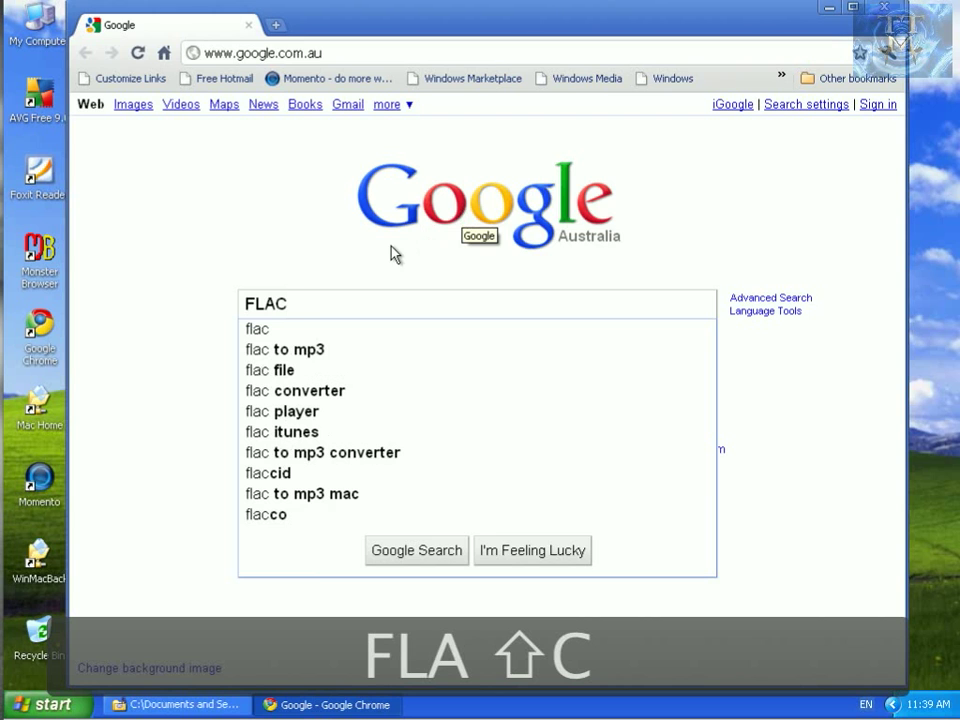
{"action": "left_click", "coordinate": [416, 550]}
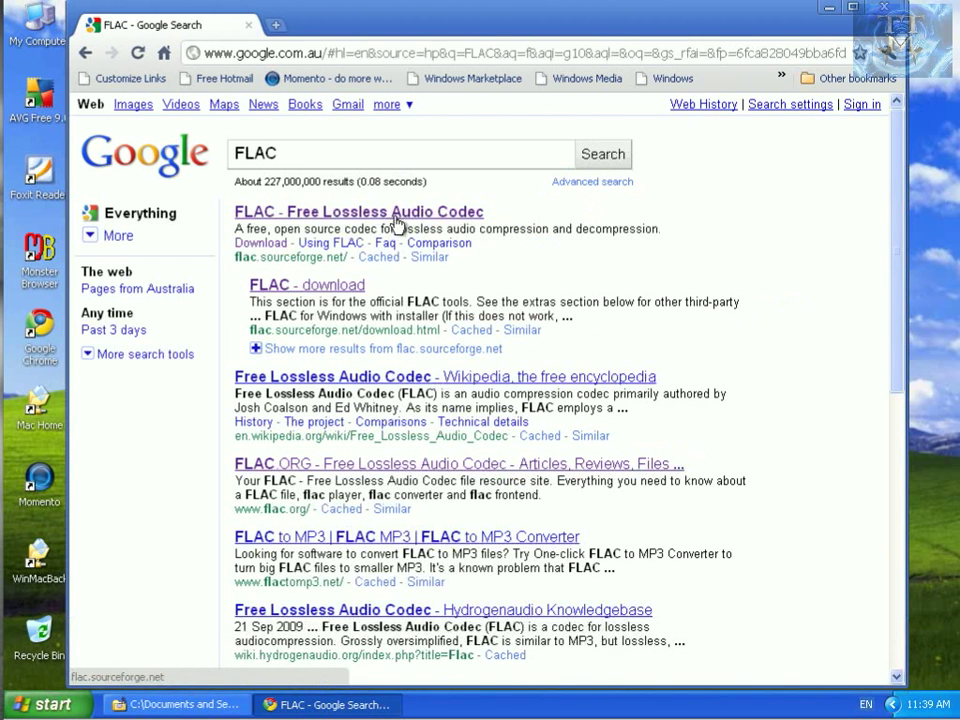
{"action": "mouse_move", "coordinate": [250, 275]}
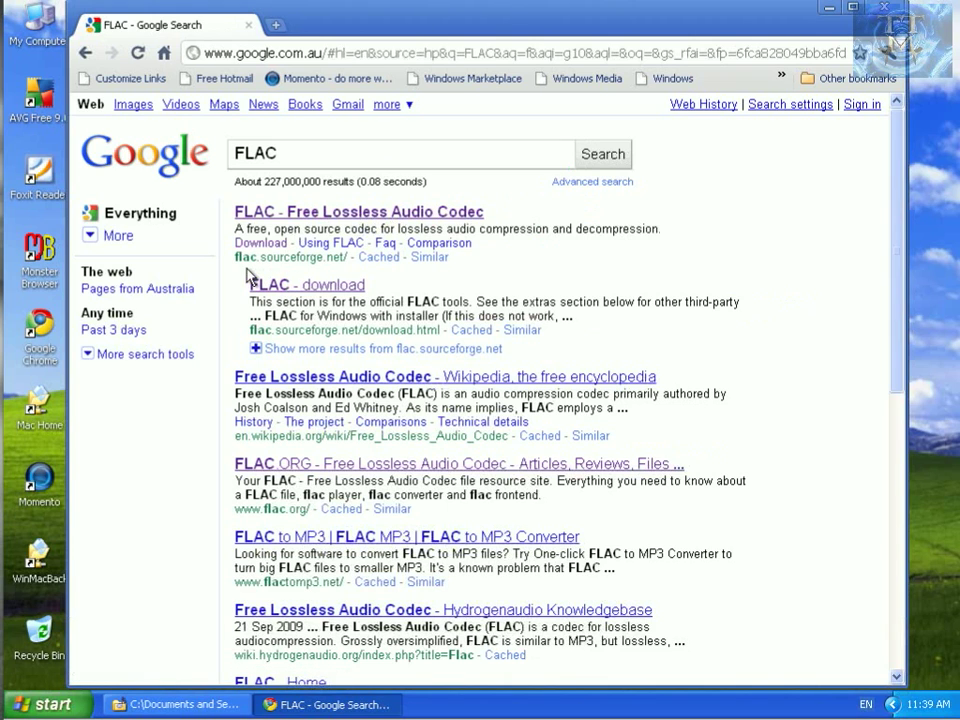
{"action": "mouse_move", "coordinate": [302, 275]}
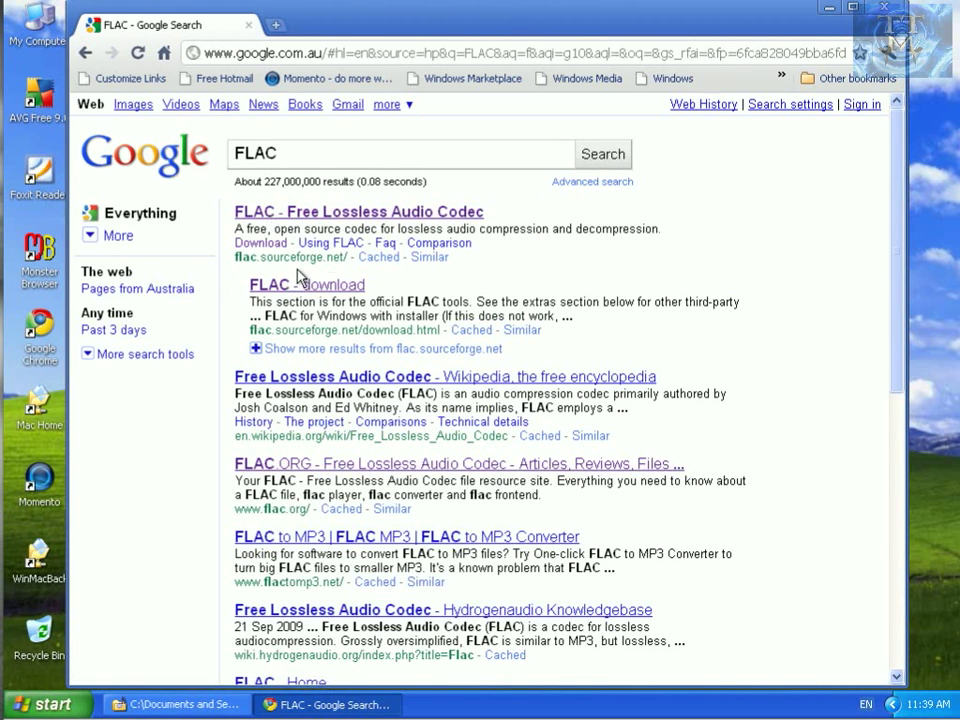
{"action": "mouse_move", "coordinate": [350, 222]}
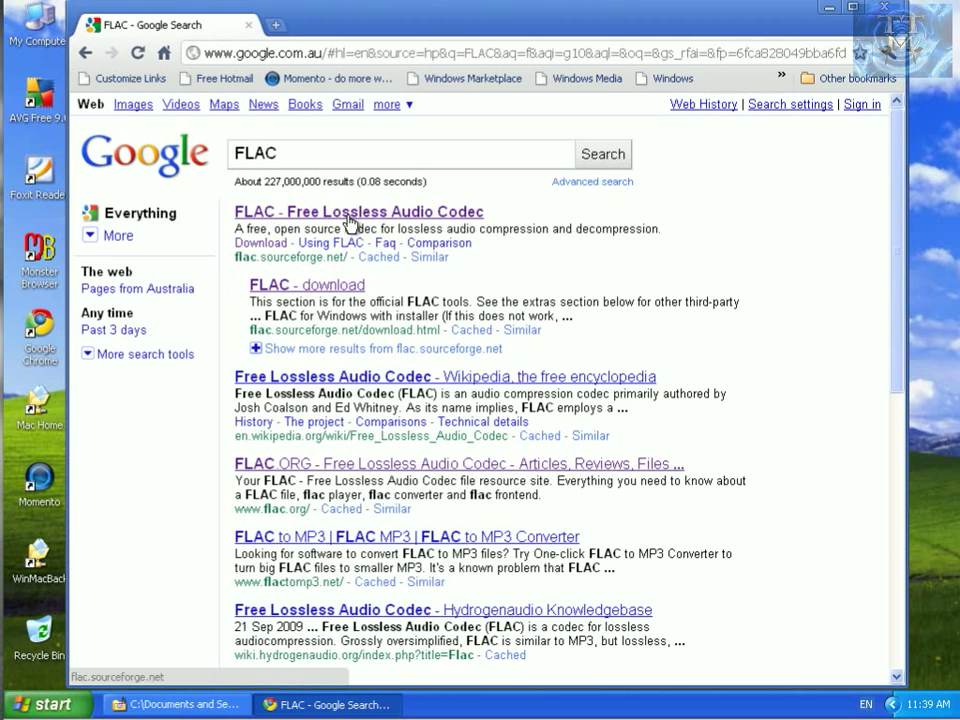
Step: Open the 'FLAC - Free Lossless Audio Codec' result at flac.sourceforge.net
{"action": "left_click", "coordinate": [358, 211]}
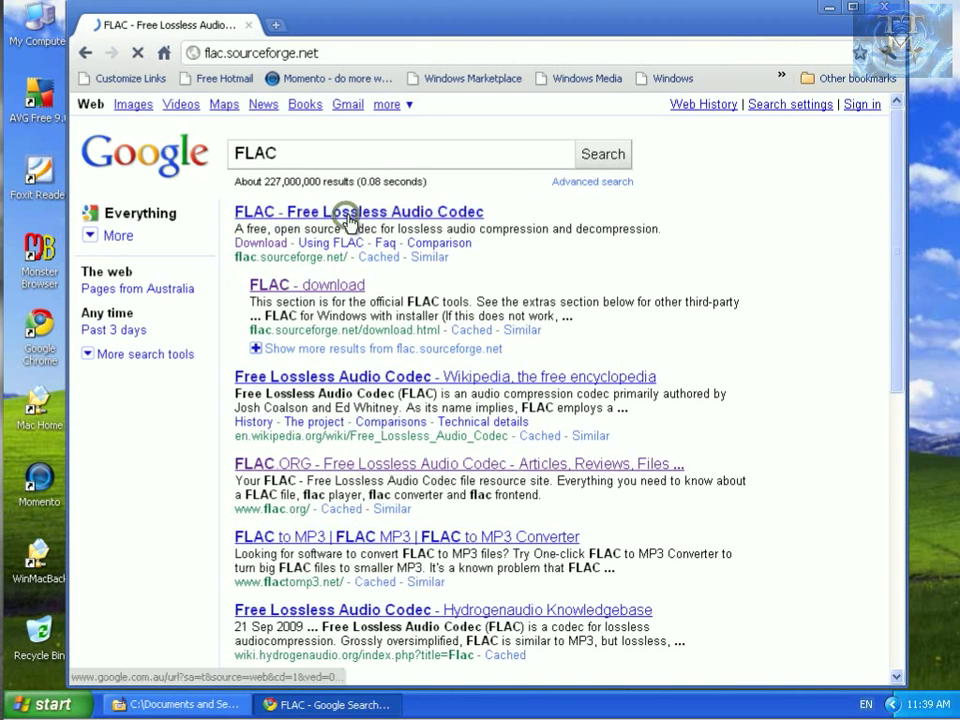
{"action": "left_click", "coordinate": [358, 211]}
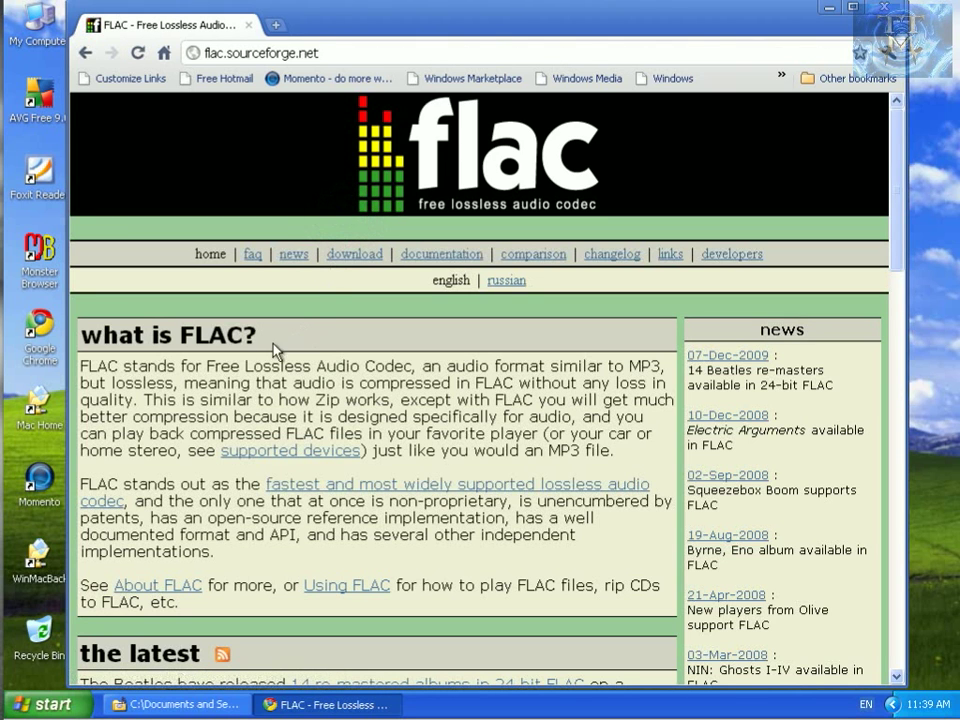
{"action": "mouse_move", "coordinate": [315, 405]}
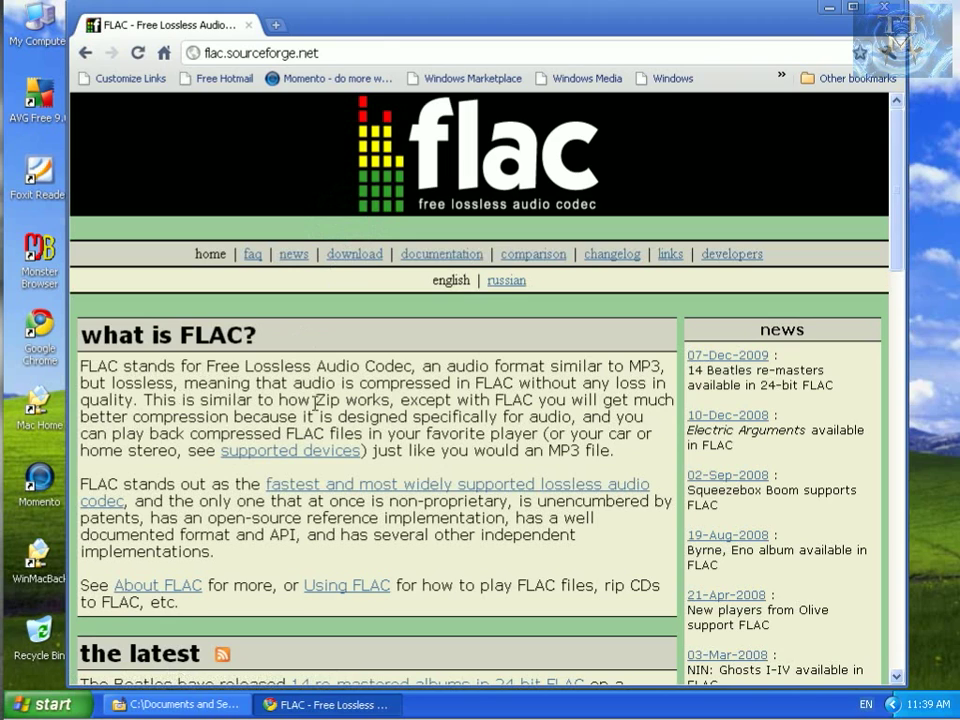
{"action": "mouse_move", "coordinate": [422, 432]}
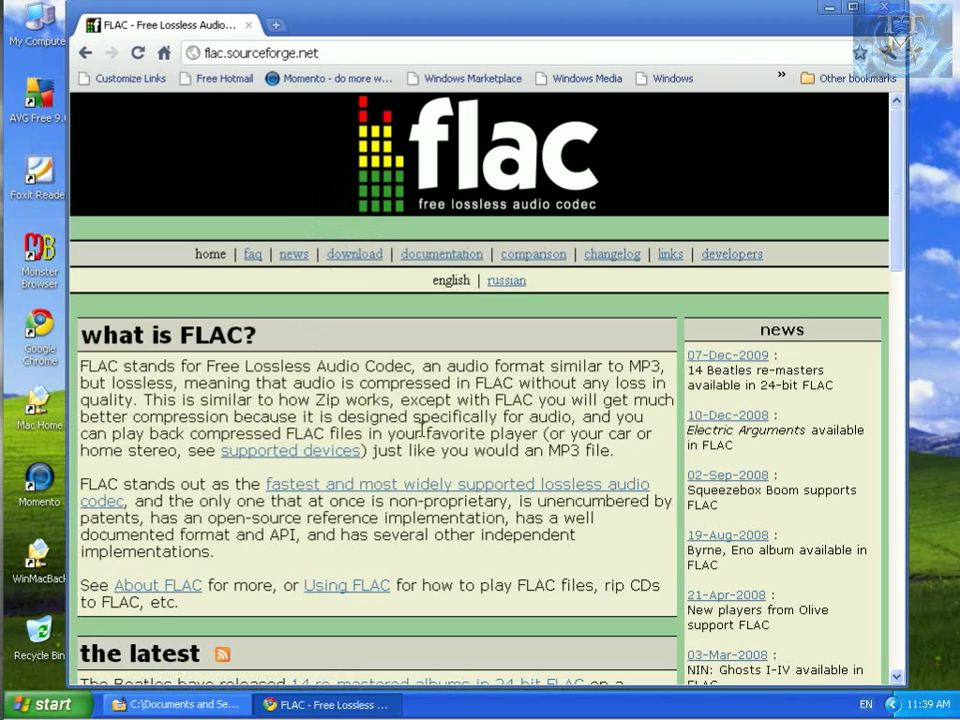
{"action": "mouse_move", "coordinate": [350, 415]}
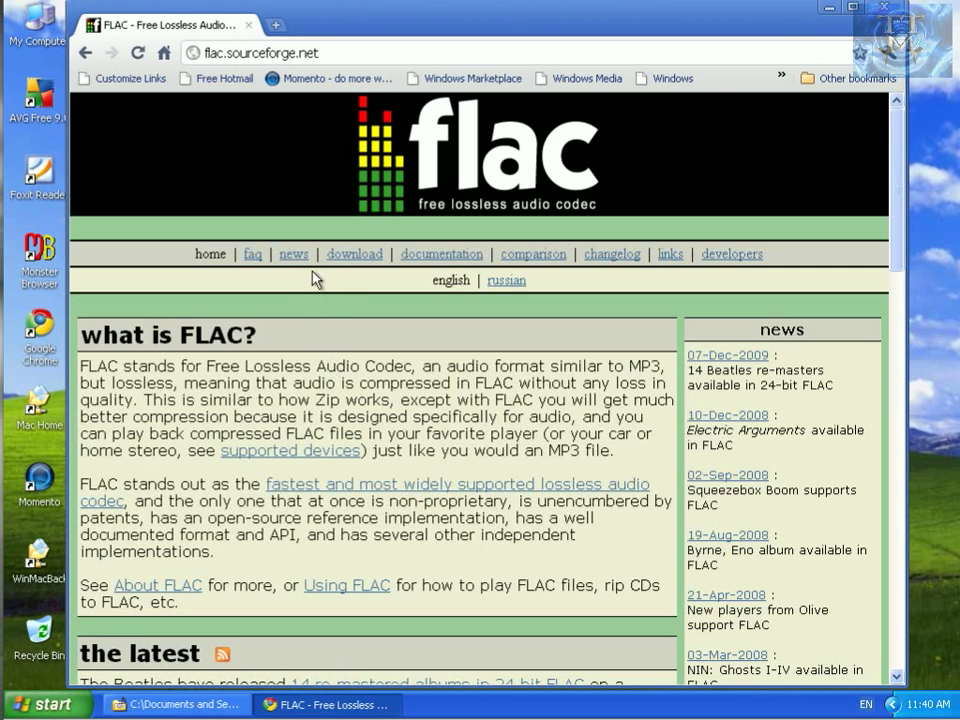
Step: Go to the FLAC download page and scroll to the Windows packages
{"action": "left_click", "coordinate": [354, 253]}
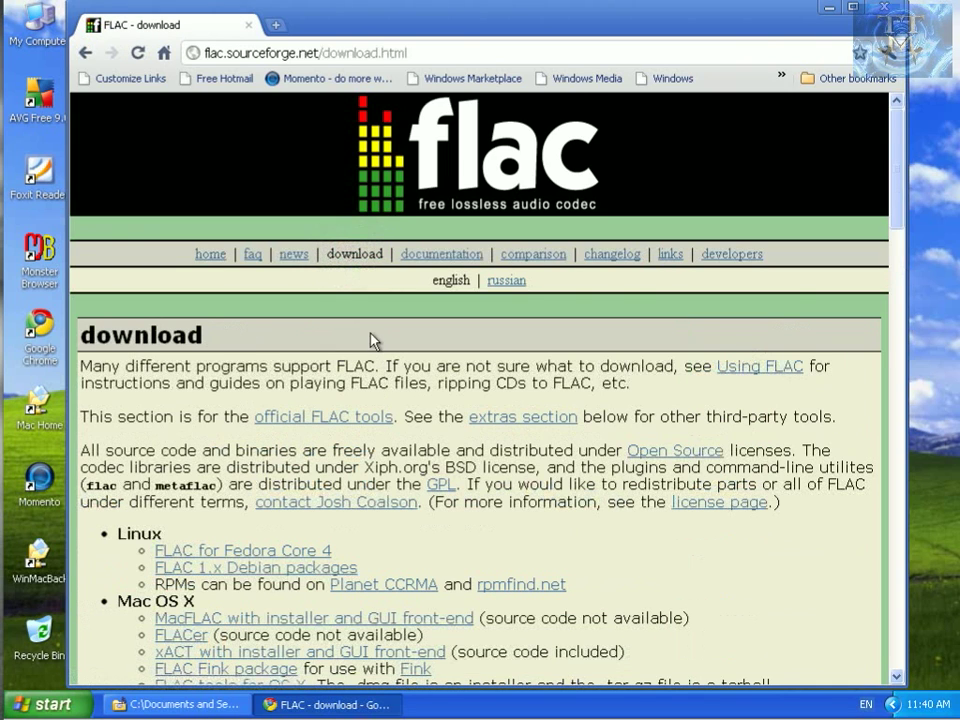
{"action": "scroll", "scroll_direction": "down", "scroll_amount": 3}
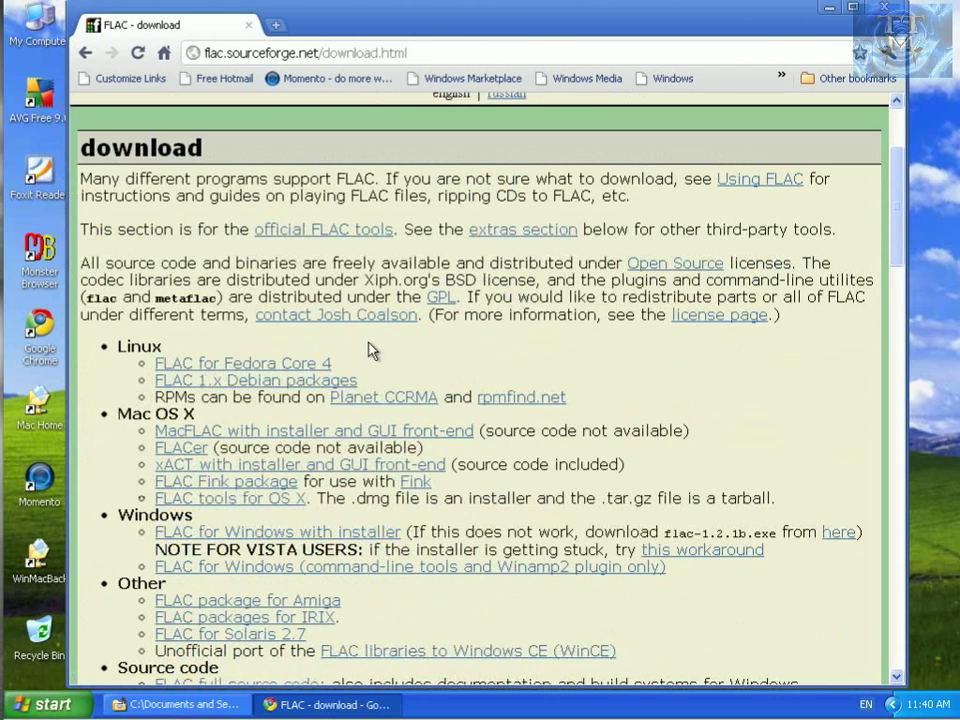
{"action": "mouse_move", "coordinate": [447, 615]}
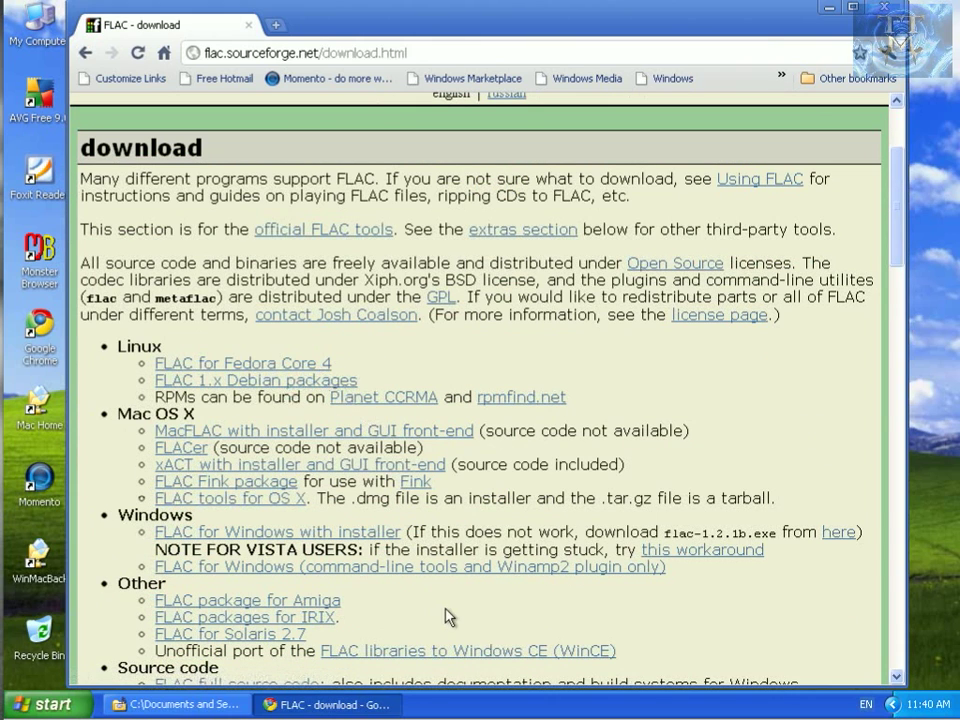
{"action": "mouse_move", "coordinate": [445, 531]}
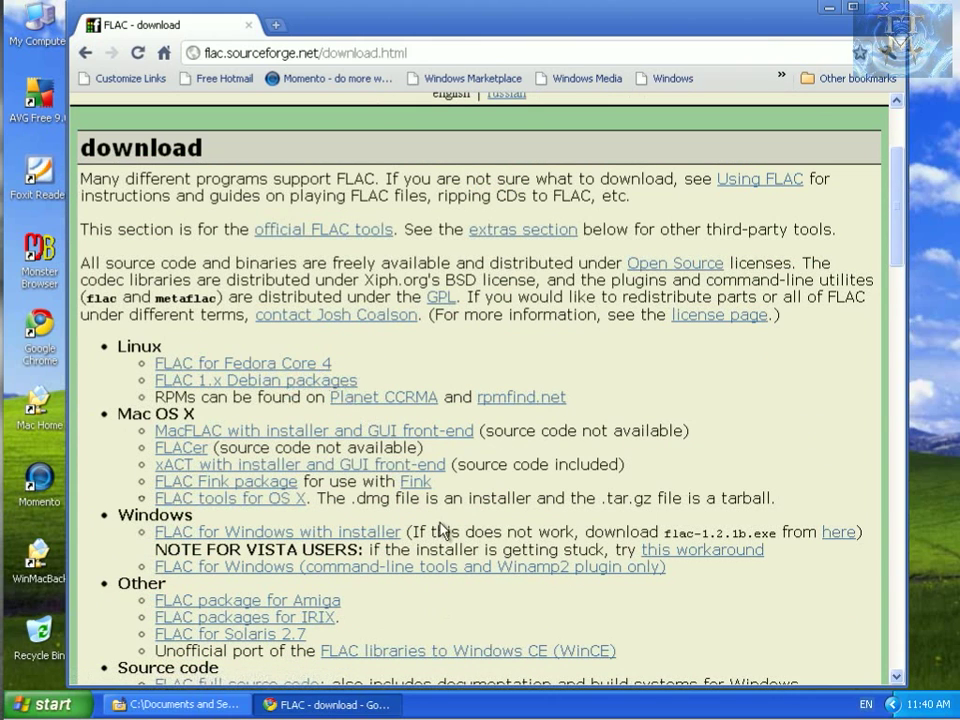
{"action": "mouse_move", "coordinate": [358, 615]}
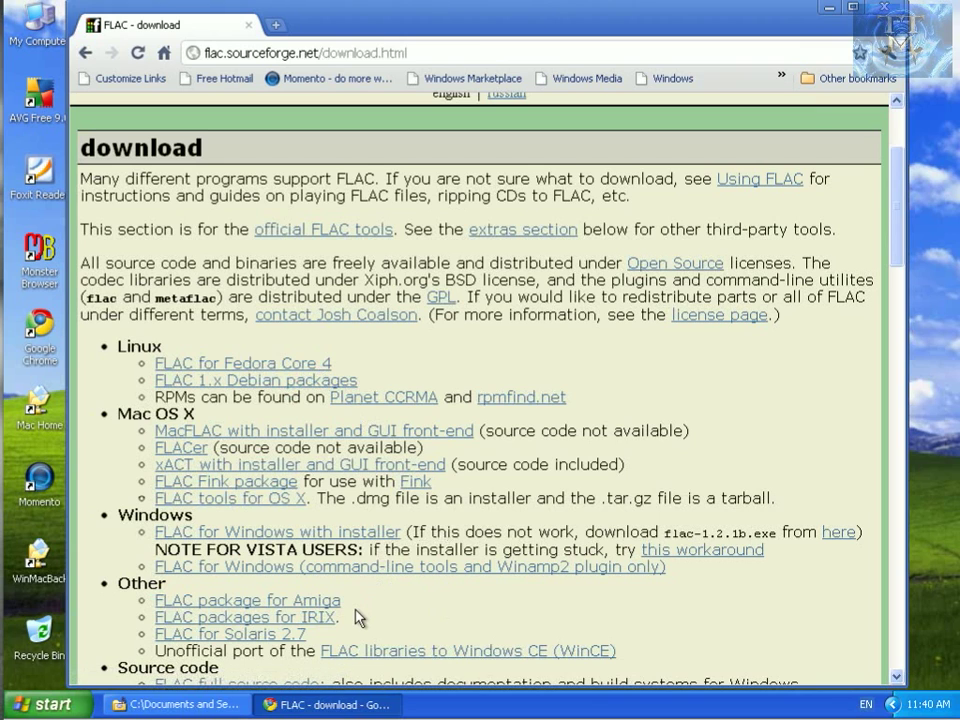
{"action": "mouse_move", "coordinate": [385, 610]}
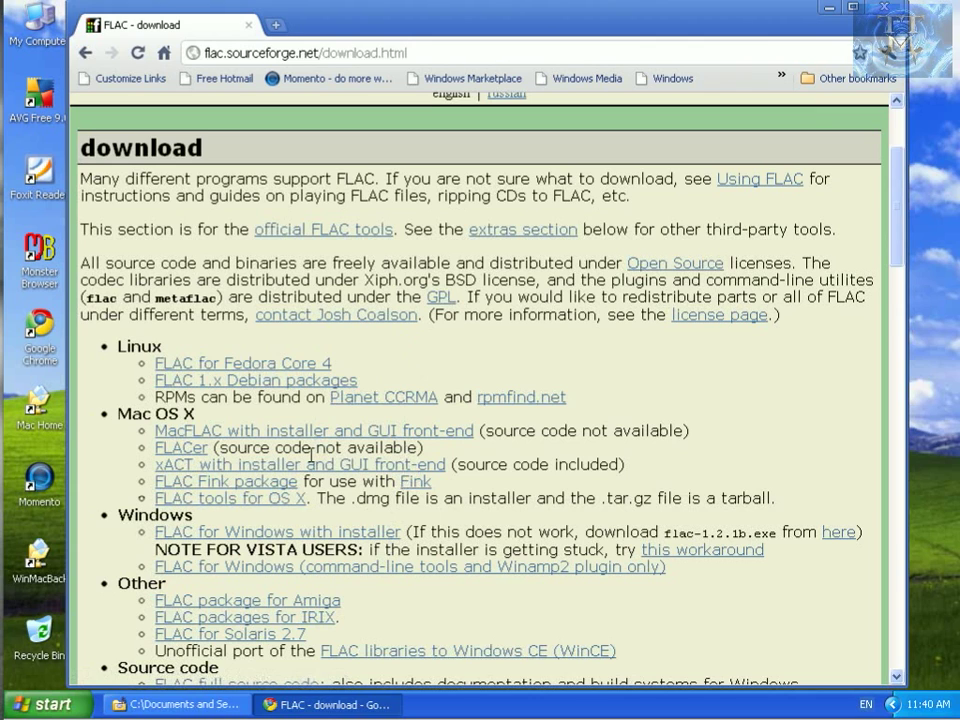
{"action": "mouse_move", "coordinate": [318, 507]}
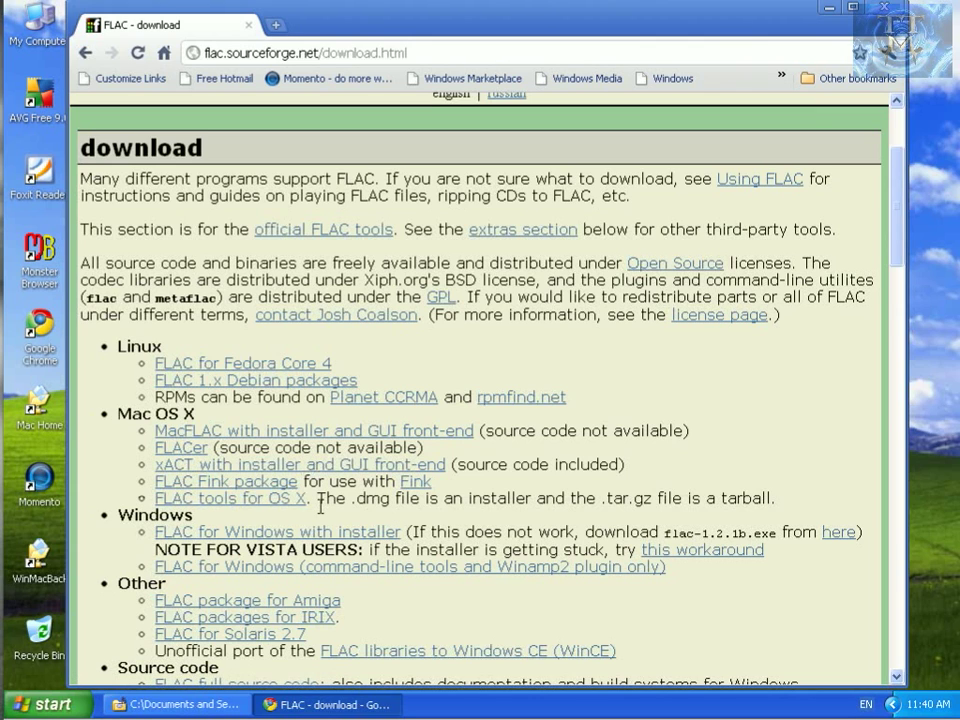
{"action": "mouse_move", "coordinate": [318, 525]}
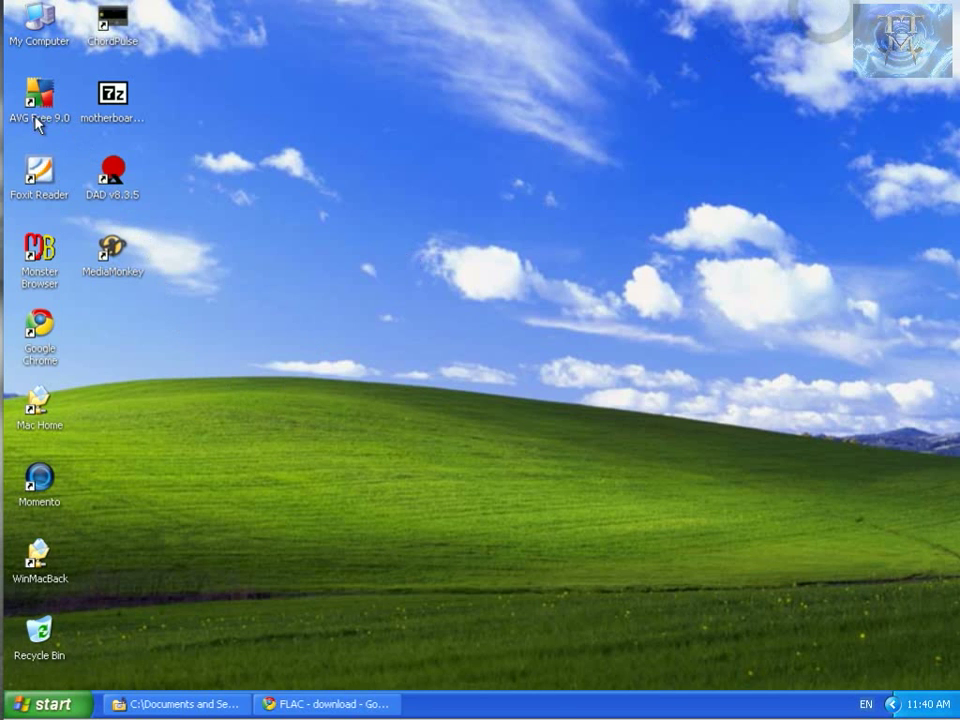
Step: Browse My Documents > Downloads > FLAC downloads and select flac-1.2.1b.exe
{"action": "double_click", "coordinate": [39, 20]}
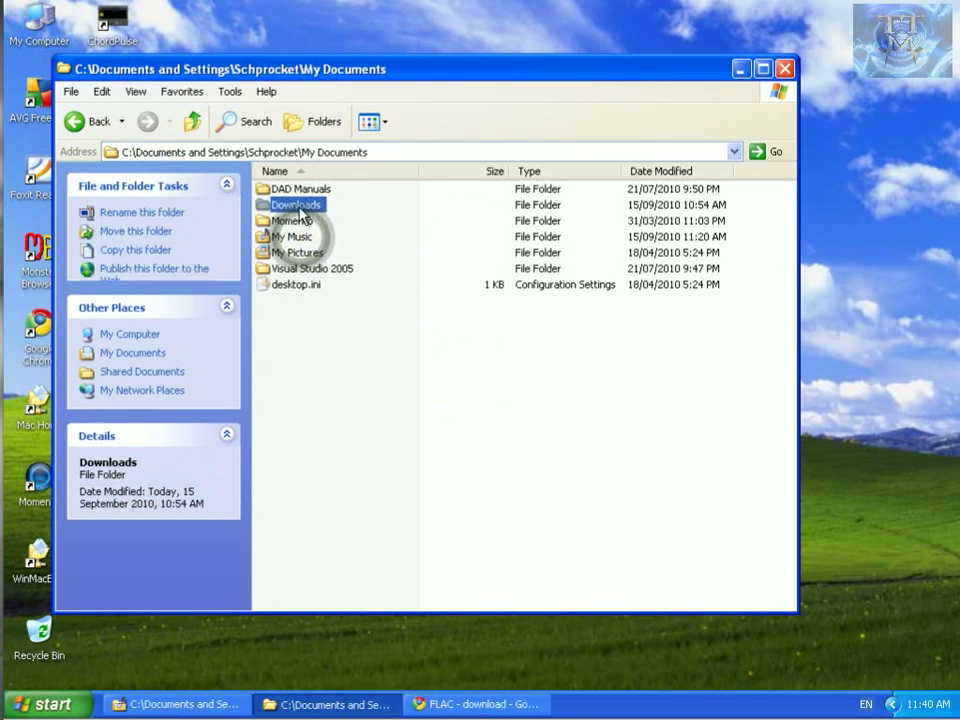
{"action": "double_click", "coordinate": [295, 205]}
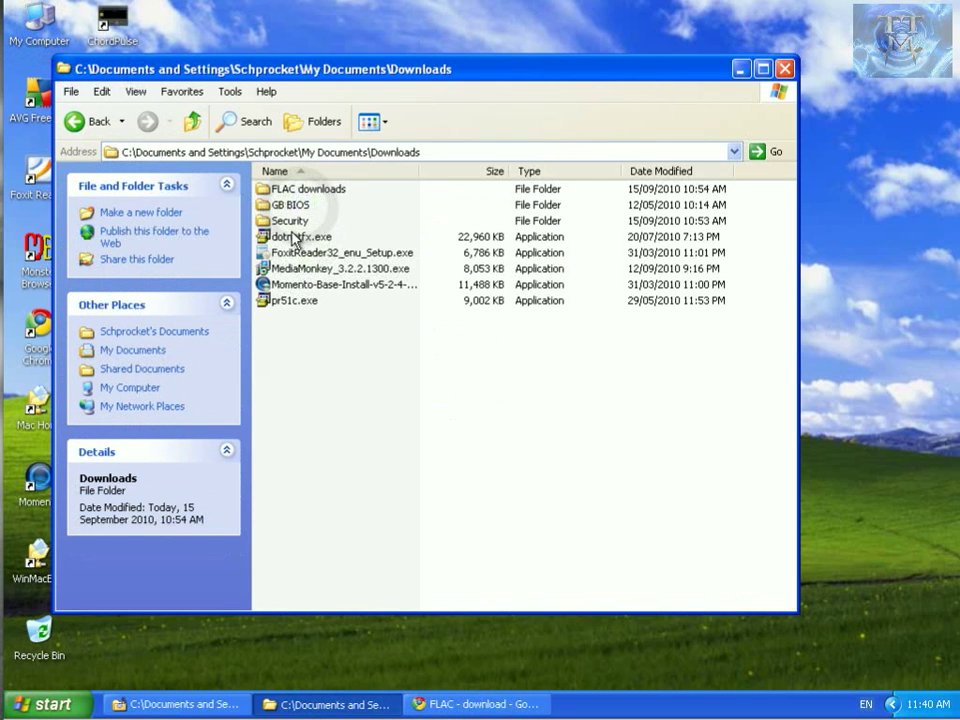
{"action": "double_click", "coordinate": [308, 189]}
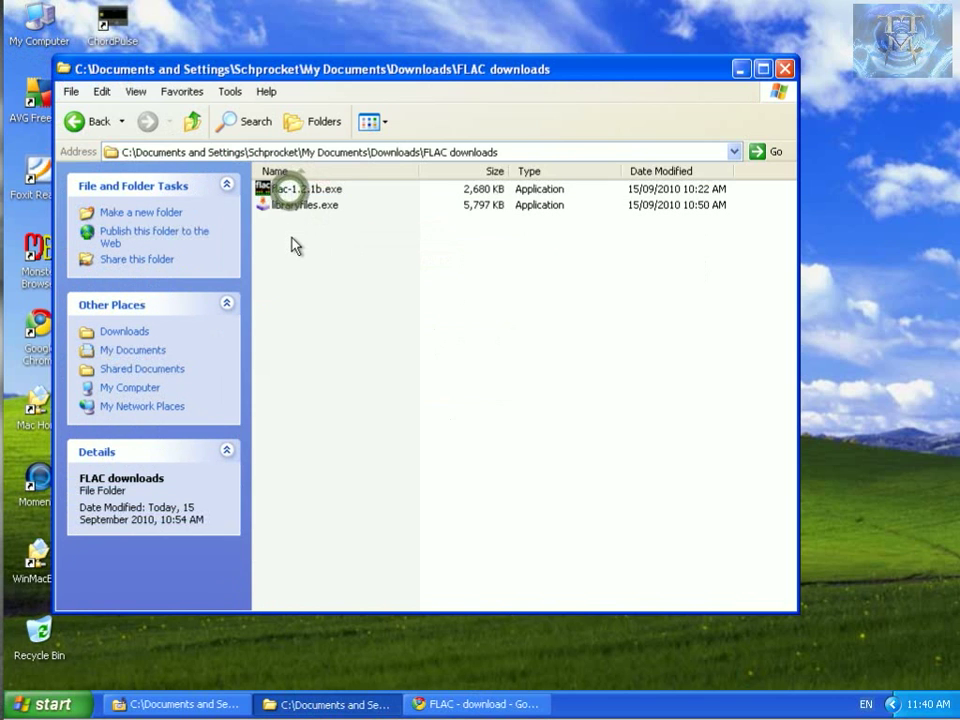
{"action": "left_click", "coordinate": [305, 189]}
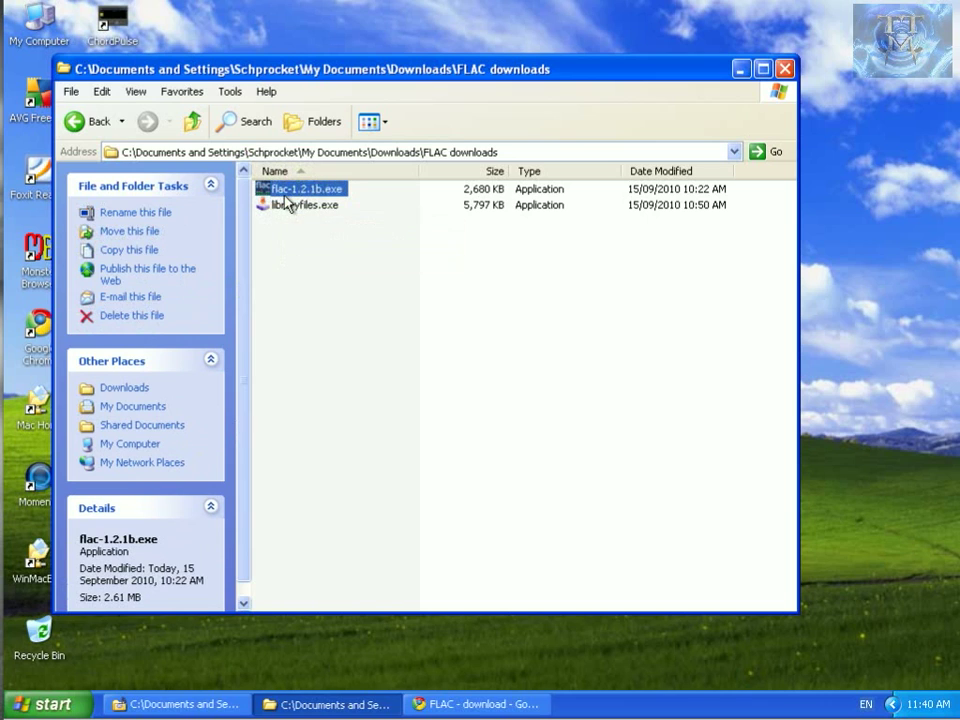
{"action": "mouse_move", "coordinate": [312, 192]}
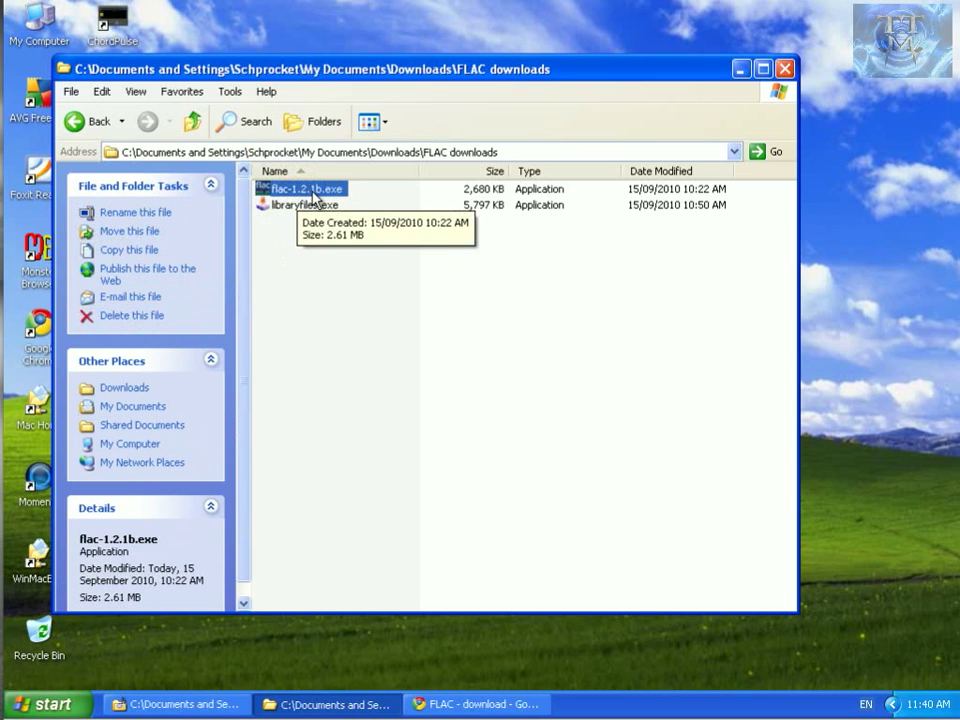
{"action": "mouse_move", "coordinate": [375, 220]}
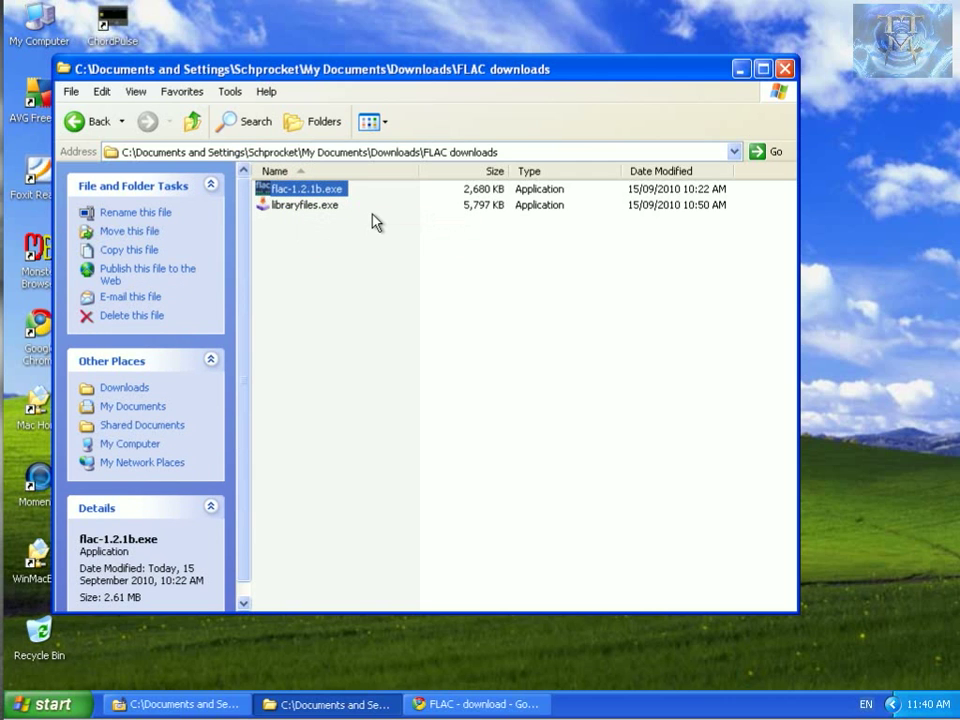
{"action": "mouse_move", "coordinate": [398, 90]}
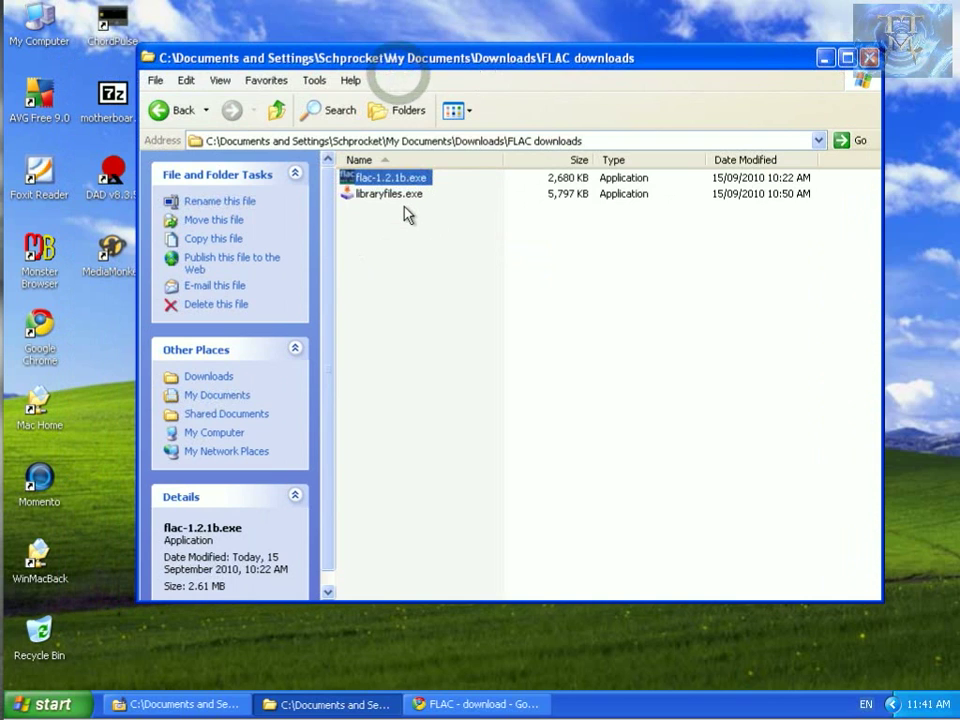
{"action": "mouse_move", "coordinate": [390, 193]}
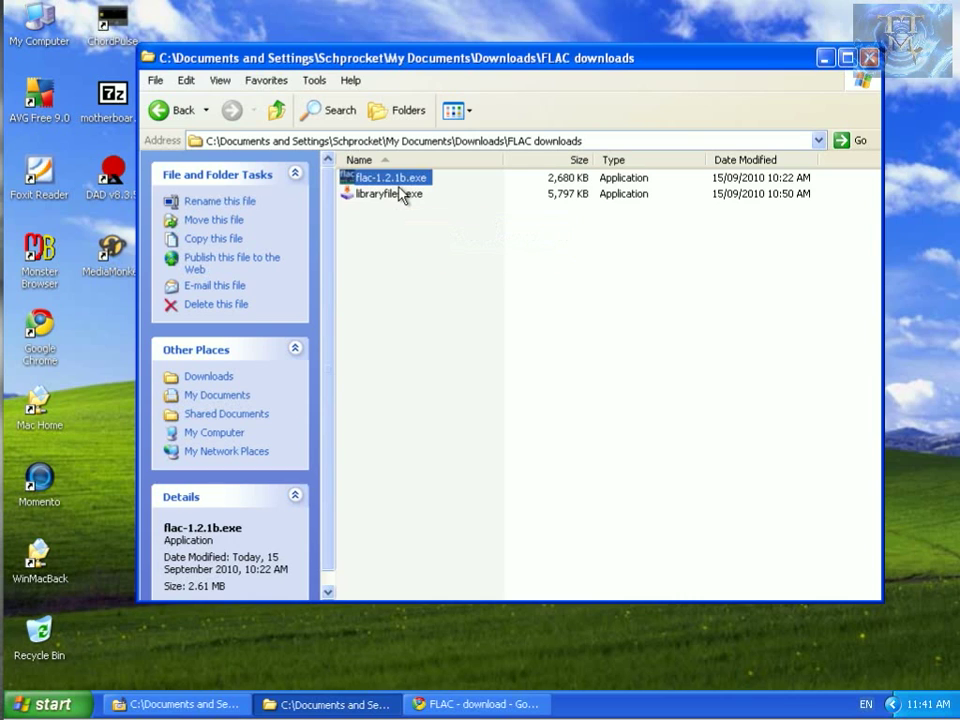
{"action": "mouse_move", "coordinate": [388, 193]}
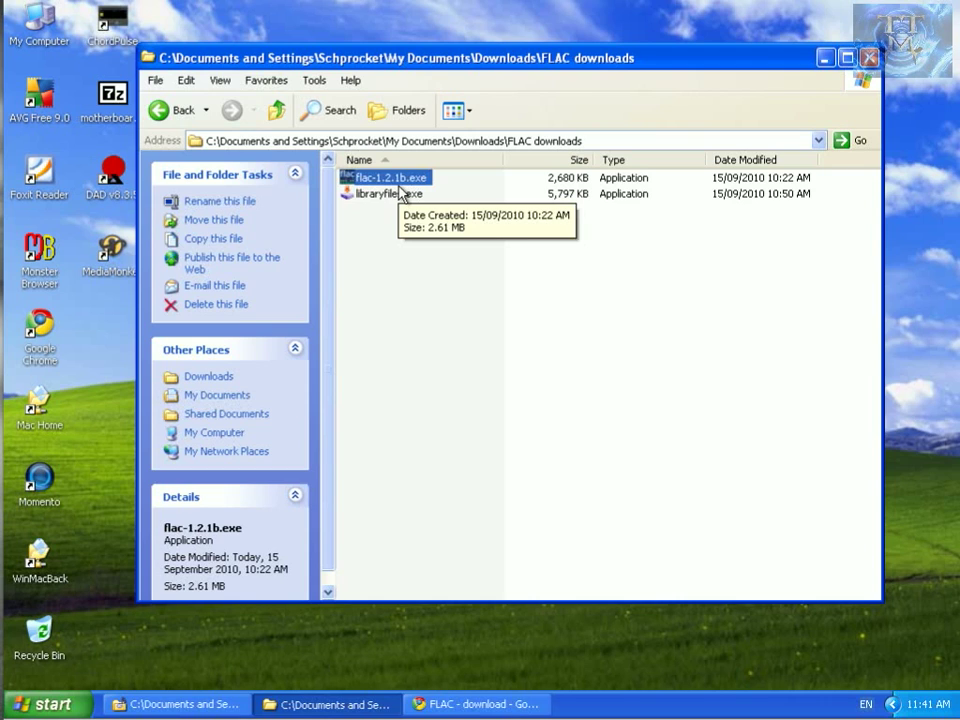
{"action": "mouse_move", "coordinate": [400, 193]}
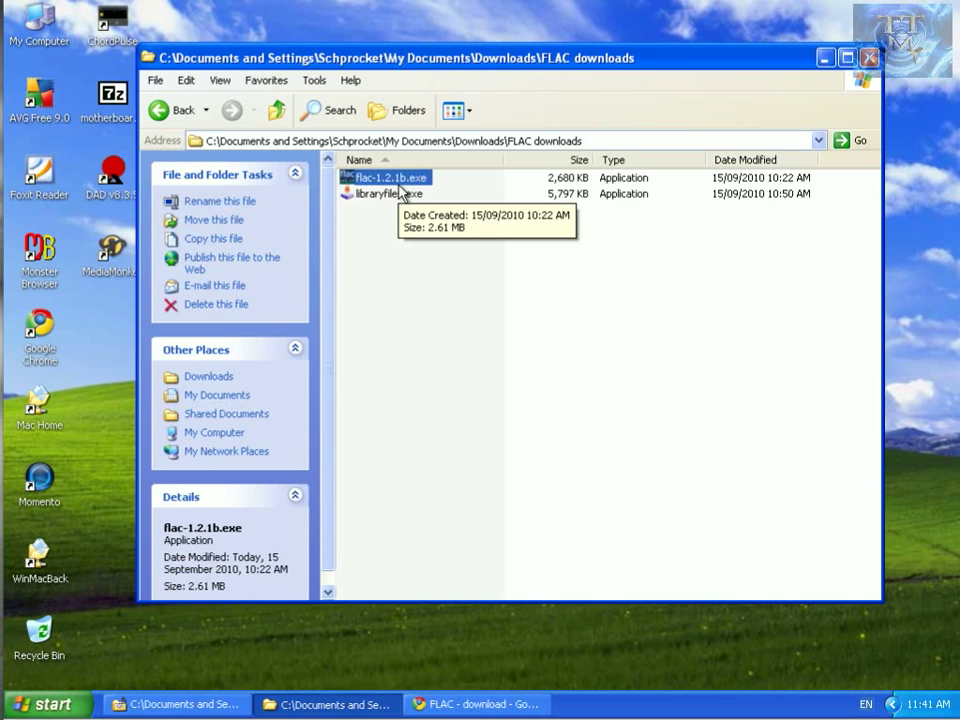
{"action": "mouse_move", "coordinate": [390, 194]}
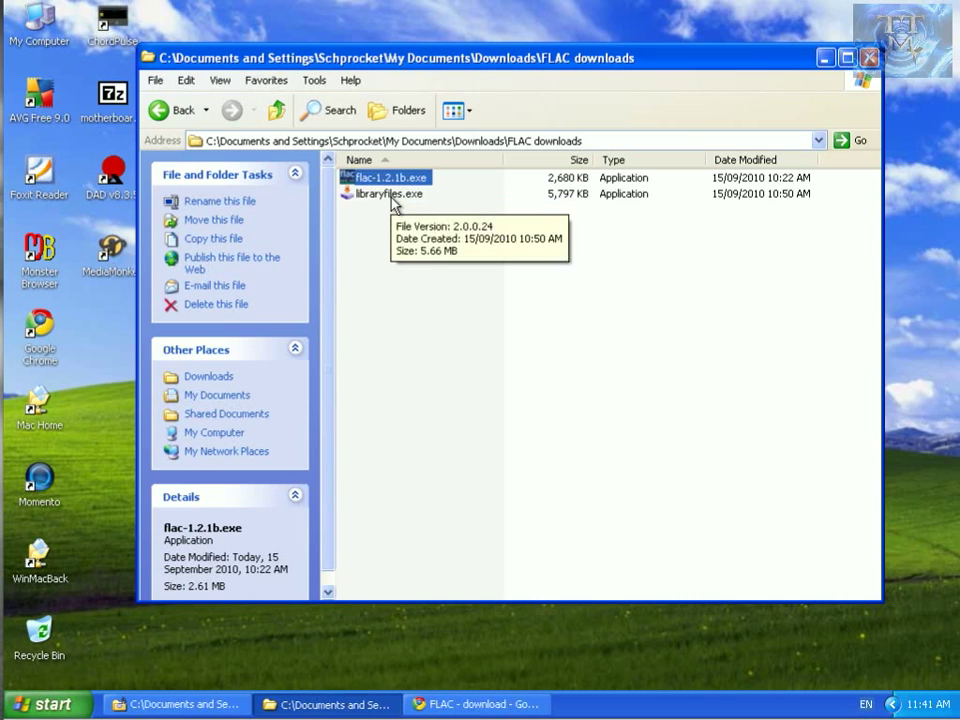
{"action": "mouse_move", "coordinate": [475, 704]}
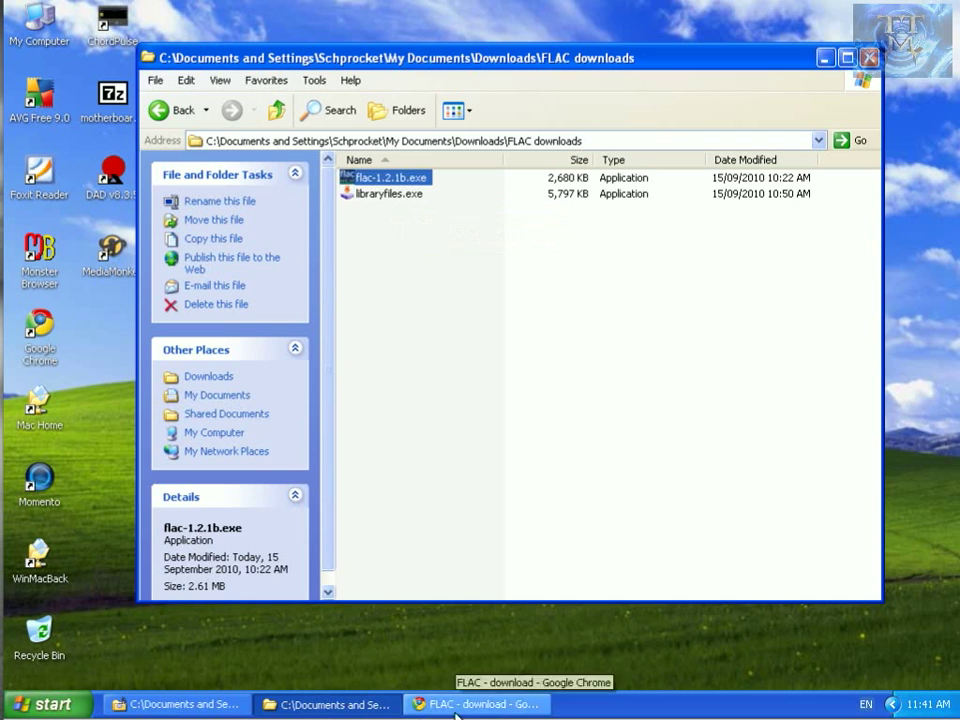
Step: Return to Chrome and search for 'mscomctl.ocx missing' in a new tab
{"action": "left_click", "coordinate": [476, 704]}
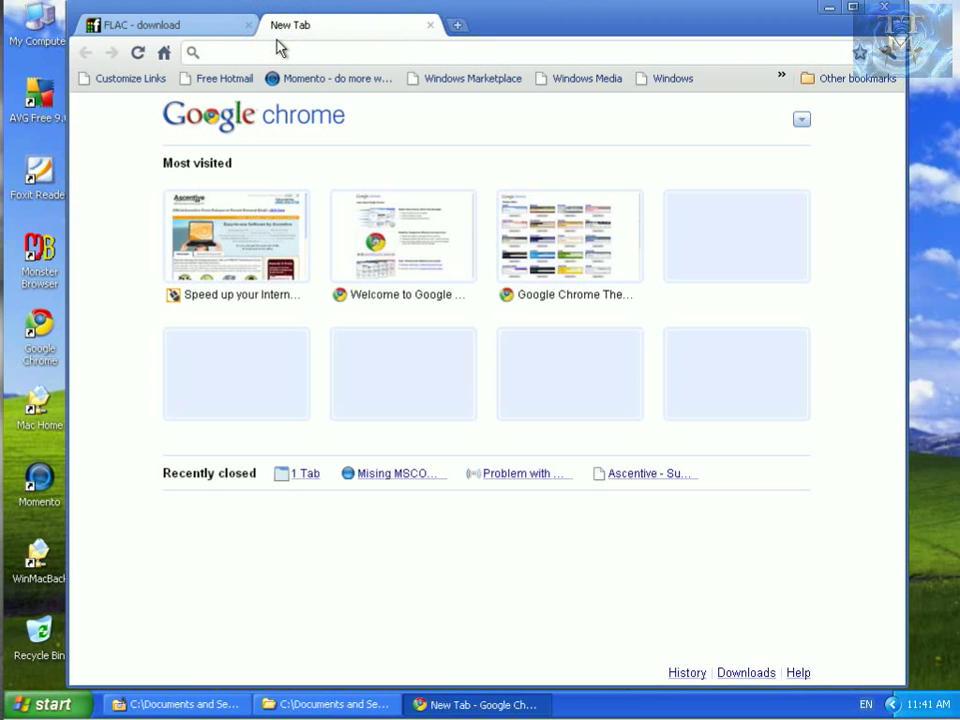
{"action": "type", "text": "mscomctl.oc"}
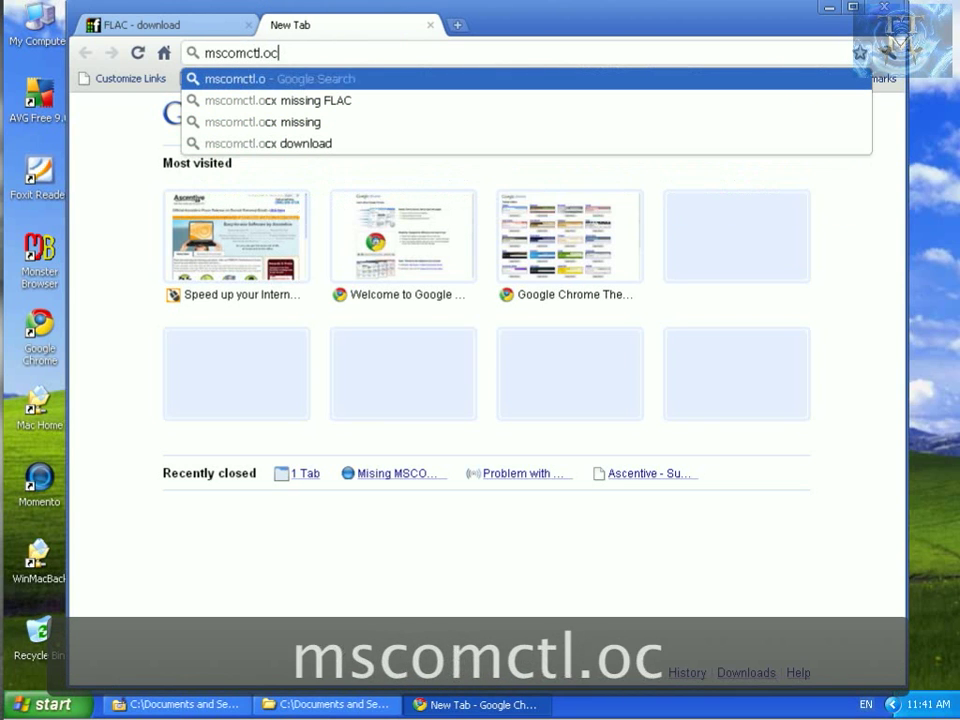
{"action": "type", "text": "x"}
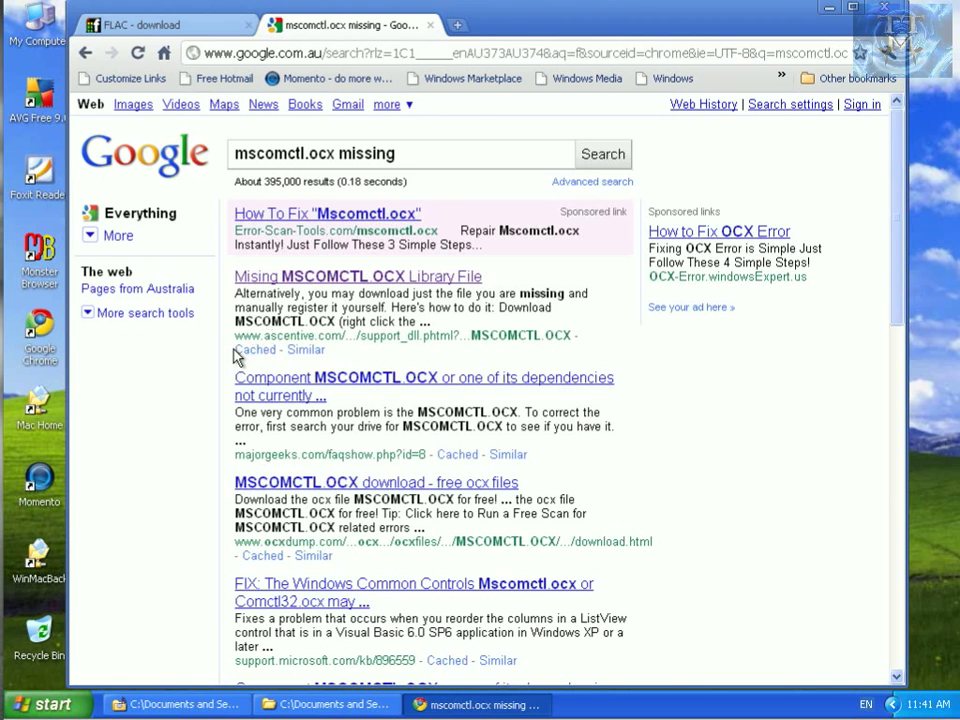
{"action": "mouse_move", "coordinate": [345, 340]}
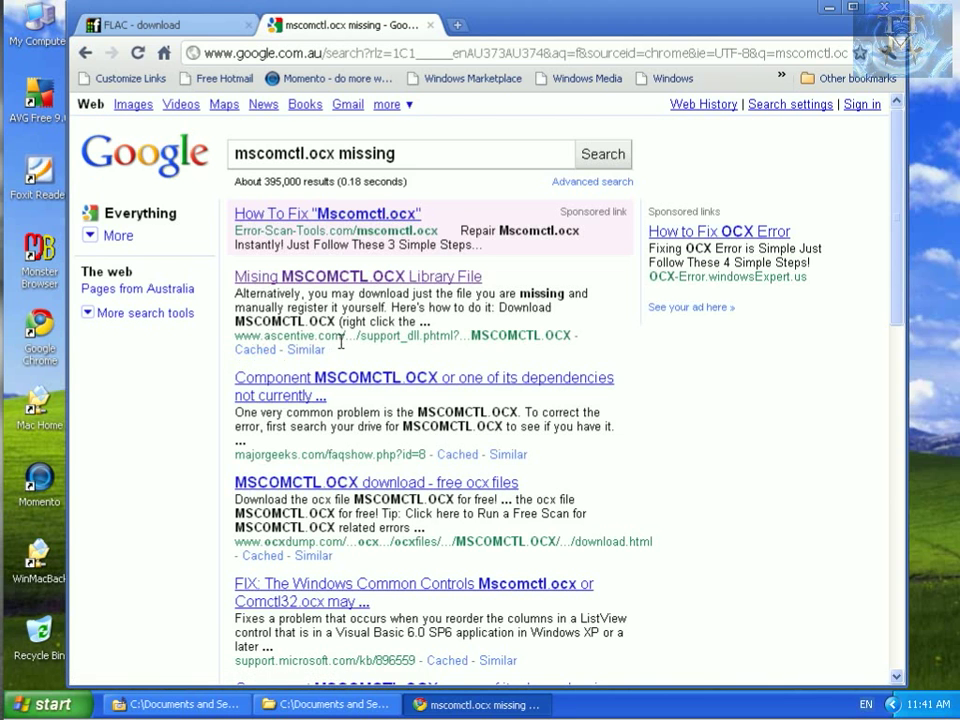
Step: Read the Ascentive 'Missing MSCOMCTL.OCX Library File' guide, then close Chrome
{"action": "left_click", "coordinate": [357, 276]}
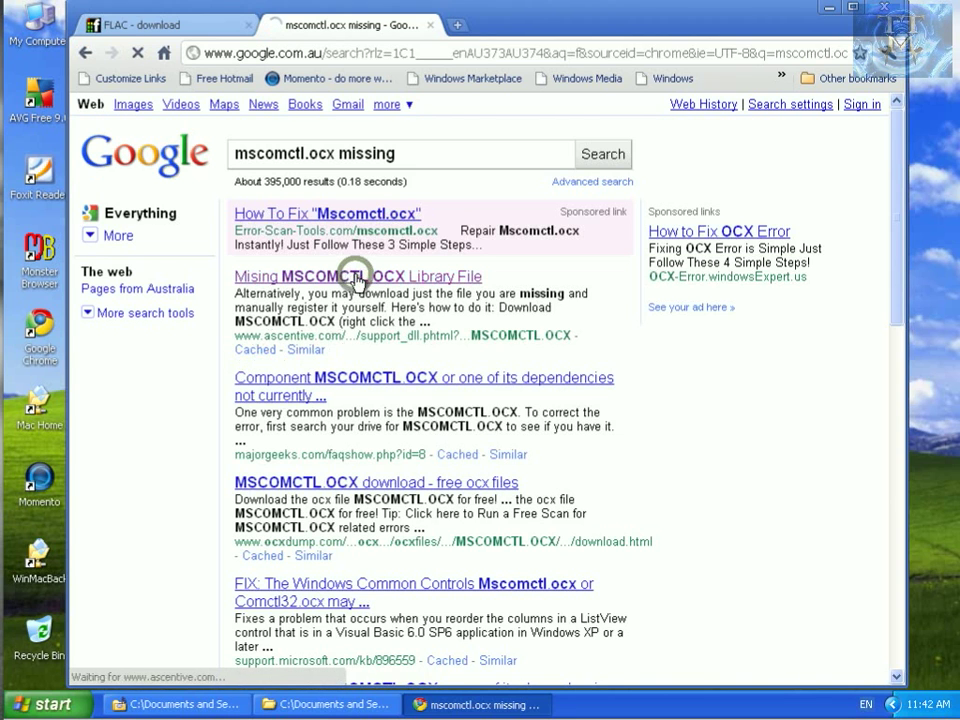
{"action": "left_click", "coordinate": [355, 276]}
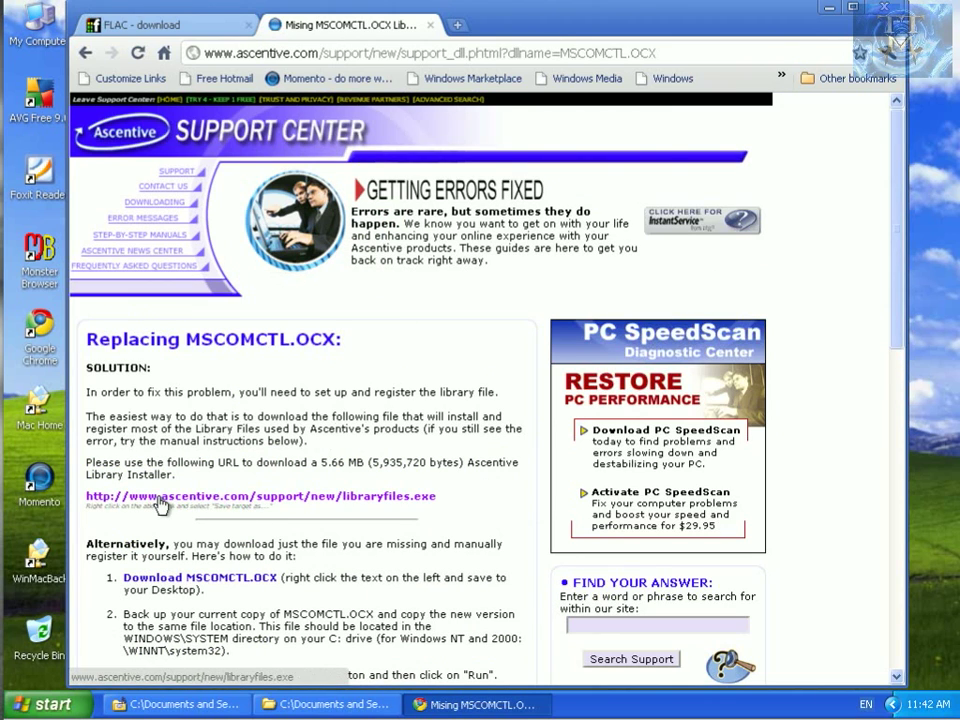
{"action": "mouse_move", "coordinate": [362, 503]}
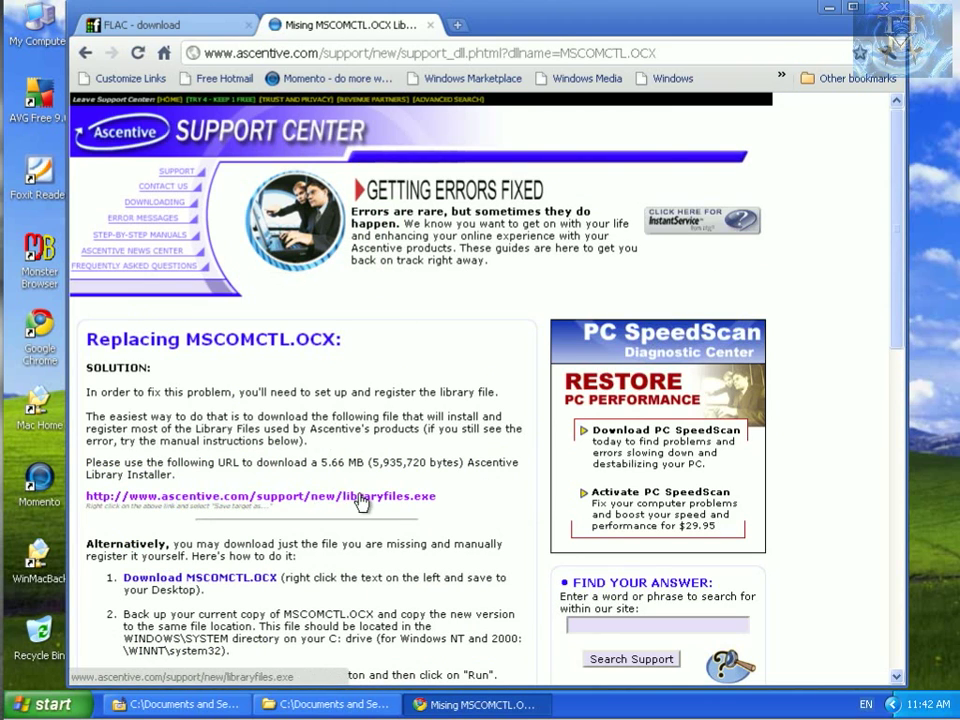
{"action": "scroll", "scroll_direction": "down", "scroll_amount": 3}
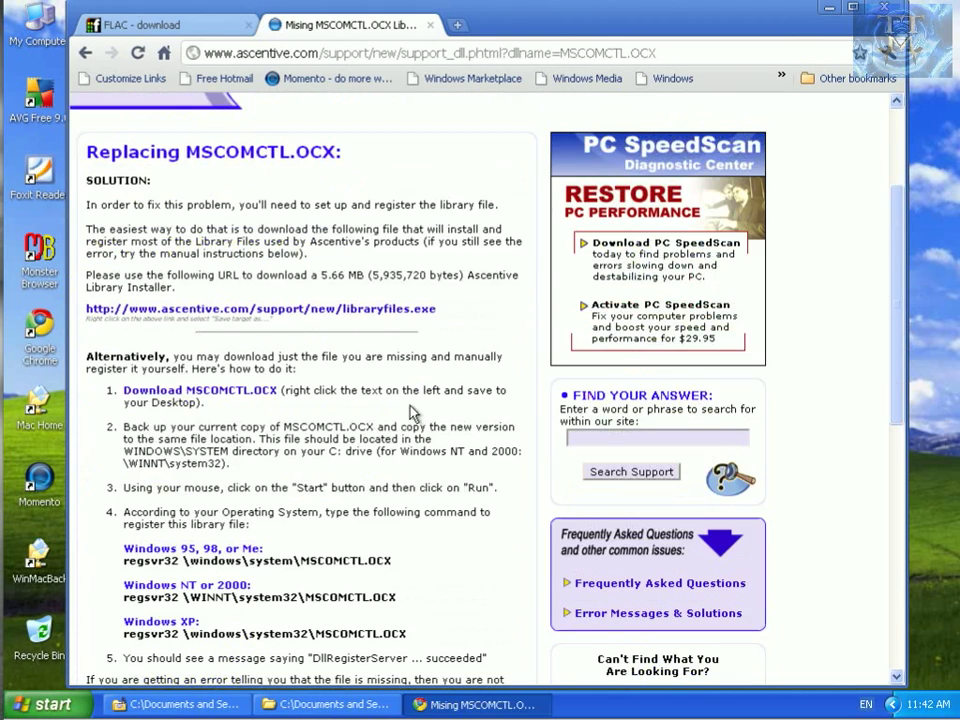
{"action": "mouse_move", "coordinate": [495, 393]}
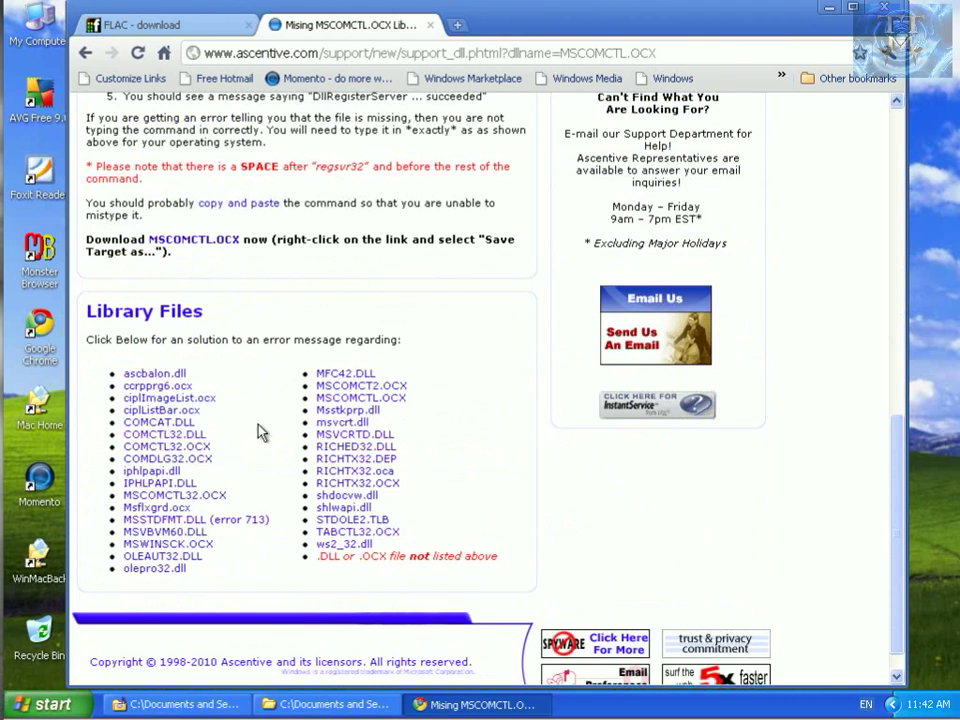
{"action": "scroll", "scroll_direction": "up", "scroll_amount": 3}
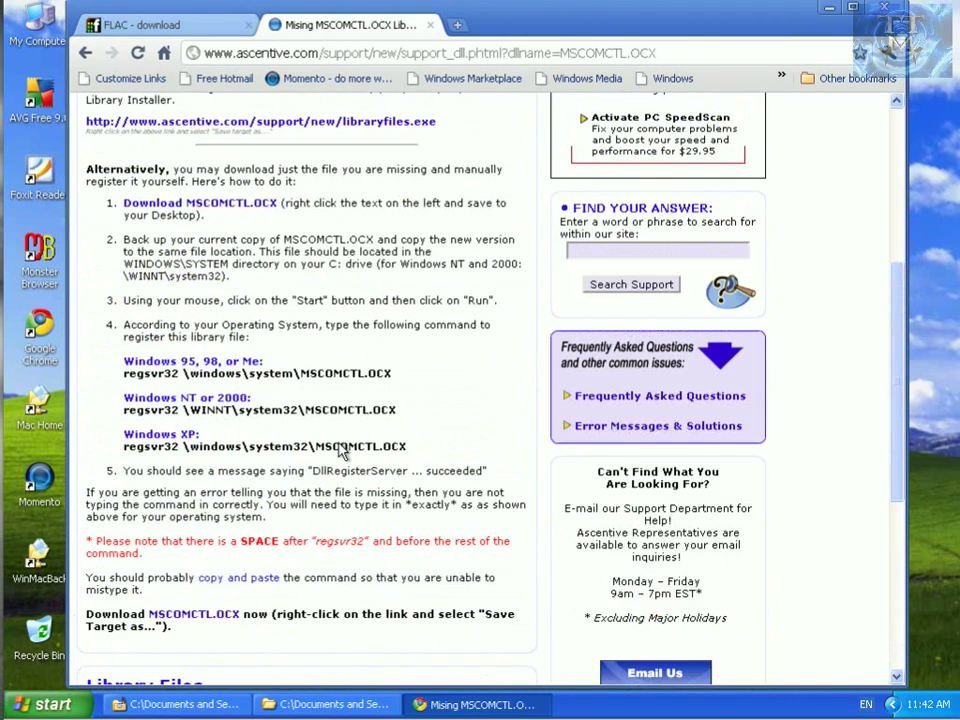
{"action": "scroll", "scroll_direction": "up", "scroll_amount": 3}
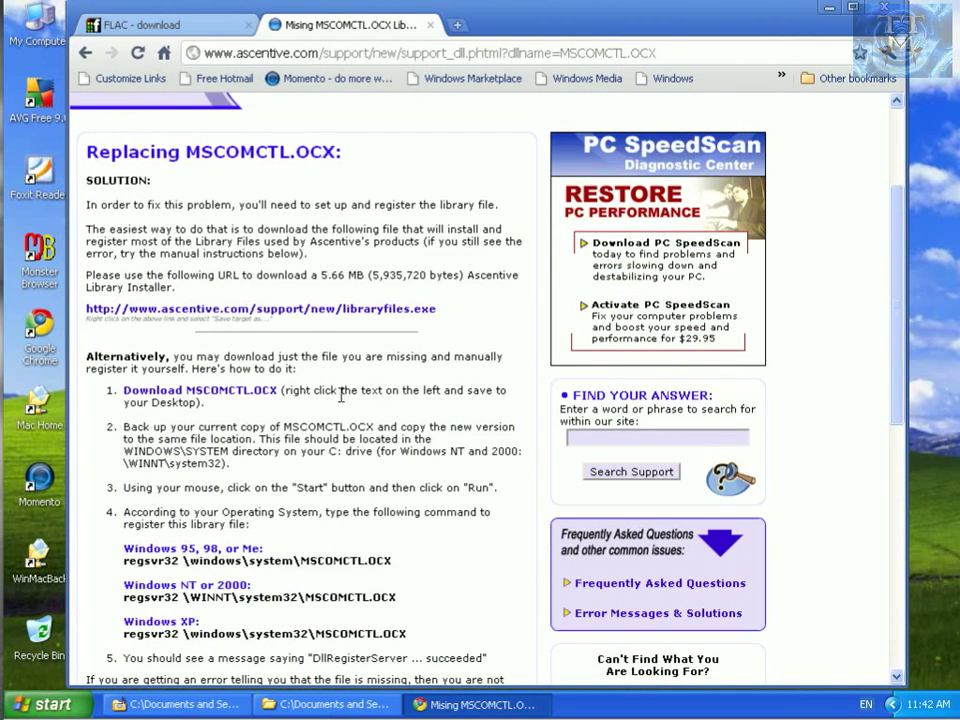
{"action": "mouse_move", "coordinate": [281, 314]}
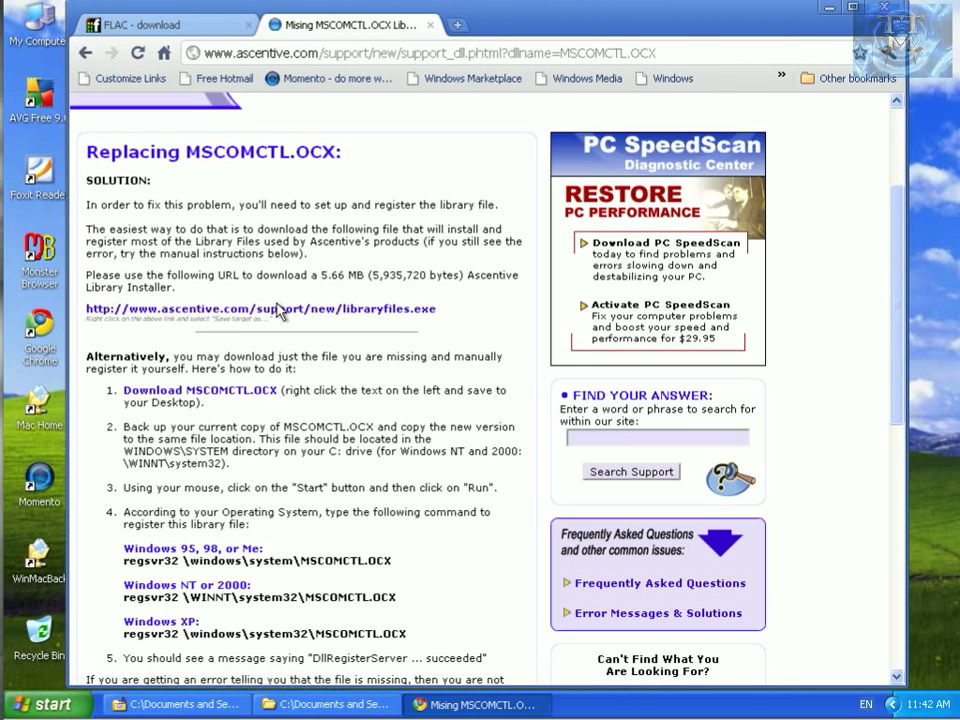
{"action": "mouse_move", "coordinate": [277, 314]}
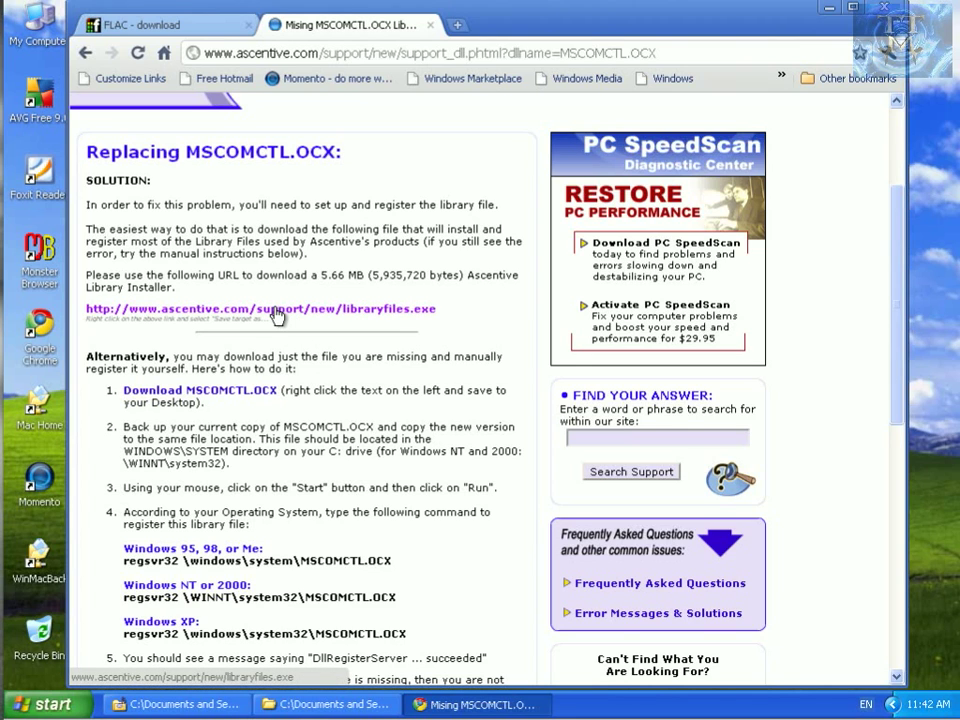
{"action": "mouse_move", "coordinate": [305, 314]}
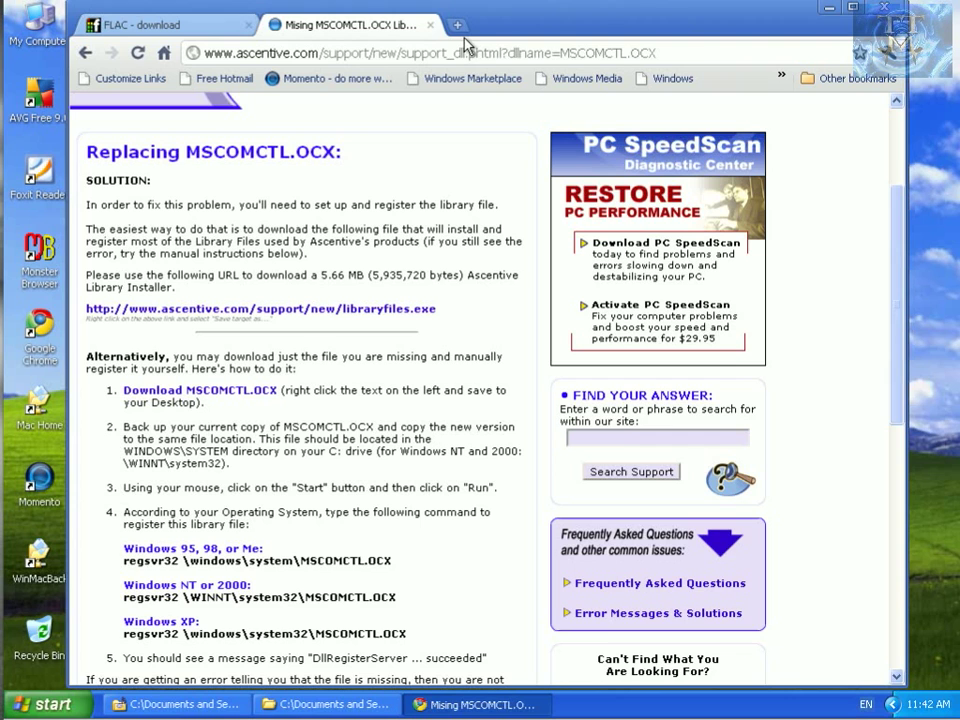
{"action": "mouse_move", "coordinate": [407, 42]}
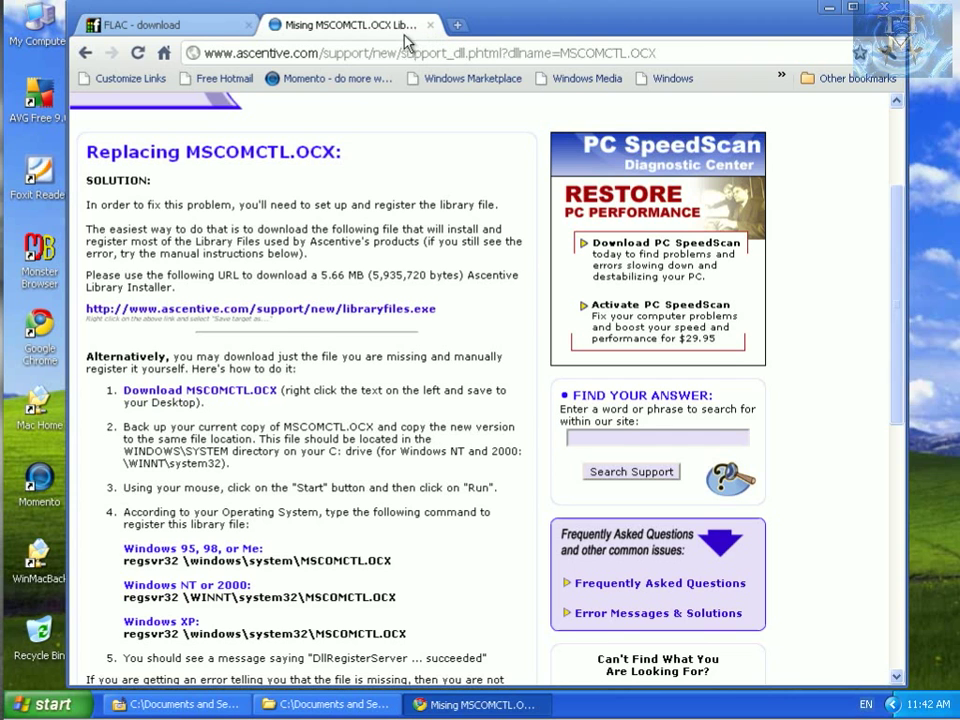
{"action": "left_click", "coordinate": [150, 24]}
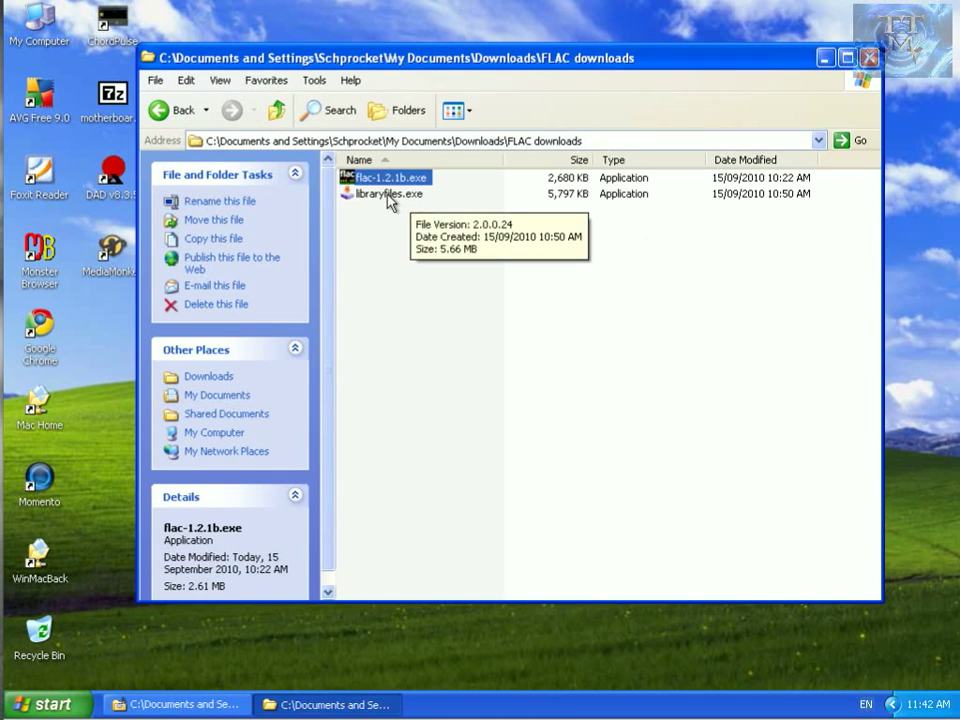
Step: Run libraryfiles.exe, then launch the flac-1.2.1b.exe installer
{"action": "left_click", "coordinate": [387, 193]}
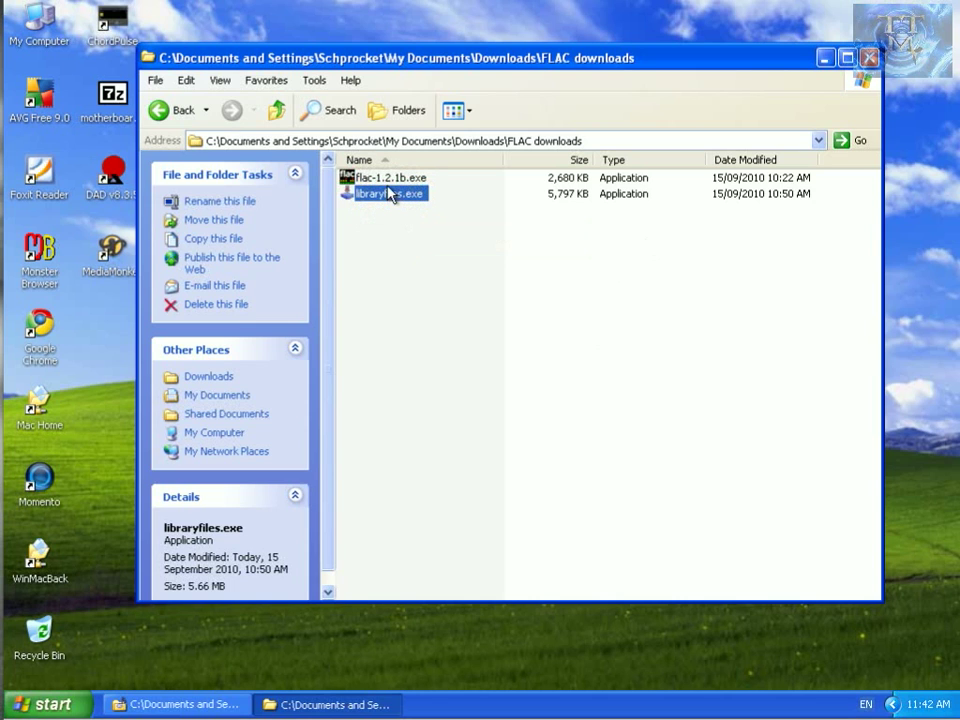
{"action": "left_click", "coordinate": [390, 177]}
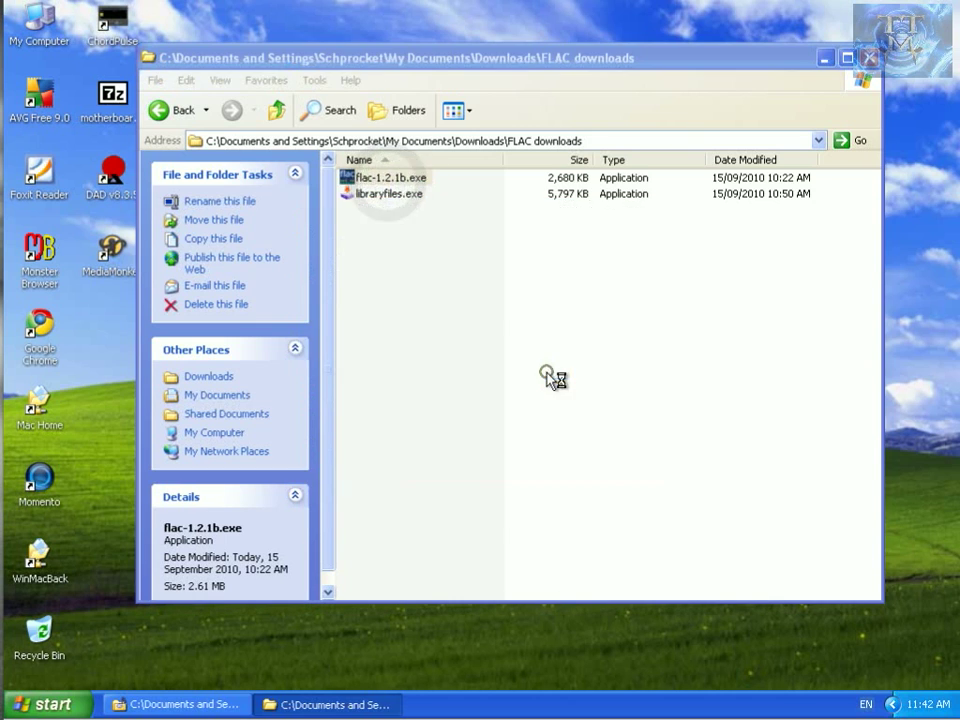
{"action": "double_click", "coordinate": [385, 177]}
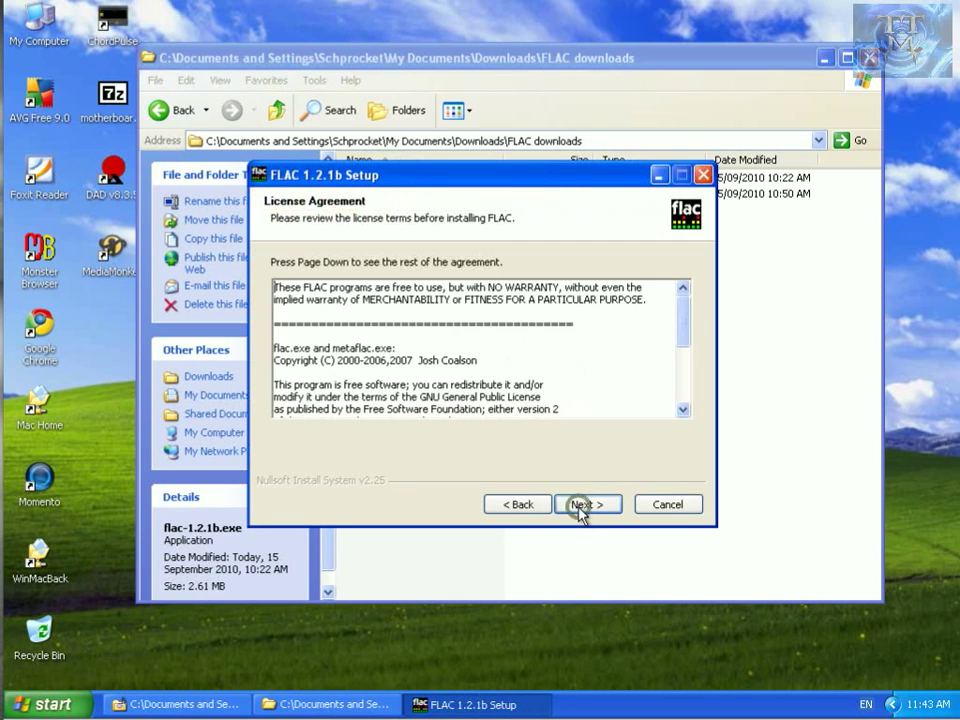
Step: Accept the license, default components and C:\Program Files\FLAC, then close setup
{"action": "left_click", "coordinate": [587, 504]}
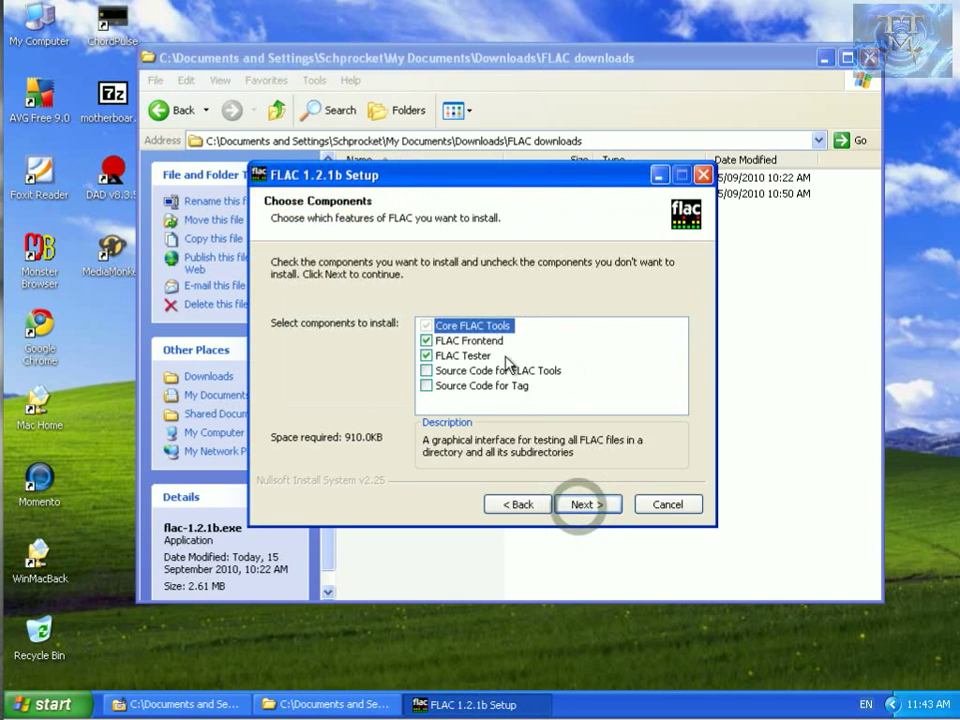
{"action": "mouse_move", "coordinate": [588, 510]}
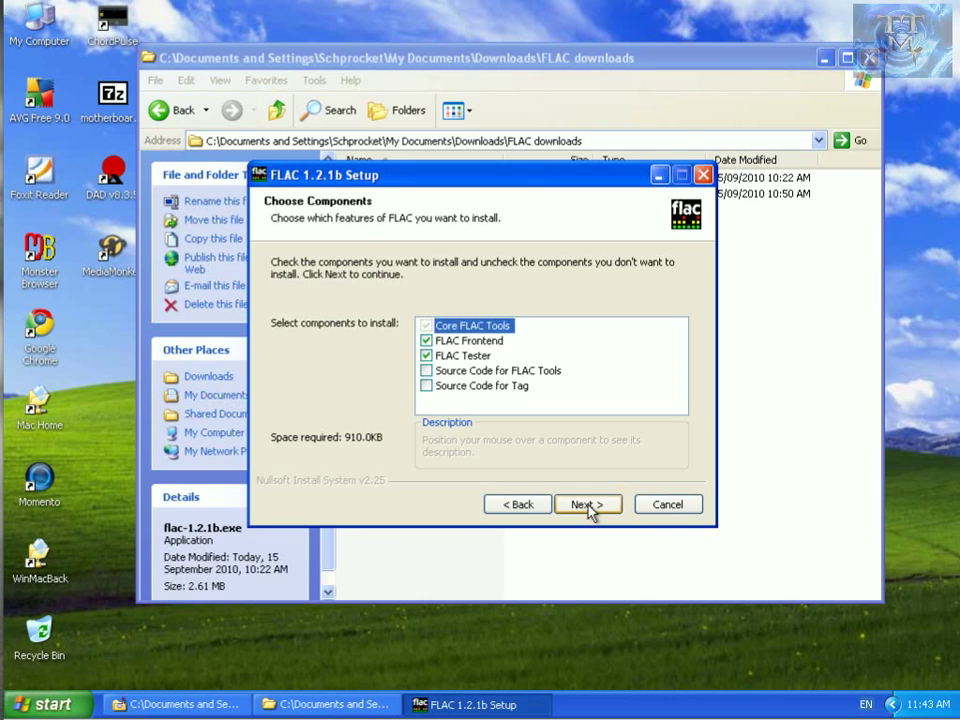
{"action": "left_click", "coordinate": [587, 504]}
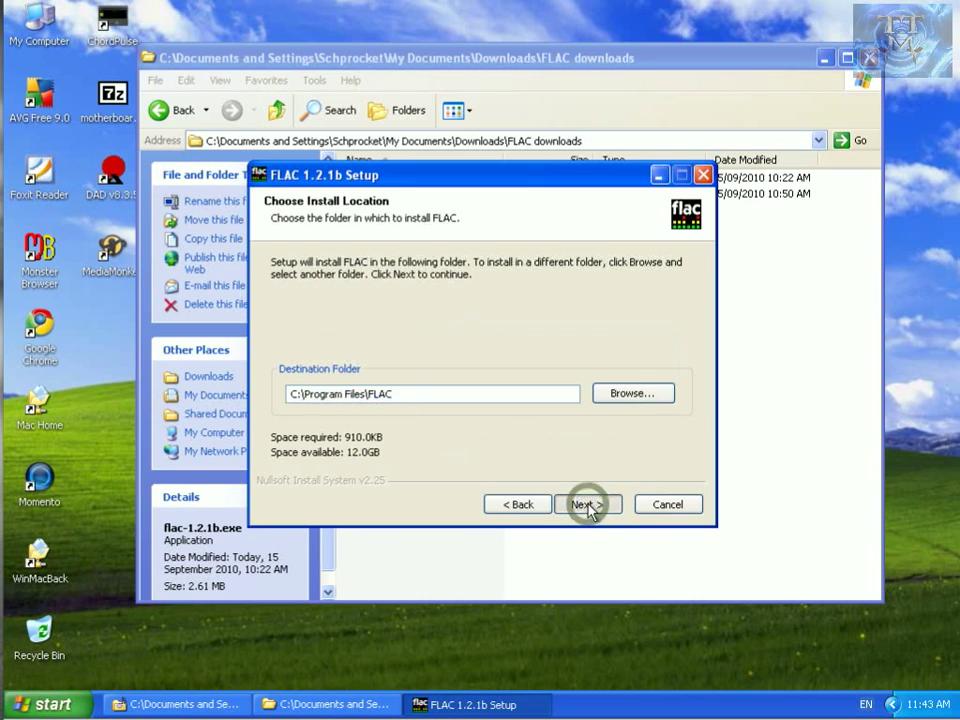
{"action": "left_click", "coordinate": [587, 504]}
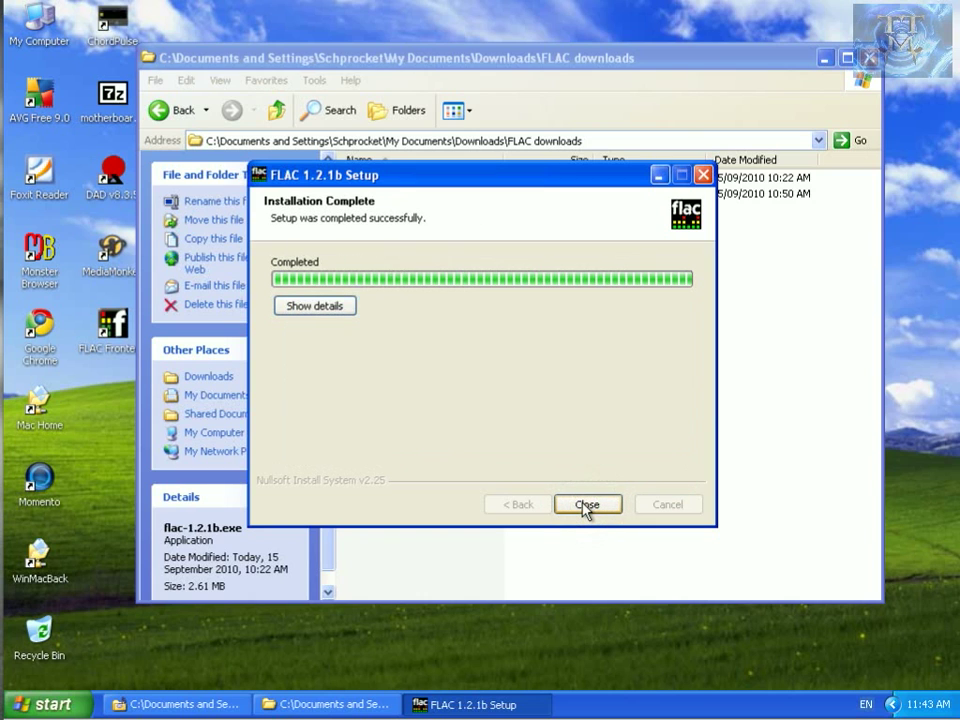
{"action": "left_click", "coordinate": [588, 504]}
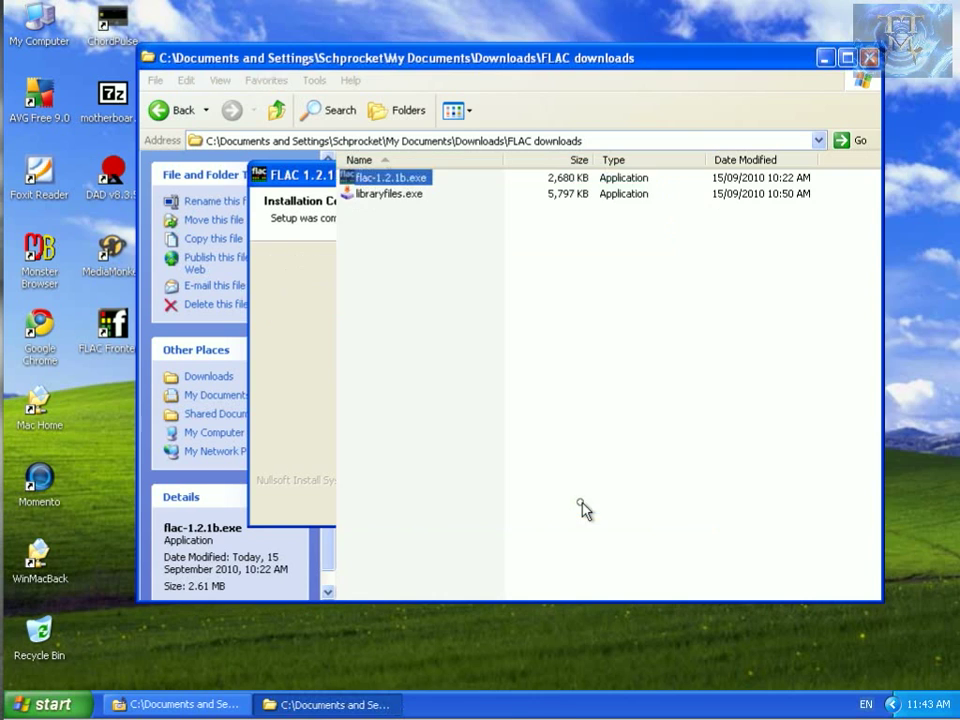
Step: Close the FLAC downloads window and start FLAC Frontend from the desktop shortcut
{"action": "left_click", "coordinate": [868, 57]}
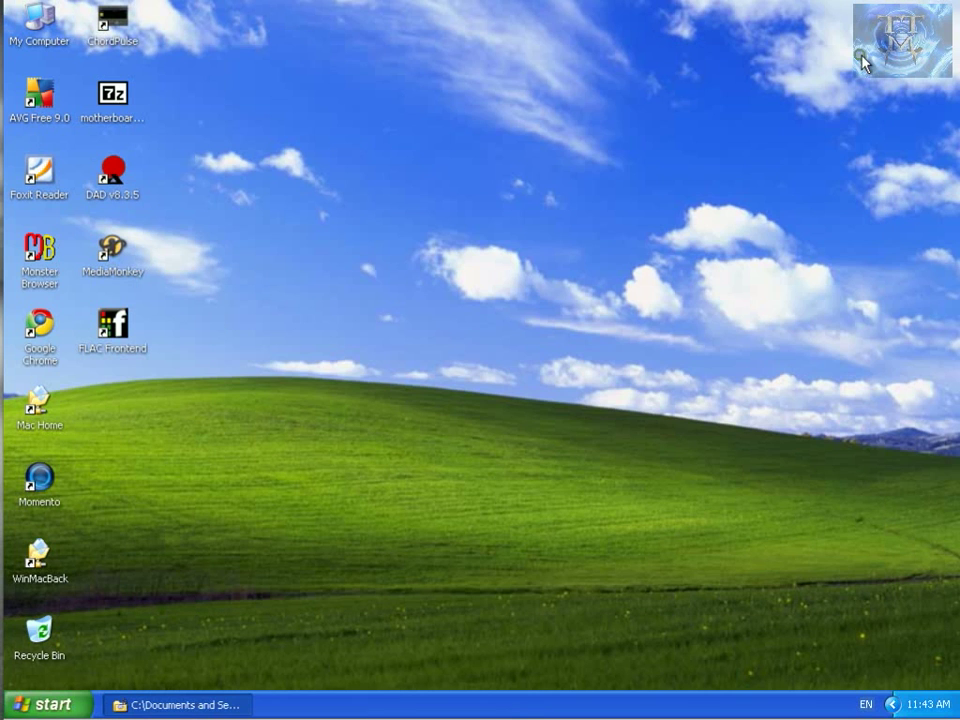
{"action": "mouse_move", "coordinate": [135, 335]}
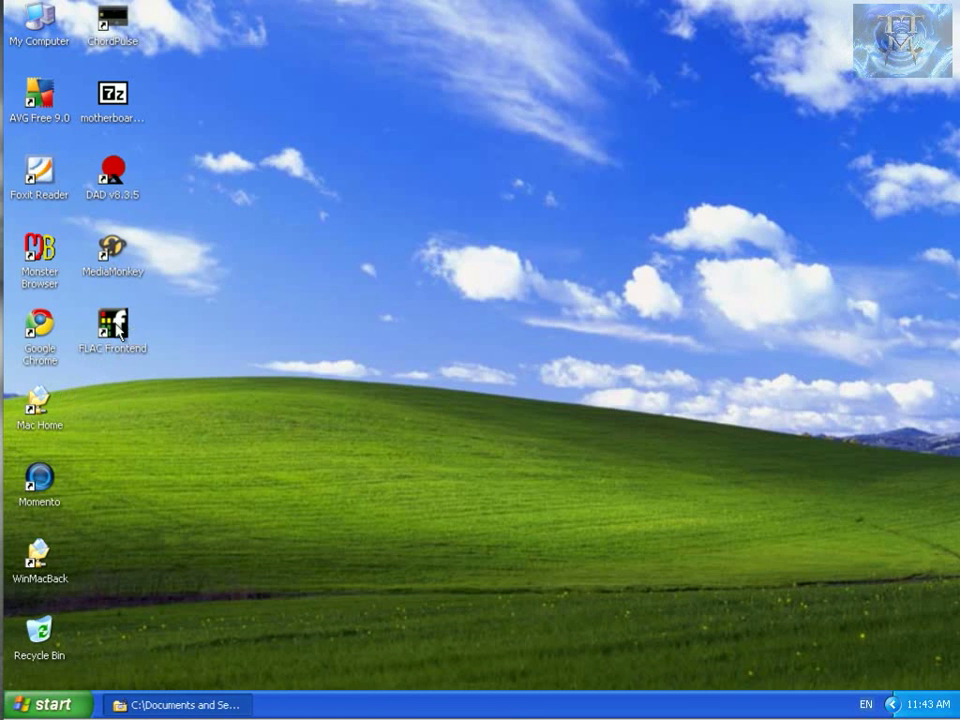
{"action": "double_click", "coordinate": [113, 330]}
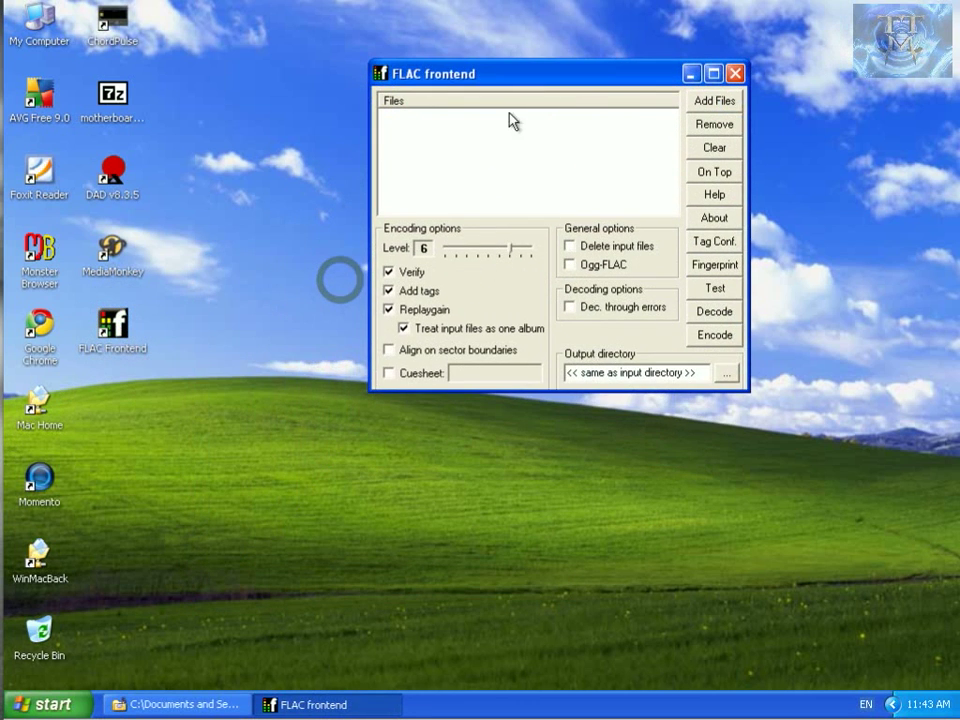
{"action": "mouse_move", "coordinate": [385, 303]}
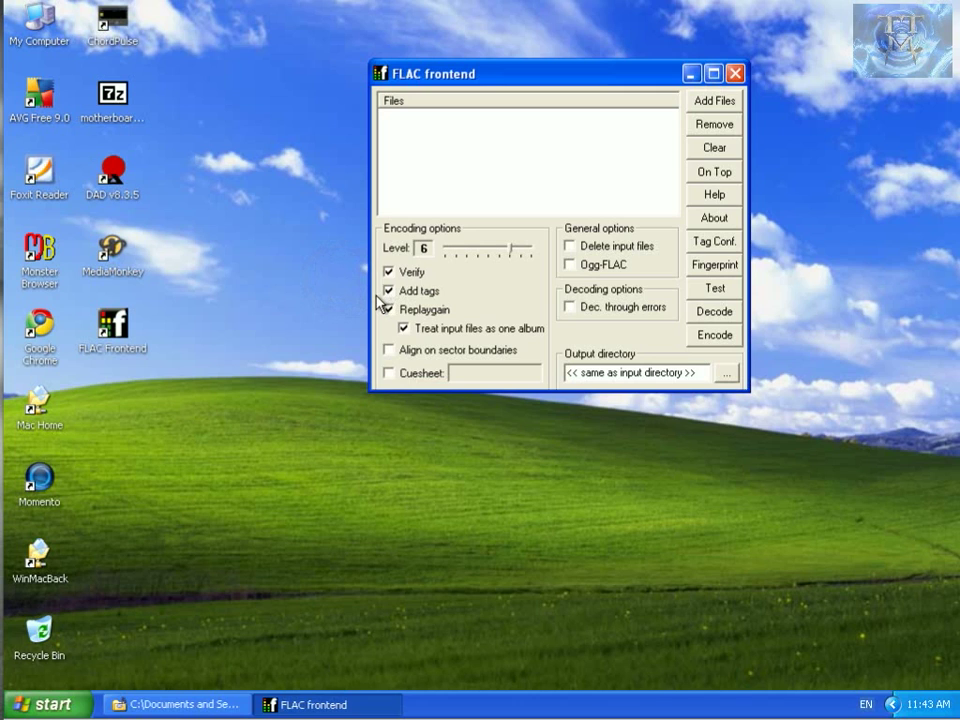
{"action": "mouse_move", "coordinate": [423, 320]}
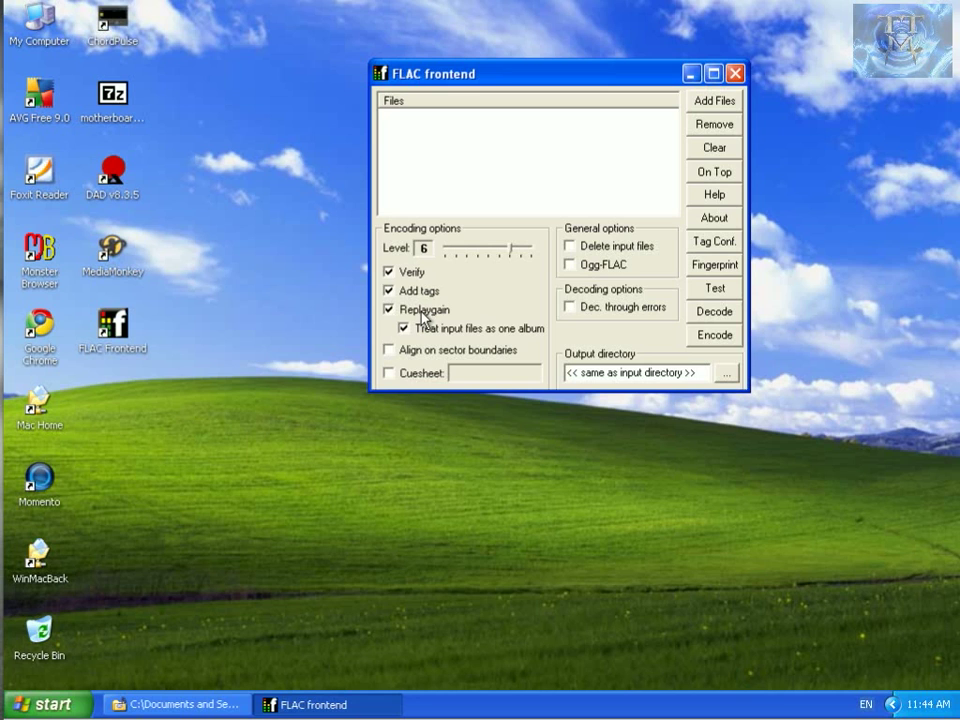
{"action": "mouse_move", "coordinate": [587, 177]}
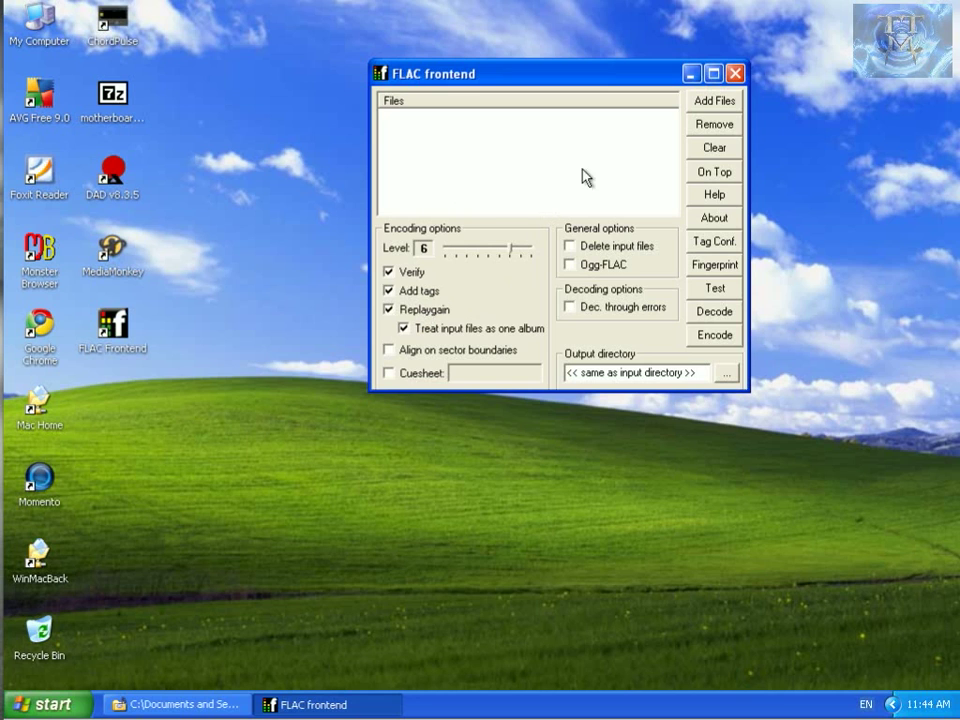
Step: Add DBTR_demo.wav from Shared Music to FLAC Frontend's file list
{"action": "left_click", "coordinate": [713, 100]}
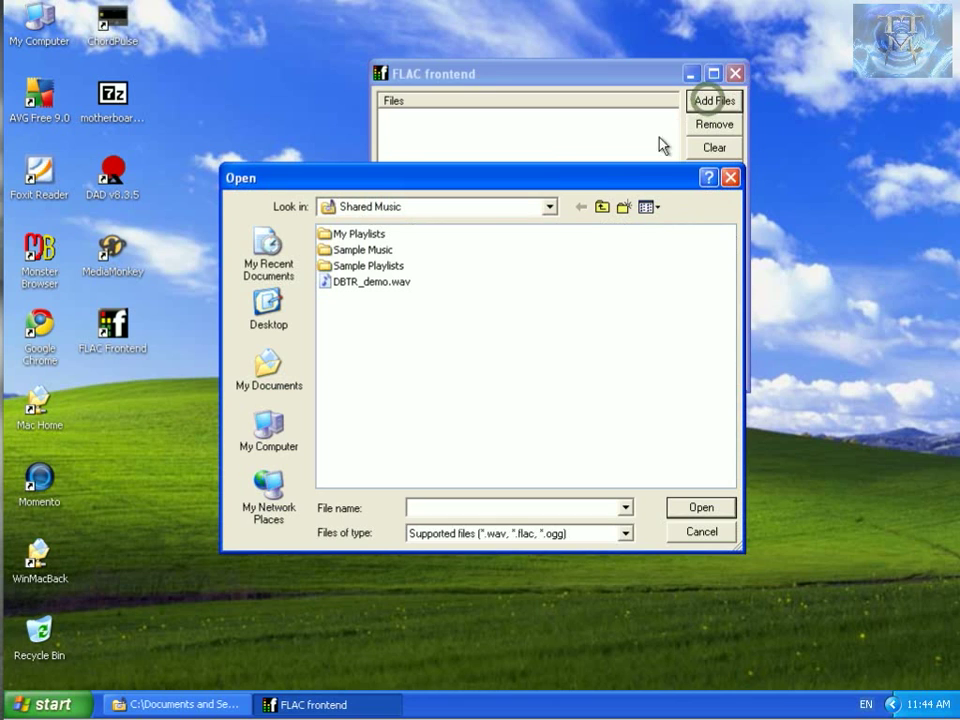
{"action": "left_click", "coordinate": [371, 281]}
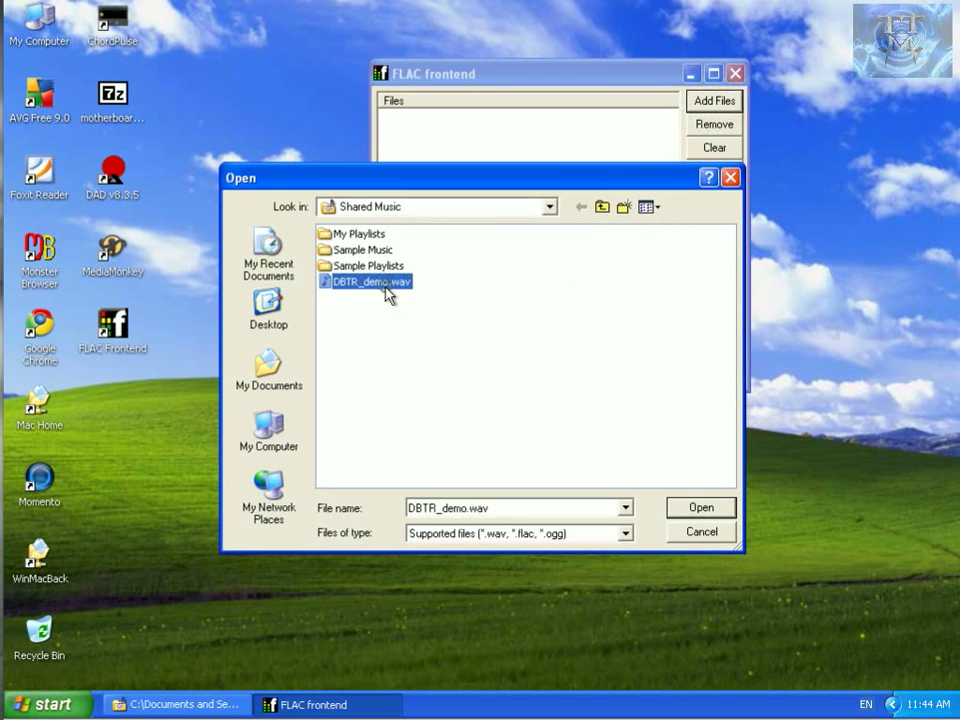
{"action": "mouse_move", "coordinate": [380, 302]}
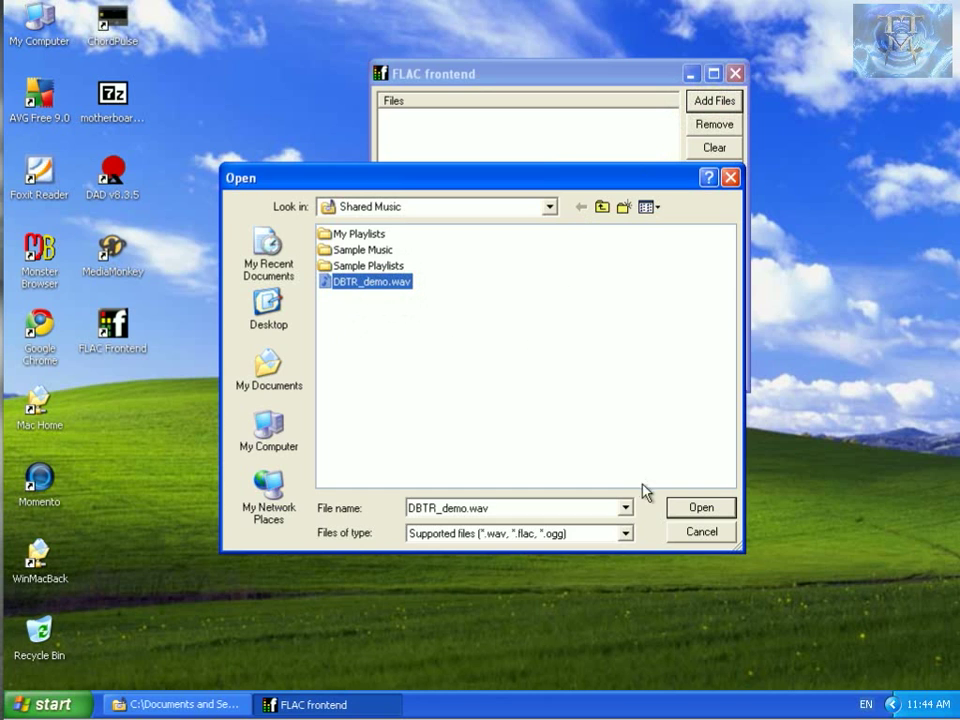
{"action": "left_click", "coordinate": [700, 507]}
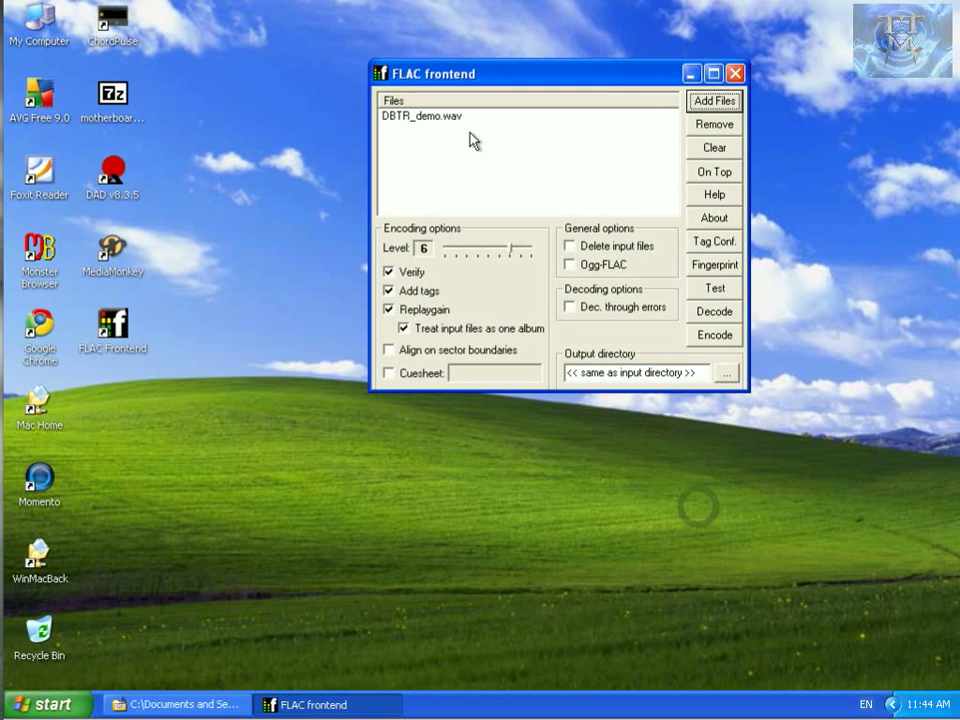
{"action": "mouse_move", "coordinate": [723, 350]}
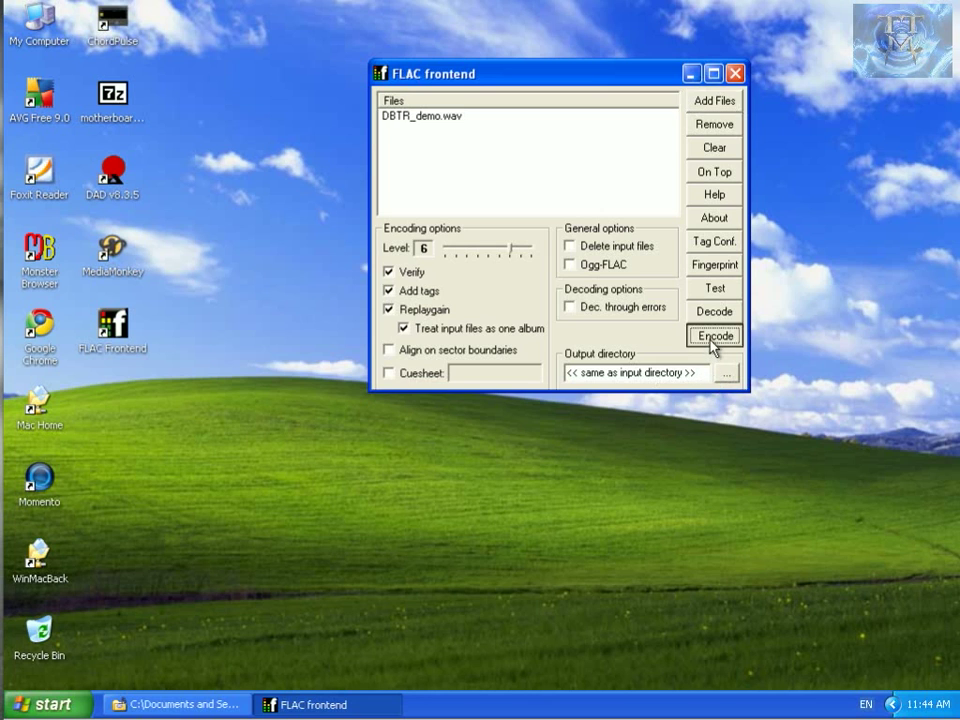
Step: Encode DBTR_demo.wav to FLAC, then move FLAC Frontend toward the top left
{"action": "left_click", "coordinate": [714, 335]}
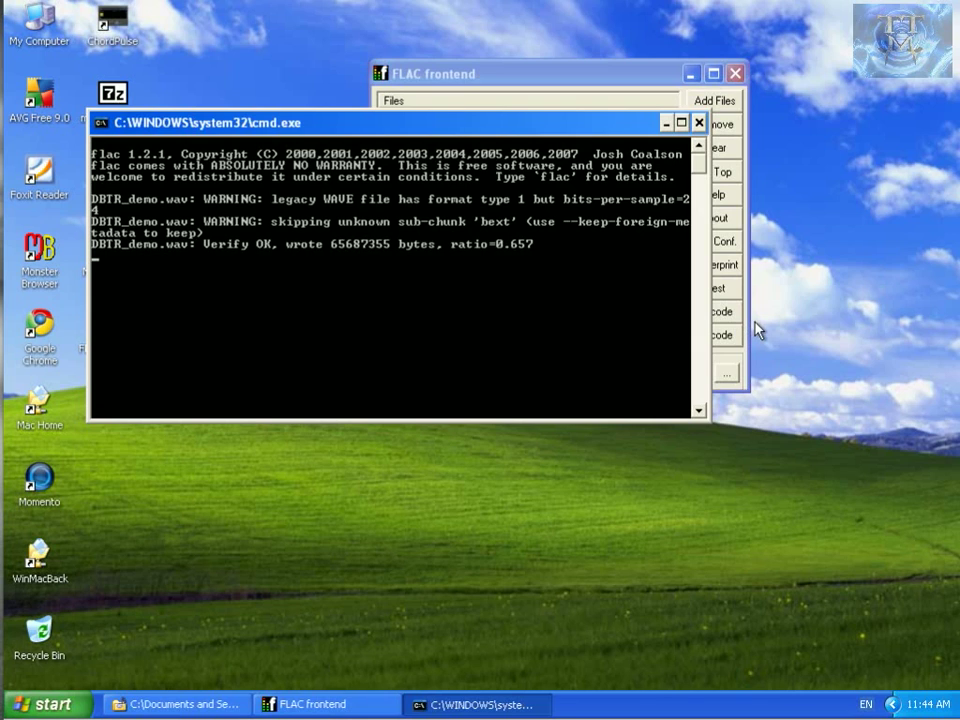
{"action": "mouse_move", "coordinate": [528, 259]}
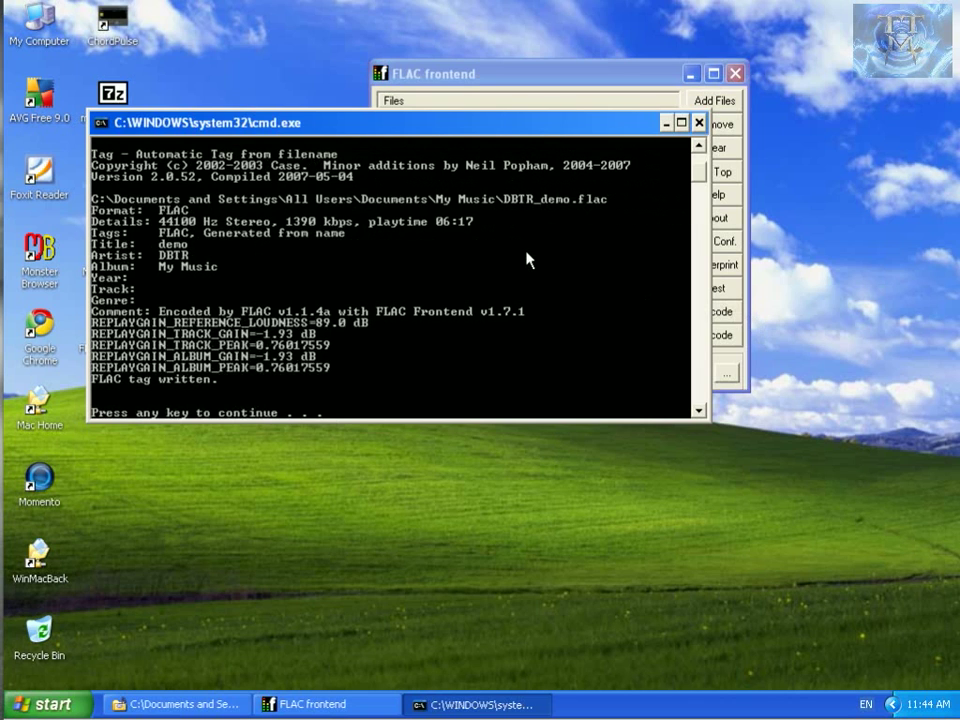
{"action": "mouse_move", "coordinate": [510, 268]}
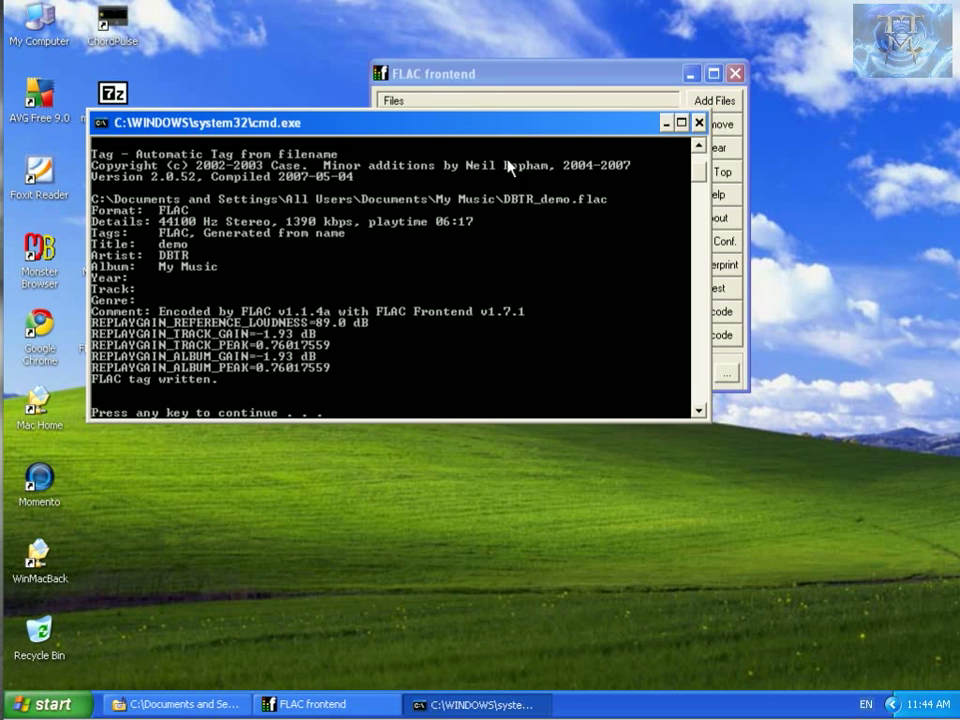
{"action": "left_click", "coordinate": [430, 73]}
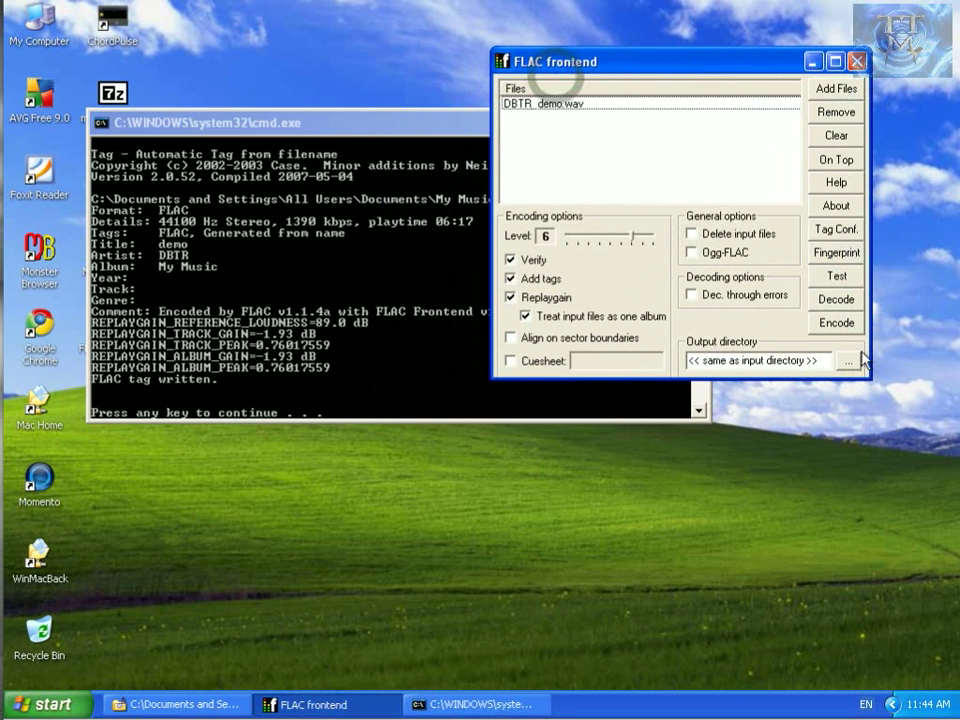
{"action": "mouse_move", "coordinate": [834, 238]}
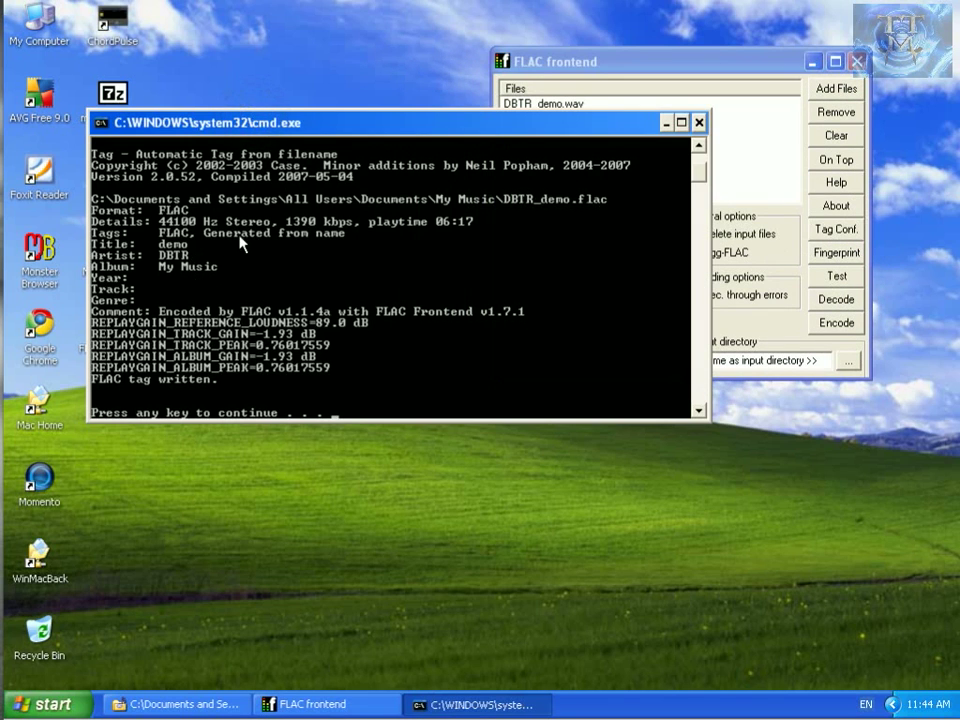
{"action": "mouse_move", "coordinate": [170, 275]}
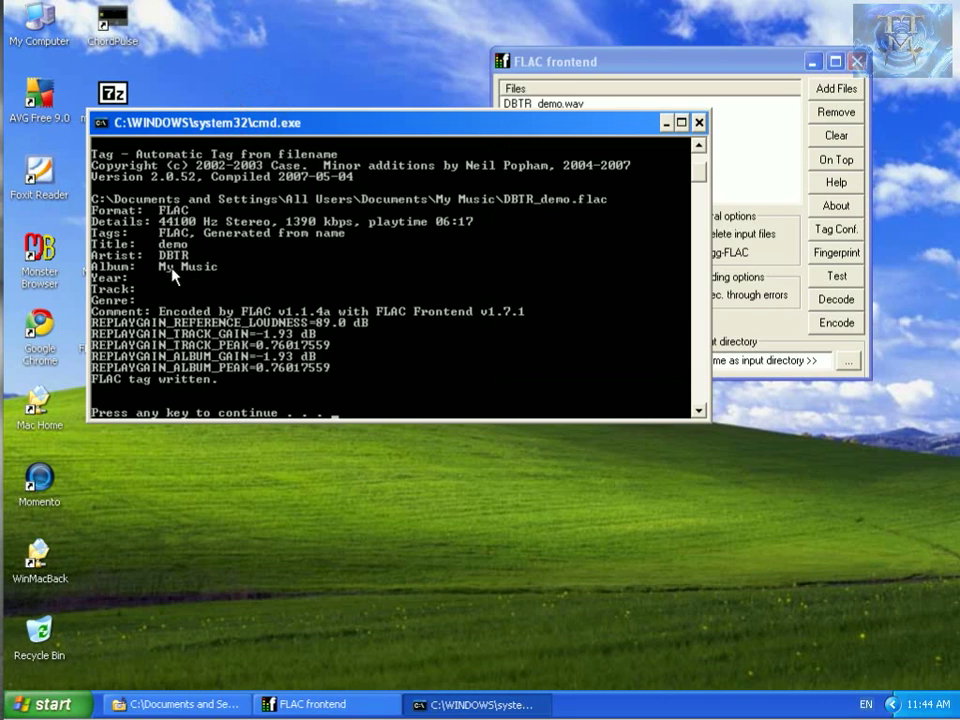
{"action": "mouse_move", "coordinate": [165, 291]}
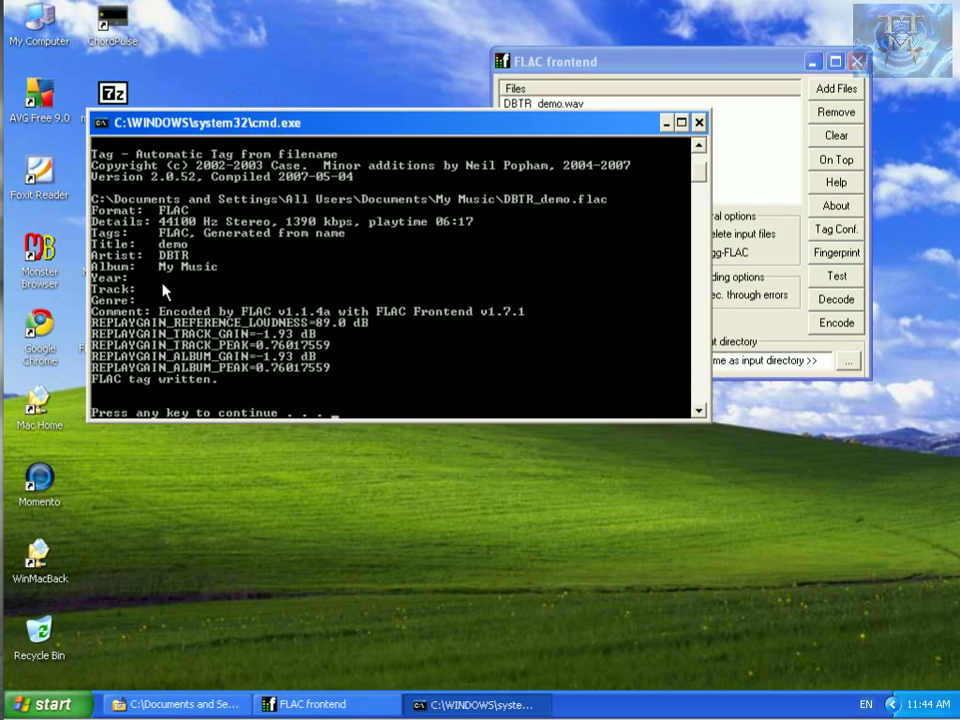
{"action": "mouse_move", "coordinate": [510, 258]}
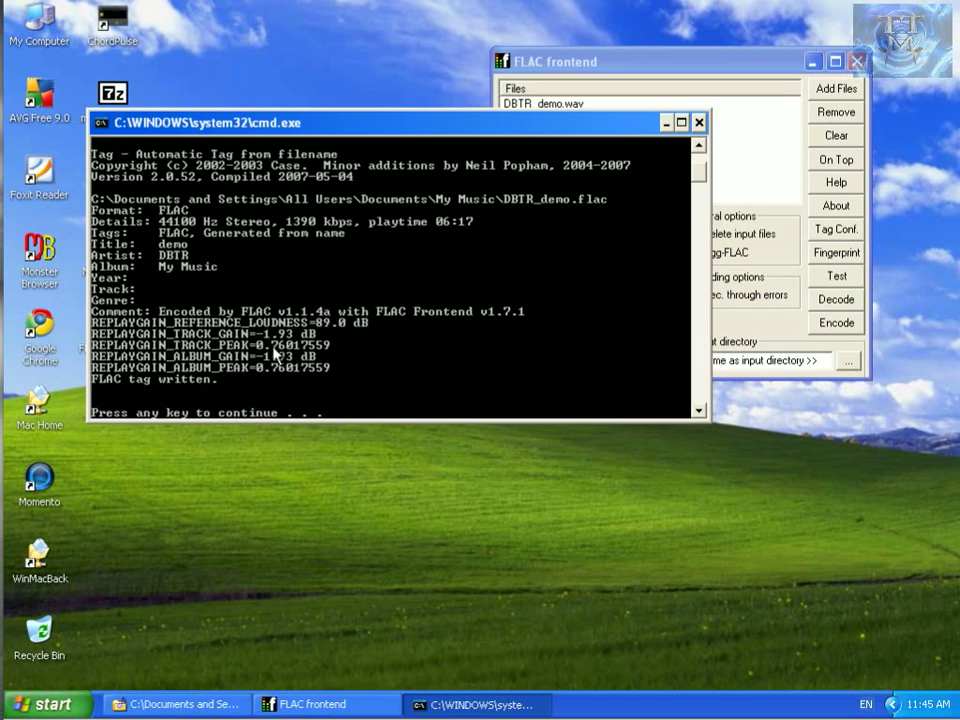
{"action": "mouse_move", "coordinate": [348, 357]}
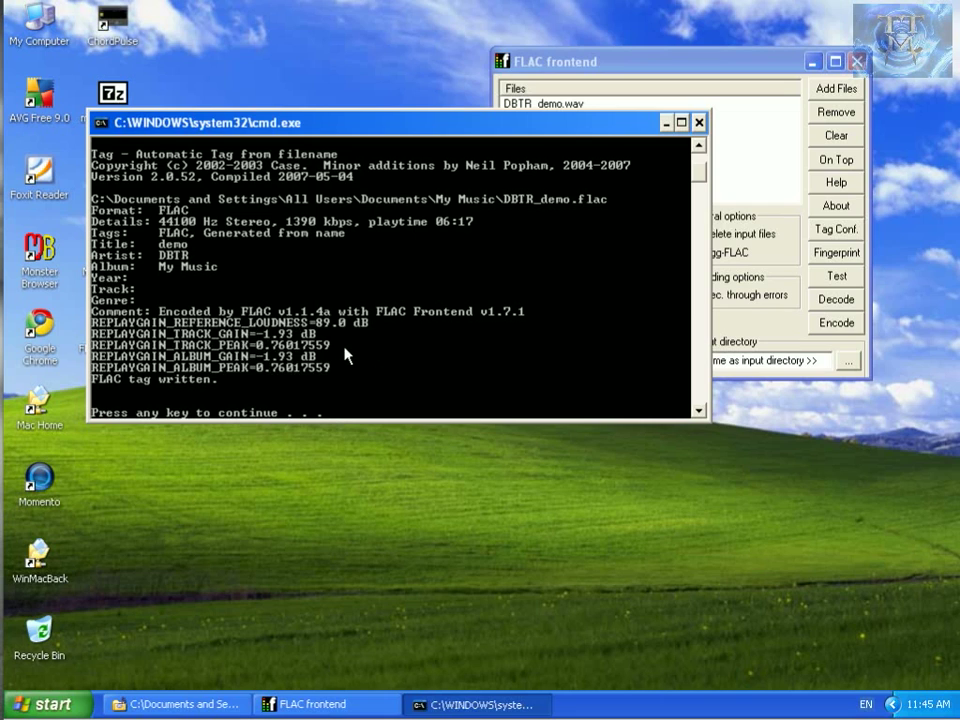
{"action": "mouse_move", "coordinate": [502, 276]}
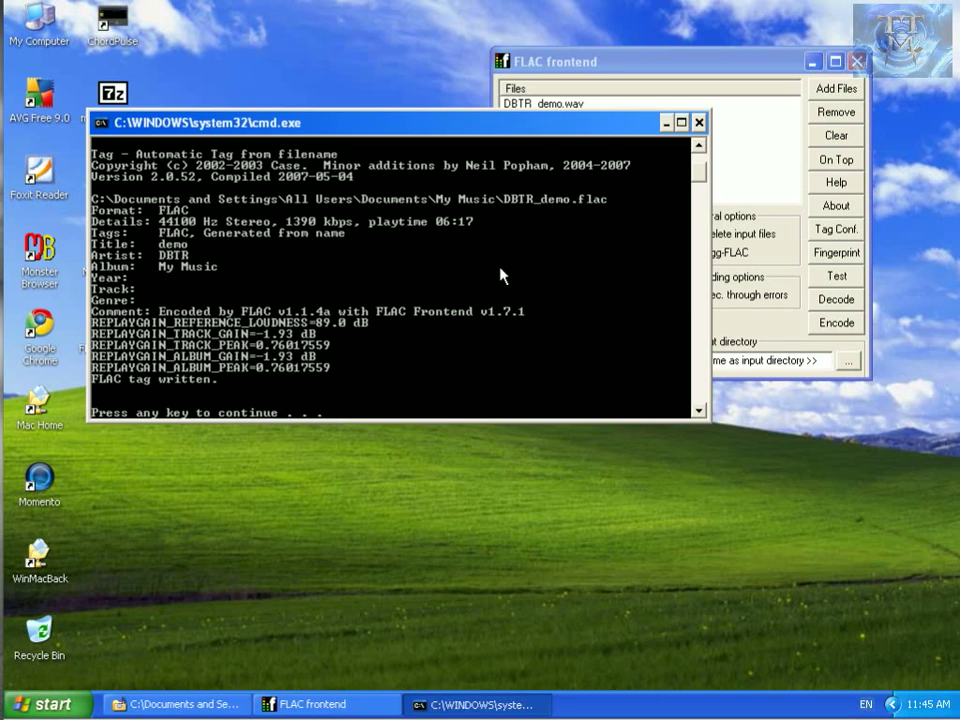
{"action": "mouse_move", "coordinate": [447, 393]}
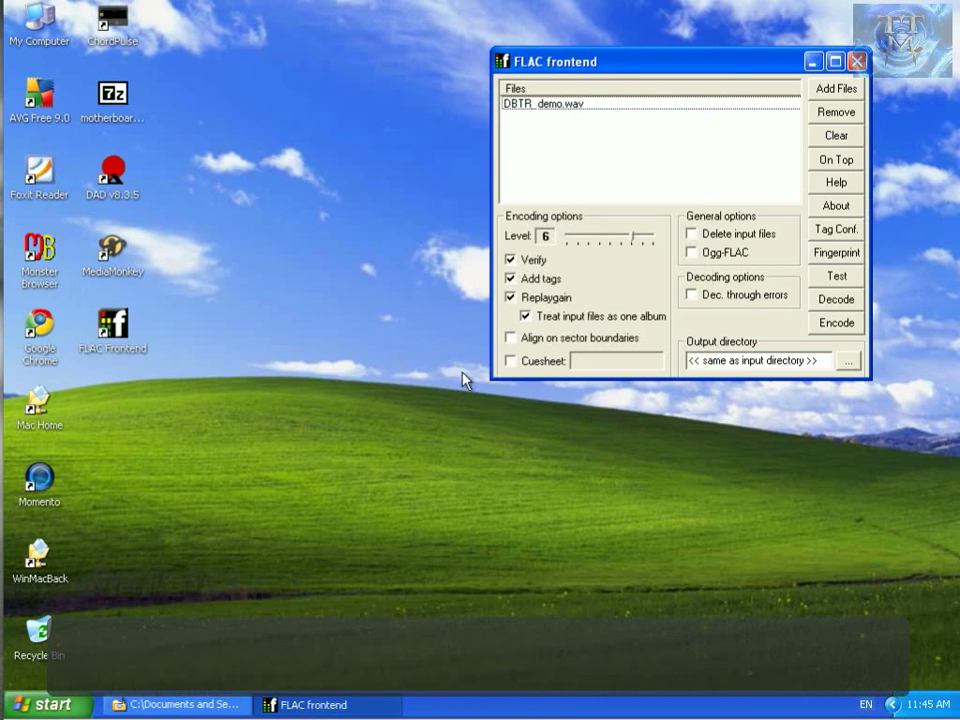
{"action": "left_click_drag", "start_coordinate": [650, 61], "coordinate": [510, 66]}
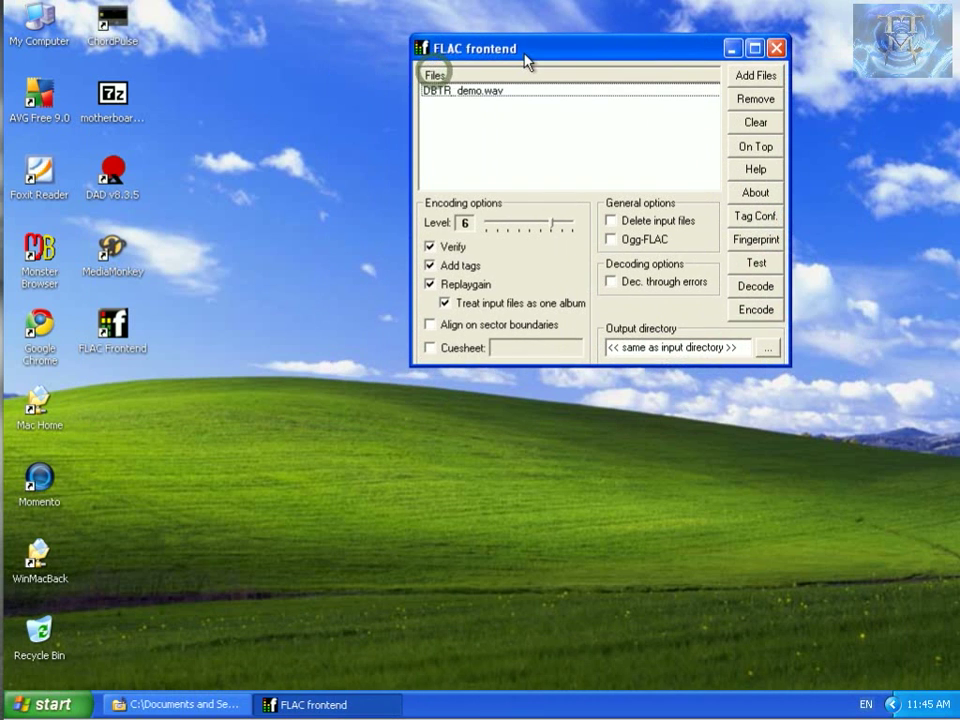
Step: Browse My Computer > Shared Documents > Shared Music to see DBTR_demo.flac, then close FLAC frontend
{"action": "double_click", "coordinate": [39, 20]}
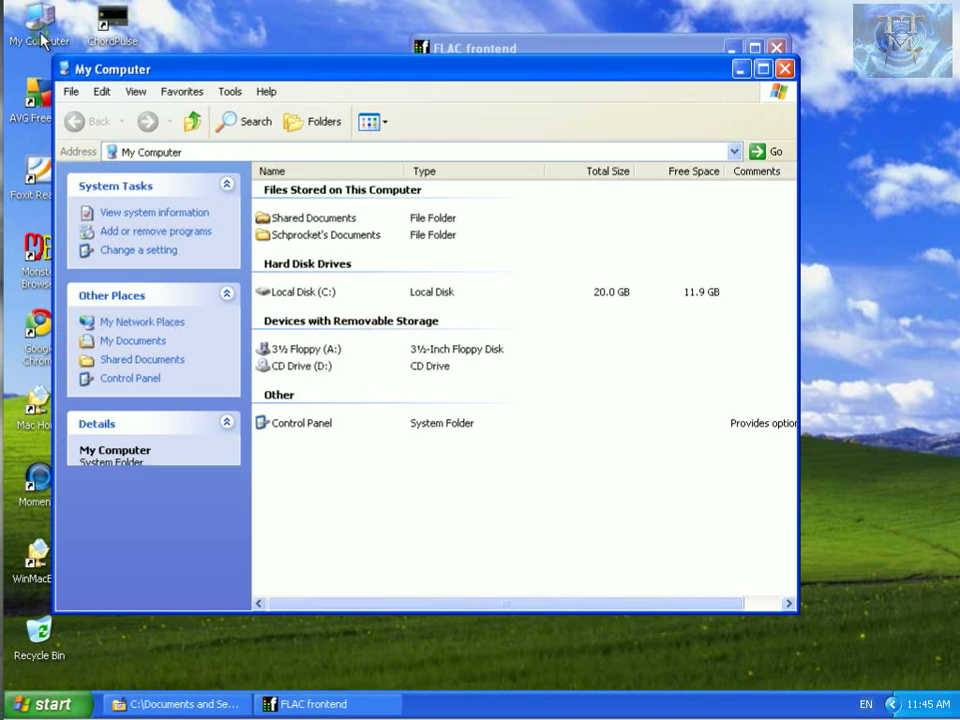
{"action": "double_click", "coordinate": [322, 217]}
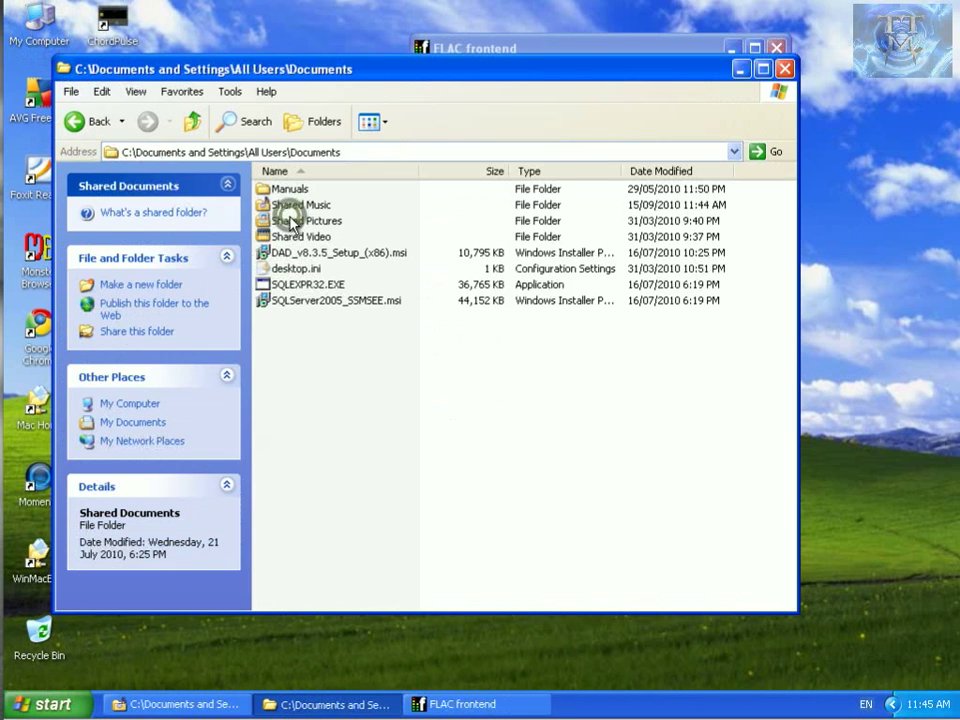
{"action": "double_click", "coordinate": [301, 204]}
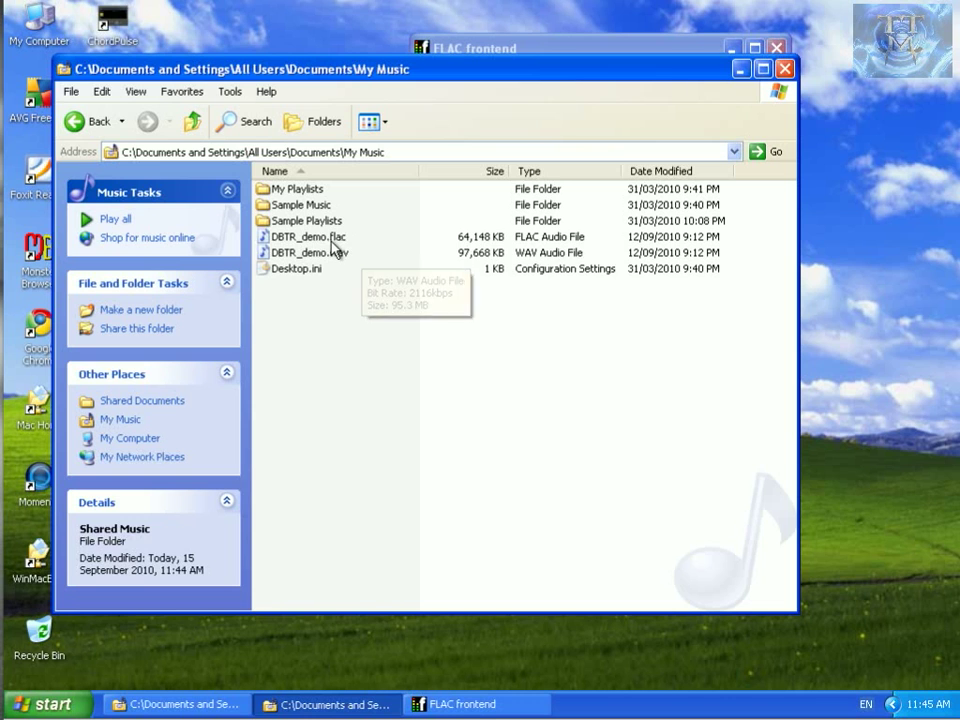
{"action": "mouse_move", "coordinate": [370, 80]}
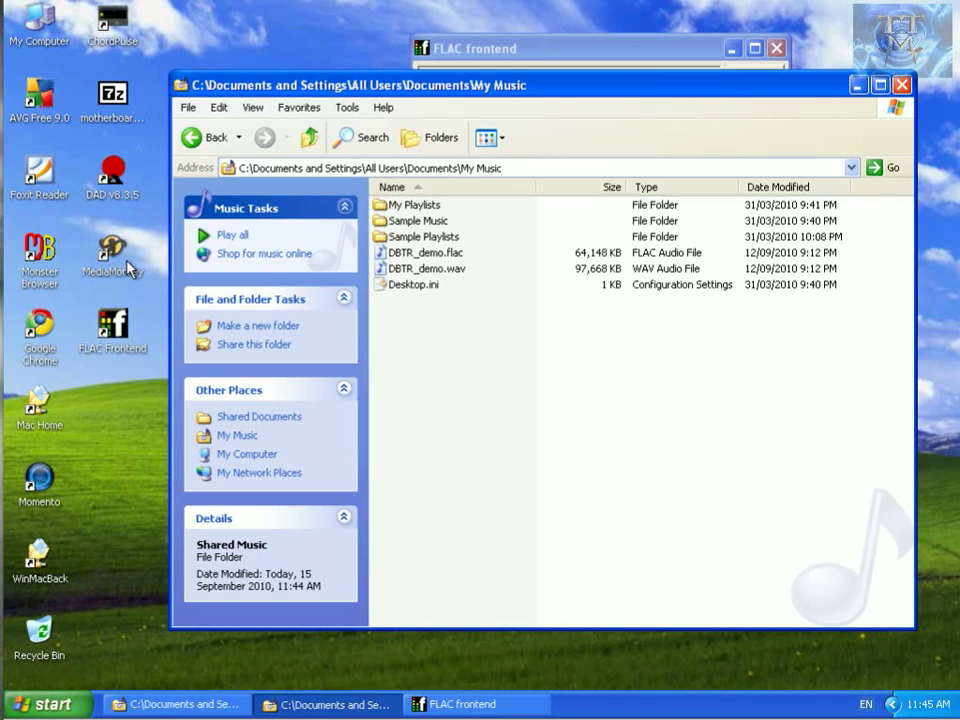
{"action": "mouse_move", "coordinate": [122, 249]}
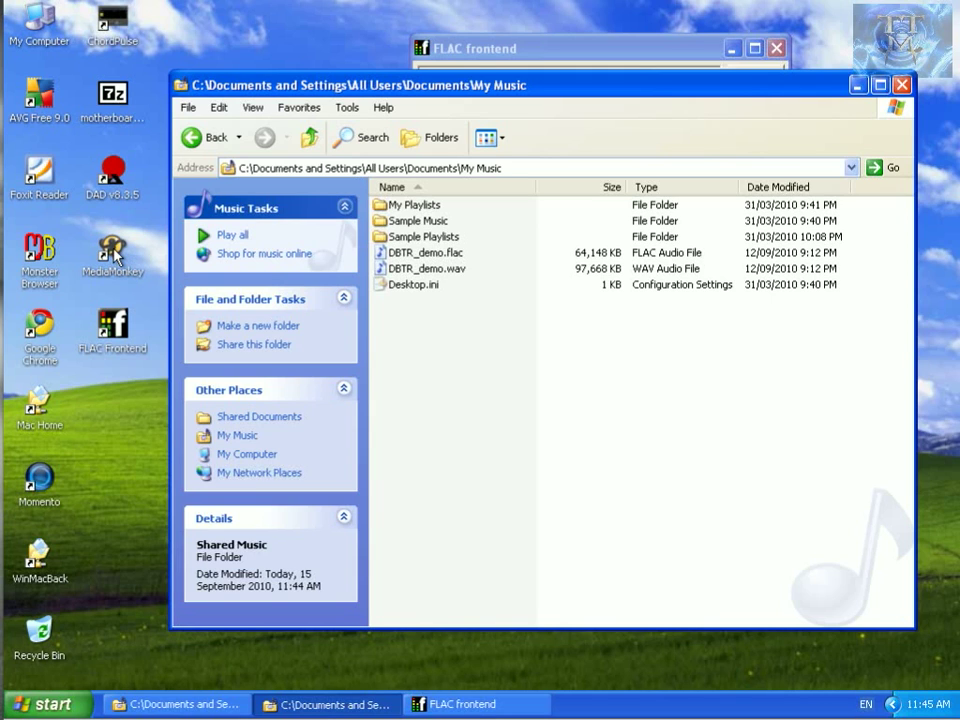
{"action": "mouse_move", "coordinate": [115, 255]}
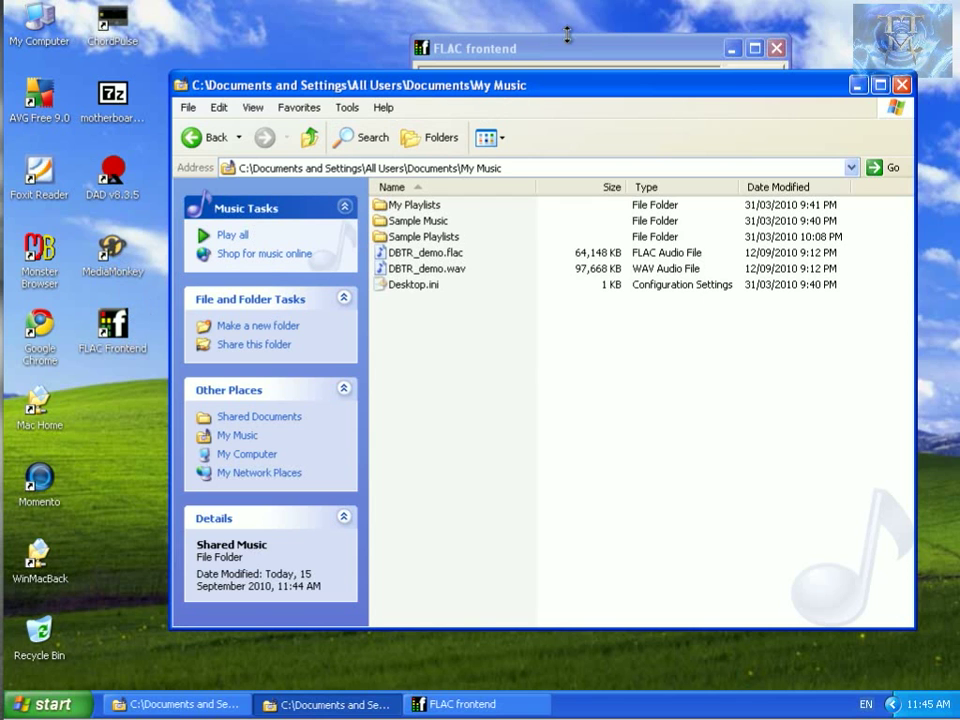
{"action": "left_click", "coordinate": [776, 48]}
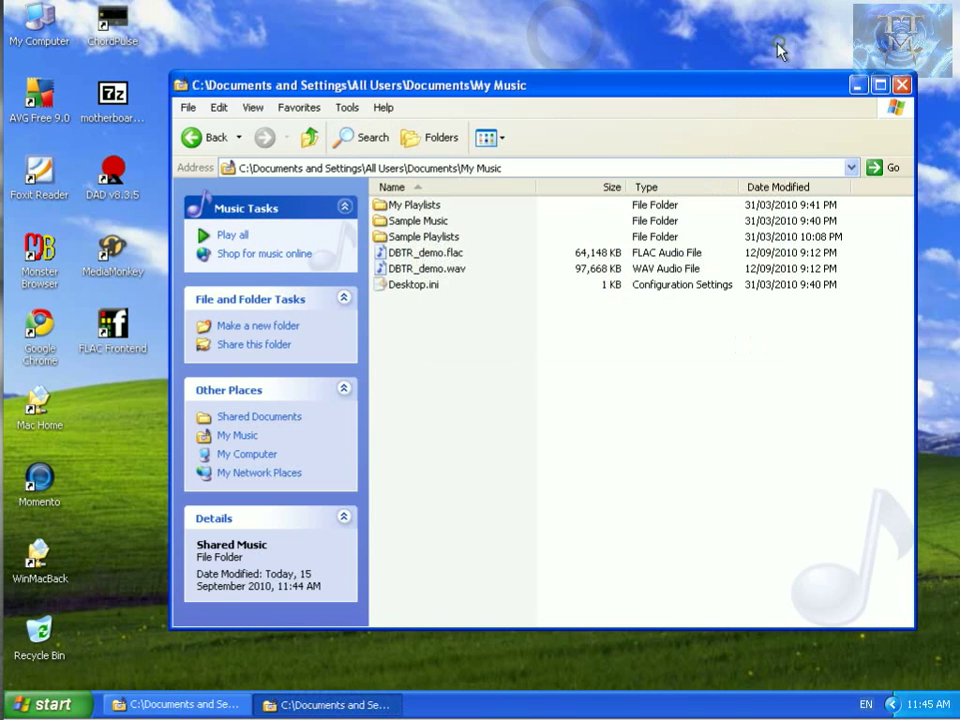
{"action": "mouse_move", "coordinate": [425, 252]}
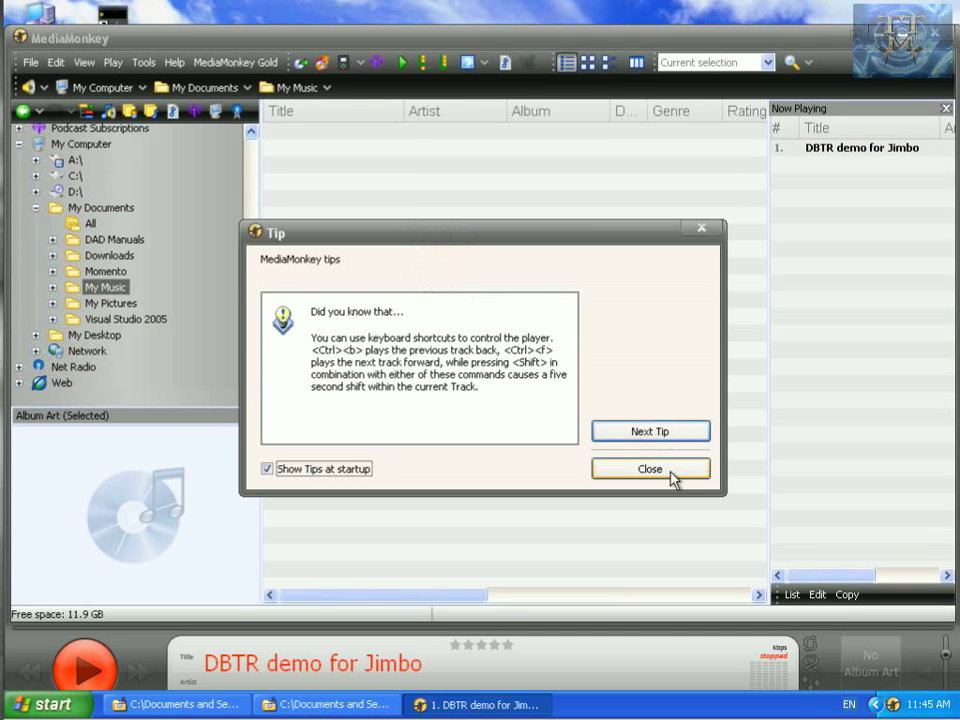
Step: Dismiss MediaMonkey's startup Tip dialog while the DBTR demo track plays
{"action": "left_click", "coordinate": [650, 469]}
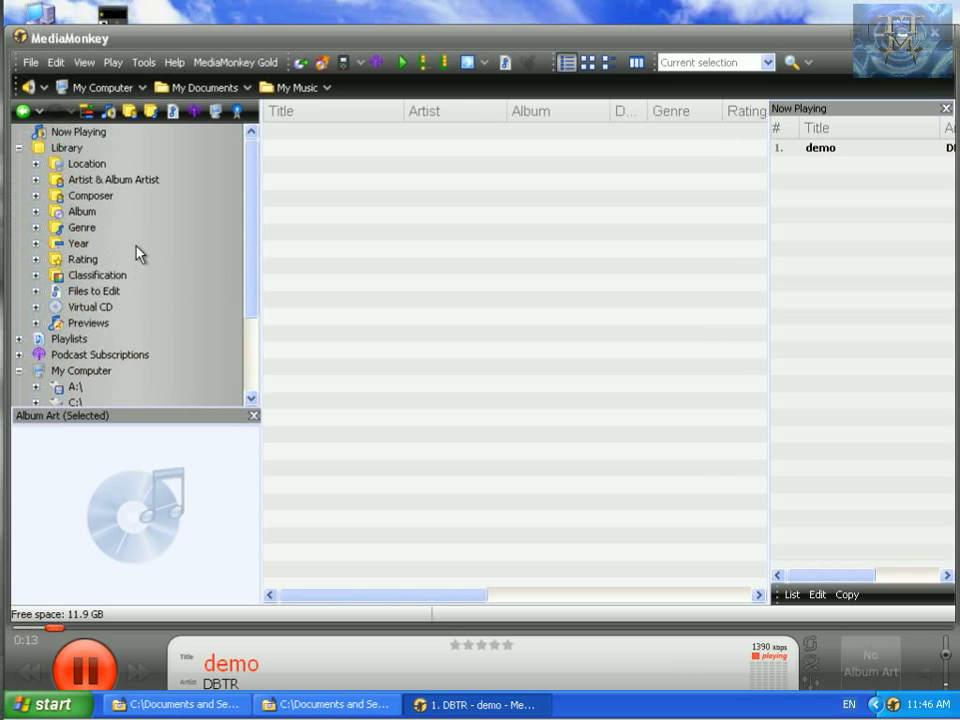
{"action": "mouse_move", "coordinate": [100, 230]}
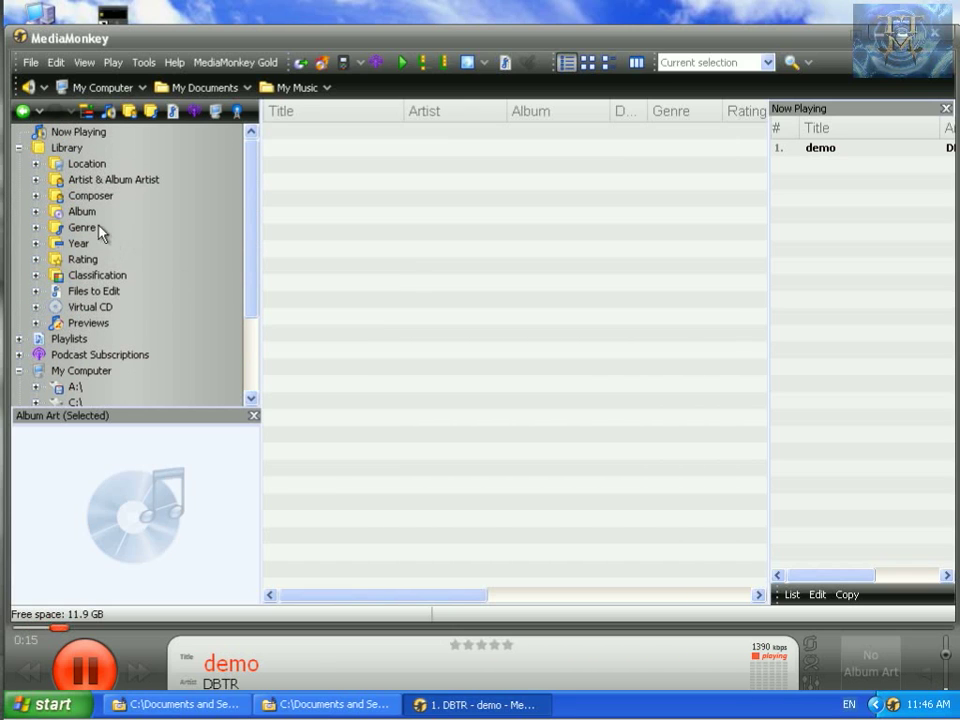
Step: Collapse Library and expand C:\ to All Users' My Music, listing both demo tracks
{"action": "left_click", "coordinate": [18, 147]}
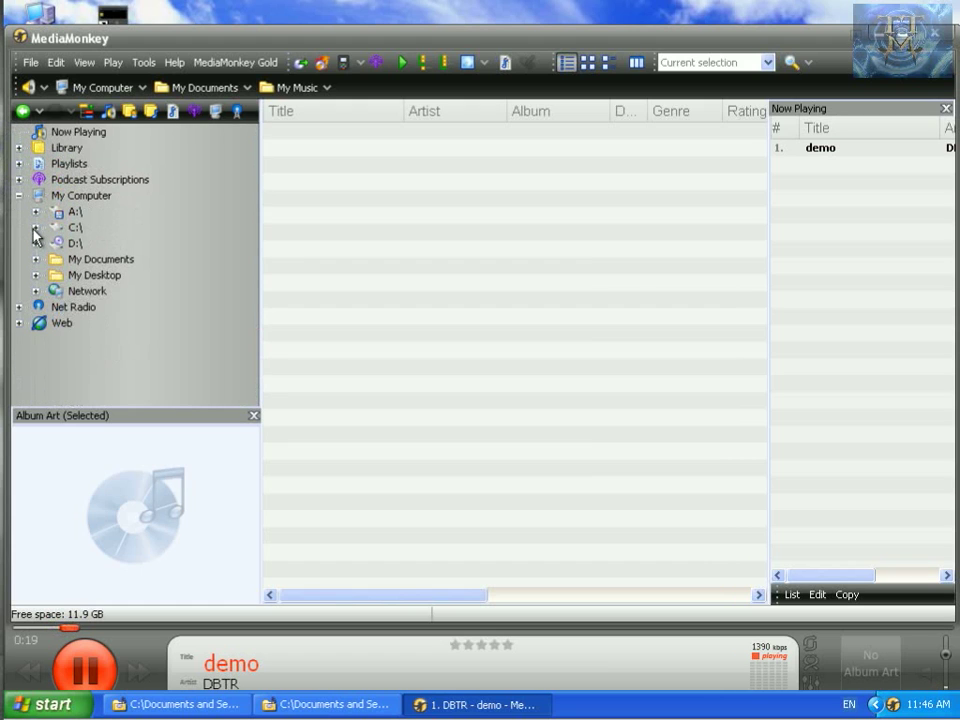
{"action": "left_click", "coordinate": [36, 228]}
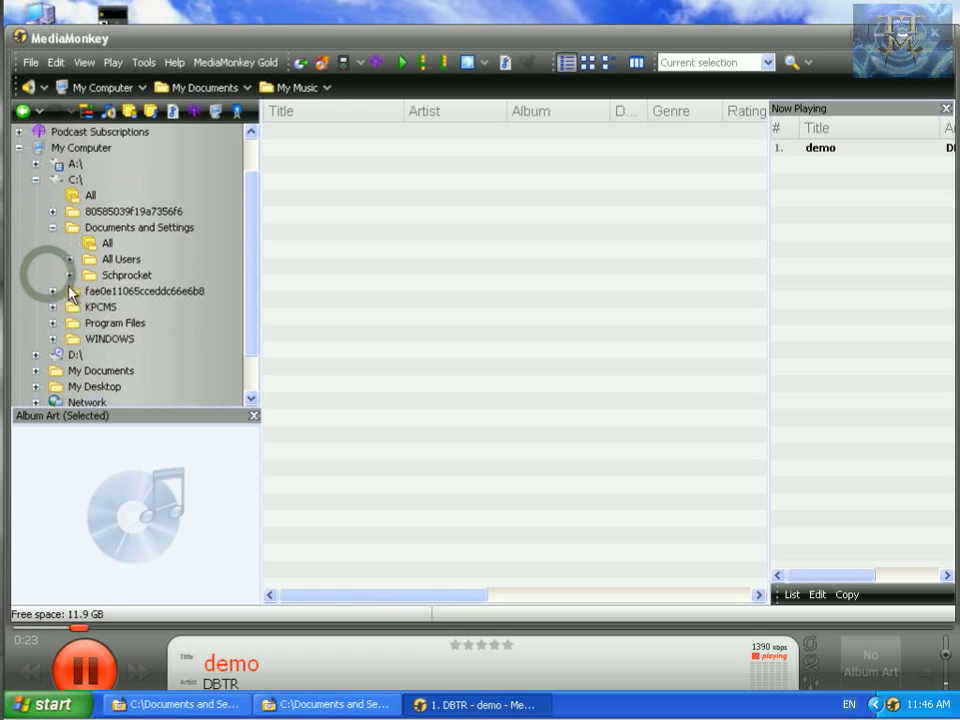
{"action": "left_click", "coordinate": [69, 259]}
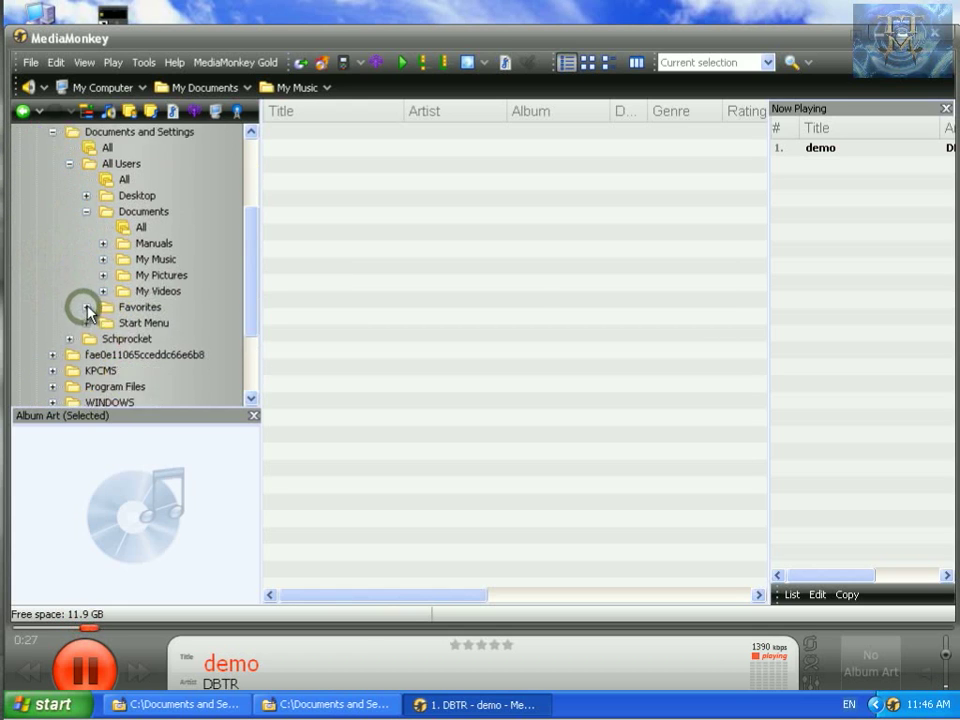
{"action": "left_click", "coordinate": [104, 259]}
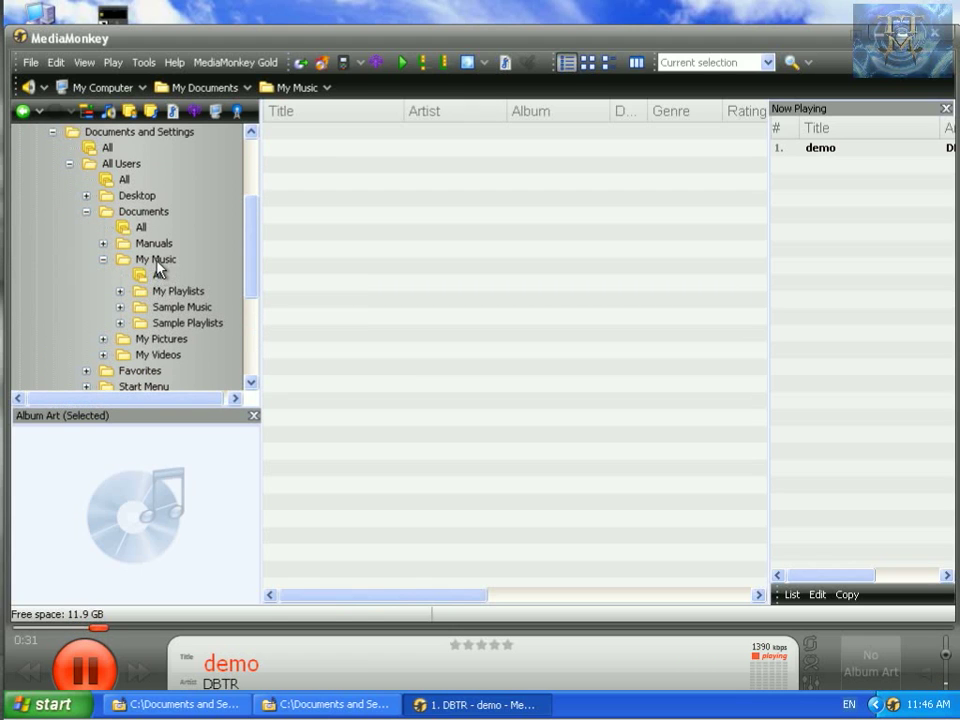
{"action": "left_click", "coordinate": [155, 259]}
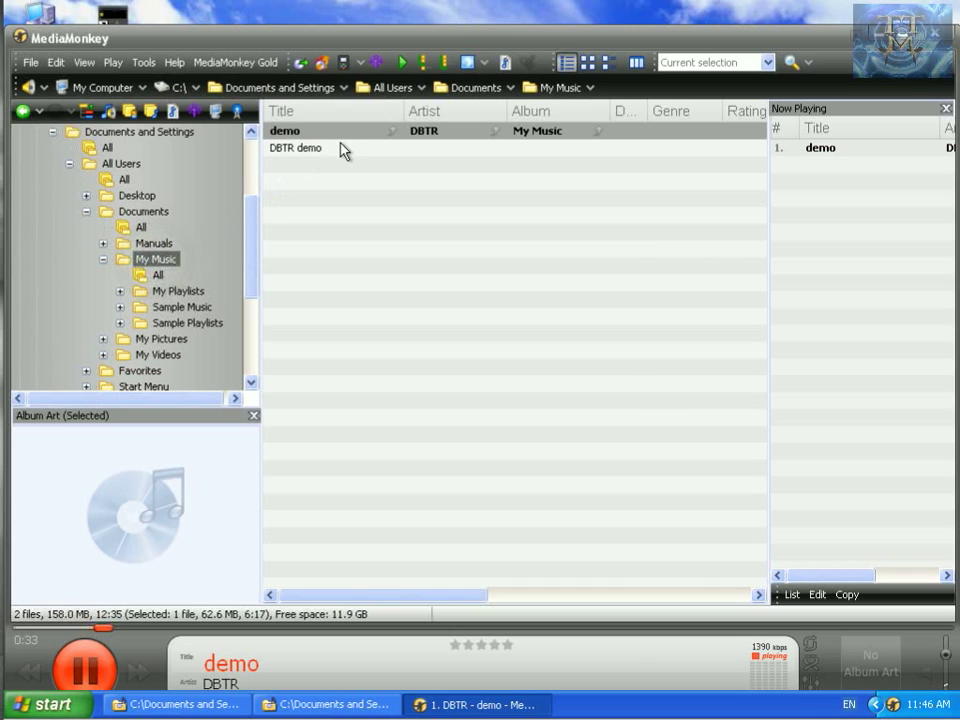
{"action": "left_click", "coordinate": [310, 148]}
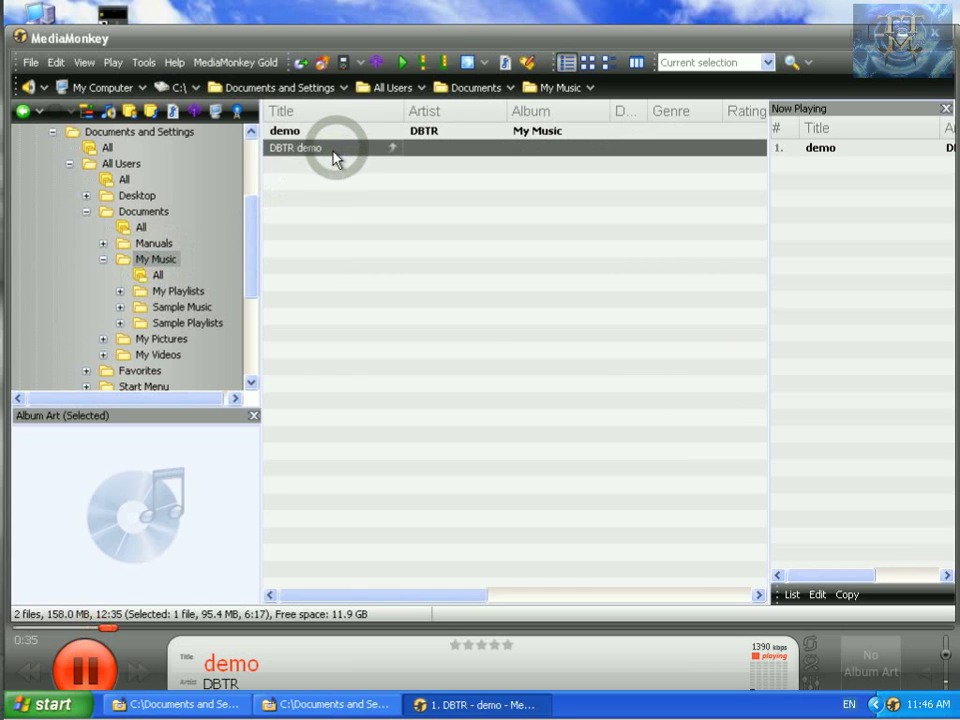
{"action": "mouse_move", "coordinate": [363, 263]}
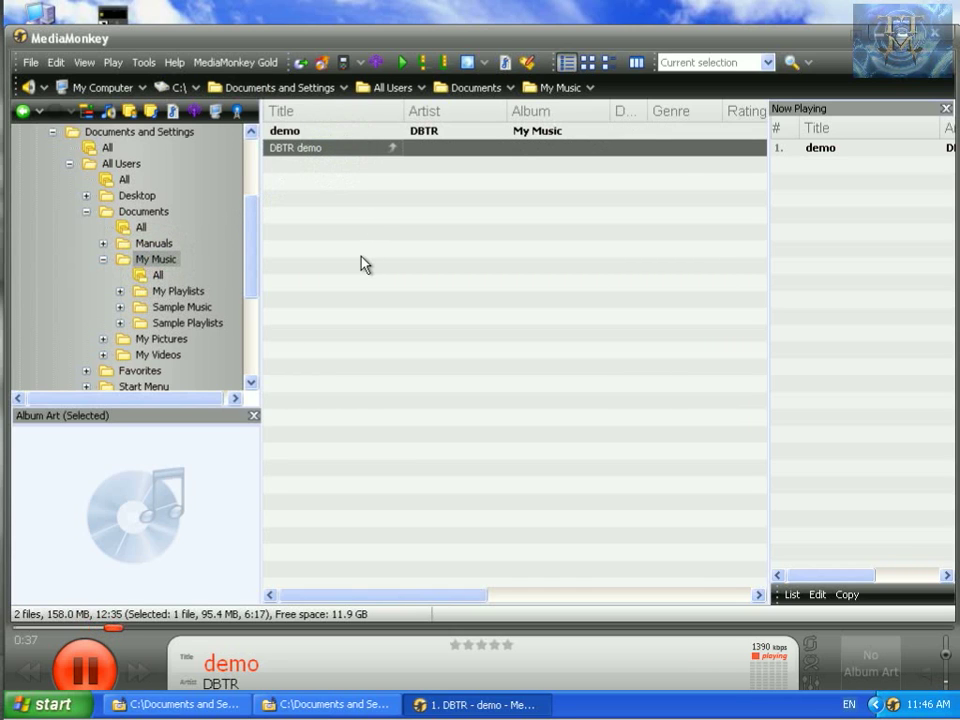
{"action": "mouse_move", "coordinate": [800, 180]}
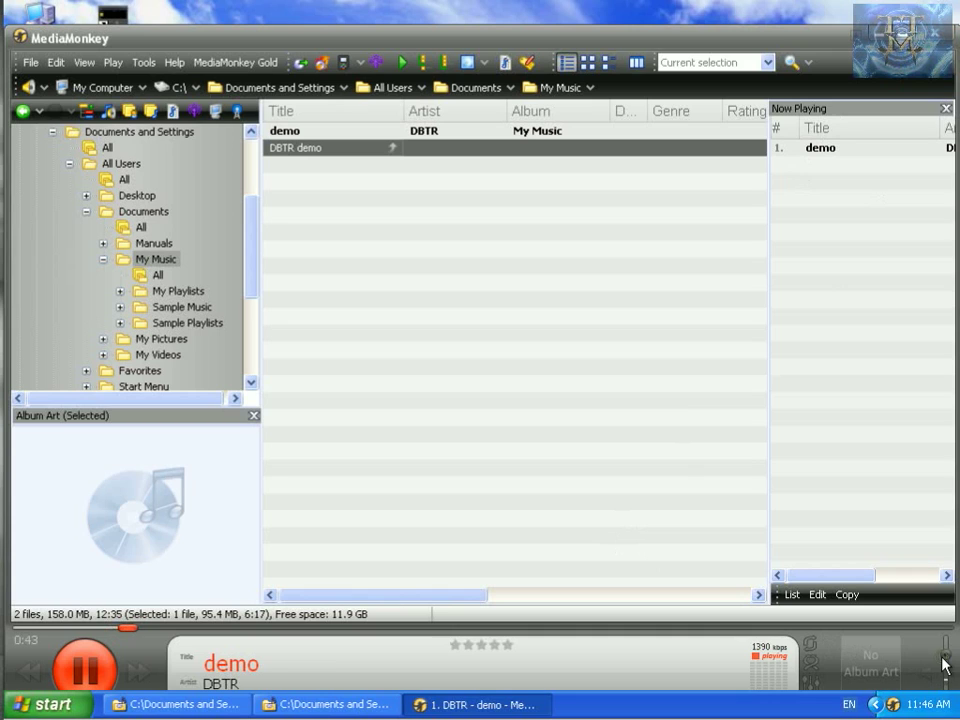
{"action": "left_click", "coordinate": [944, 680]}
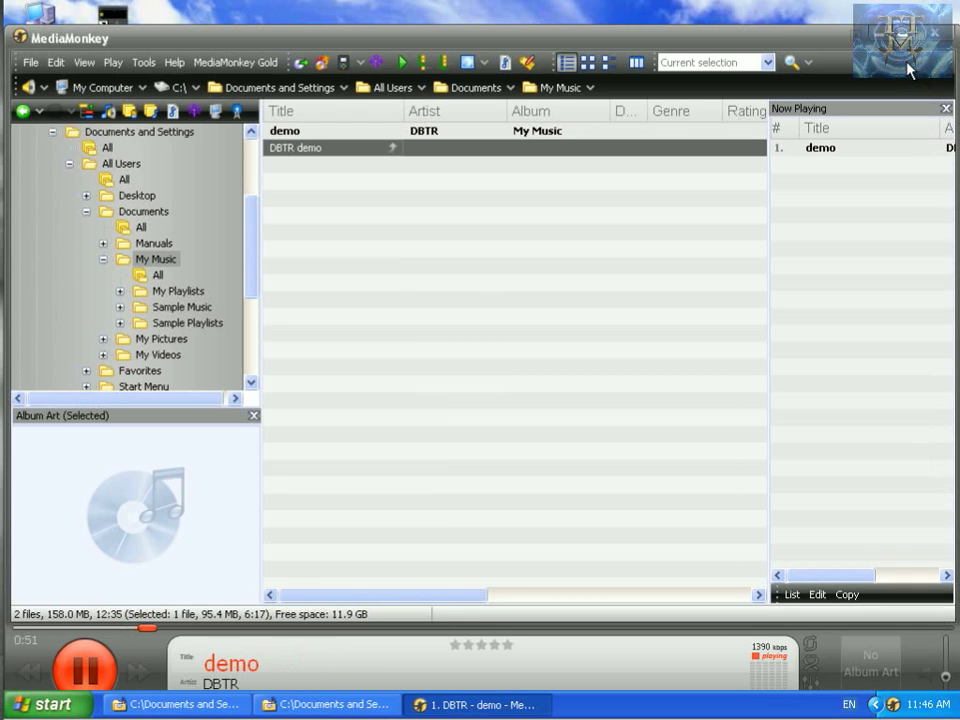
{"action": "mouse_move", "coordinate": [913, 62]}
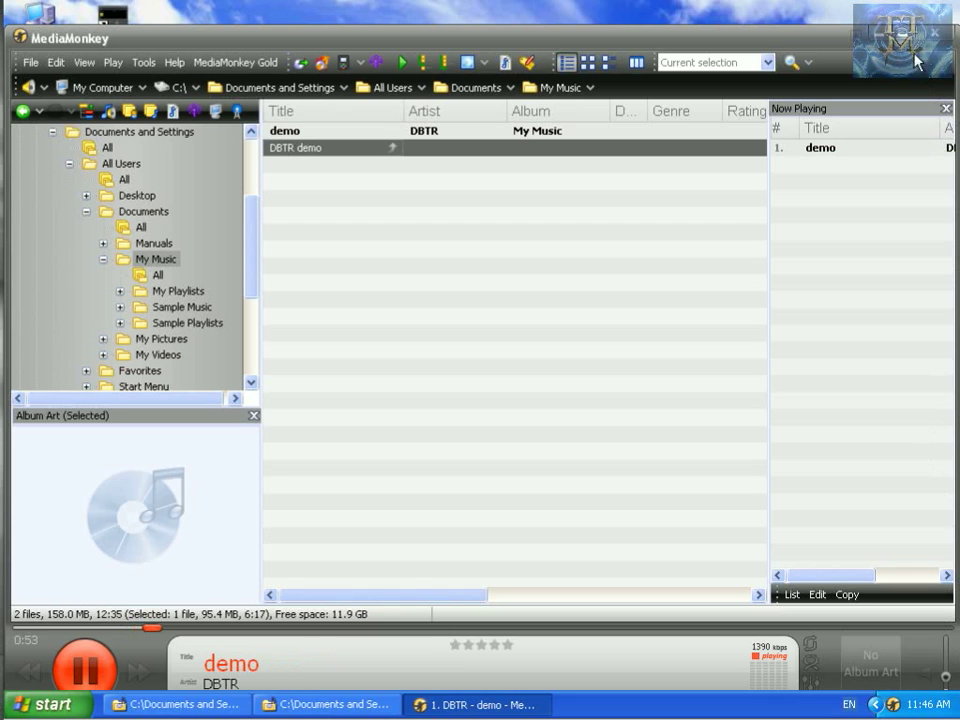